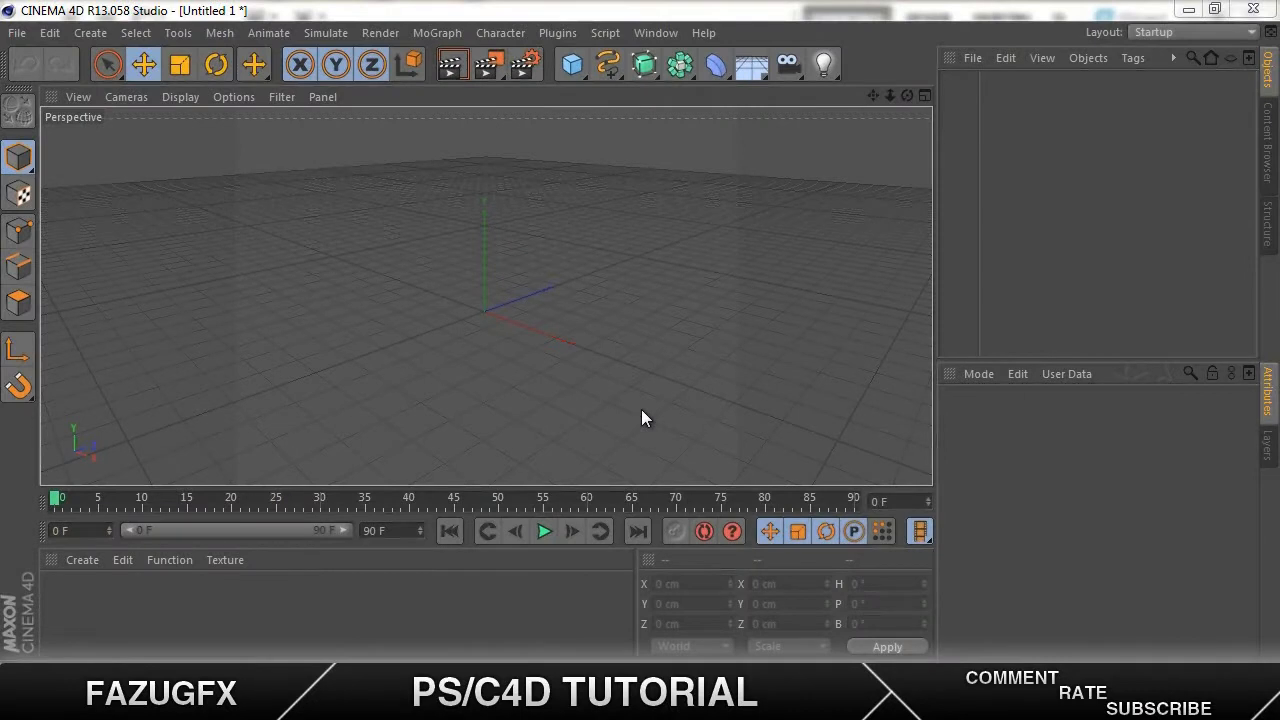
pyautogui.moveTo(540, 404)
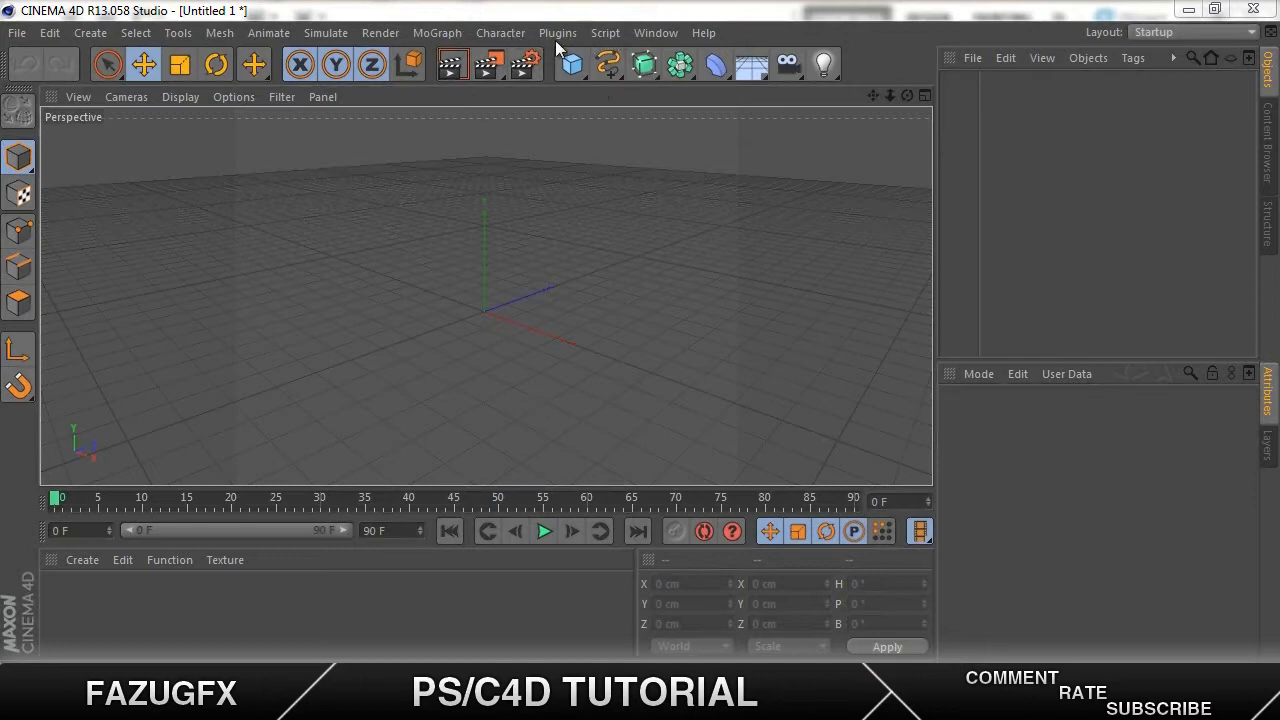
# Bring up the MoGraph object list in the empty scene
pyautogui.click(436, 32)
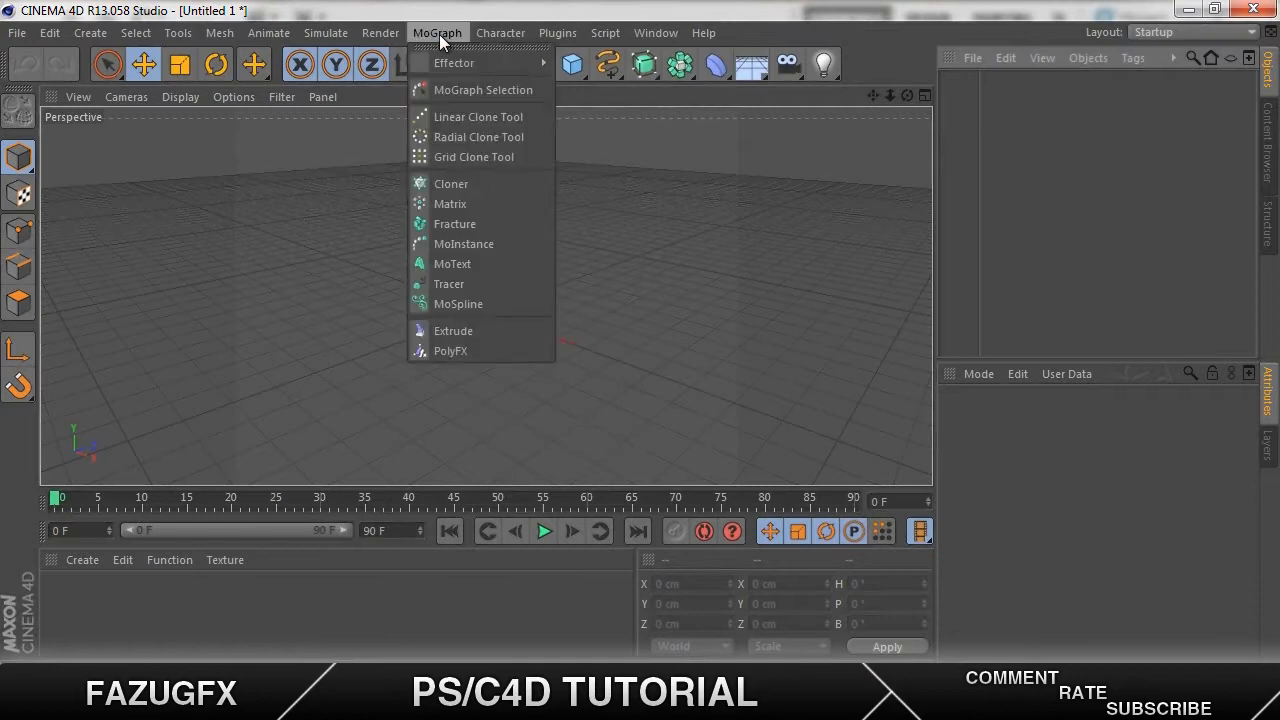
pyautogui.moveTo(452, 264)
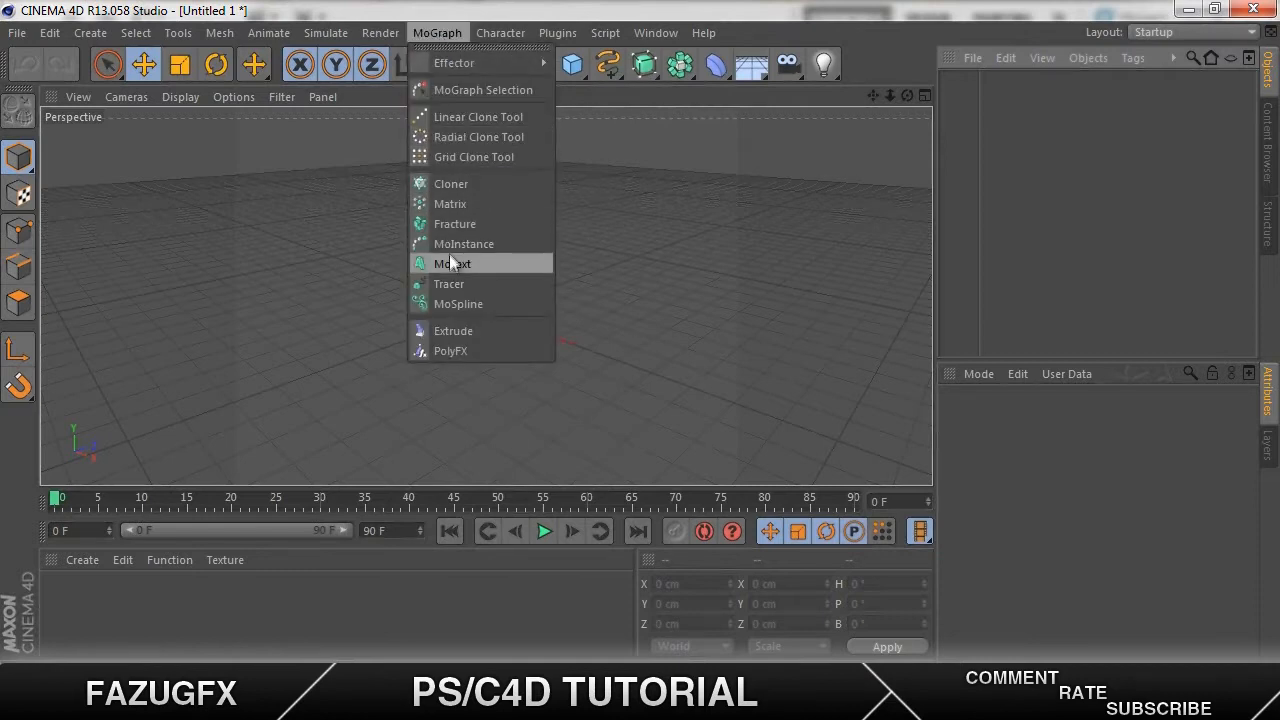
# Add a MoText object reading TUTORIAL and set its font to Helvetica
pyautogui.click(454, 264)
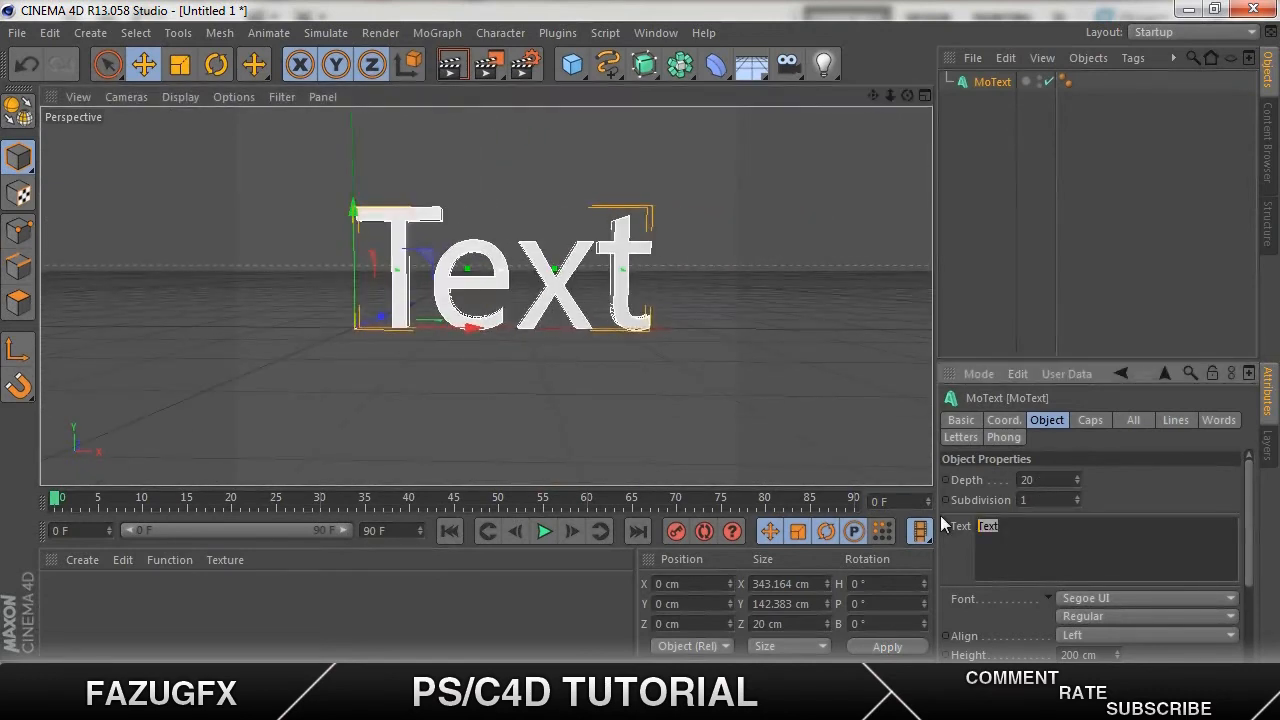
pyautogui.write('Tyt')
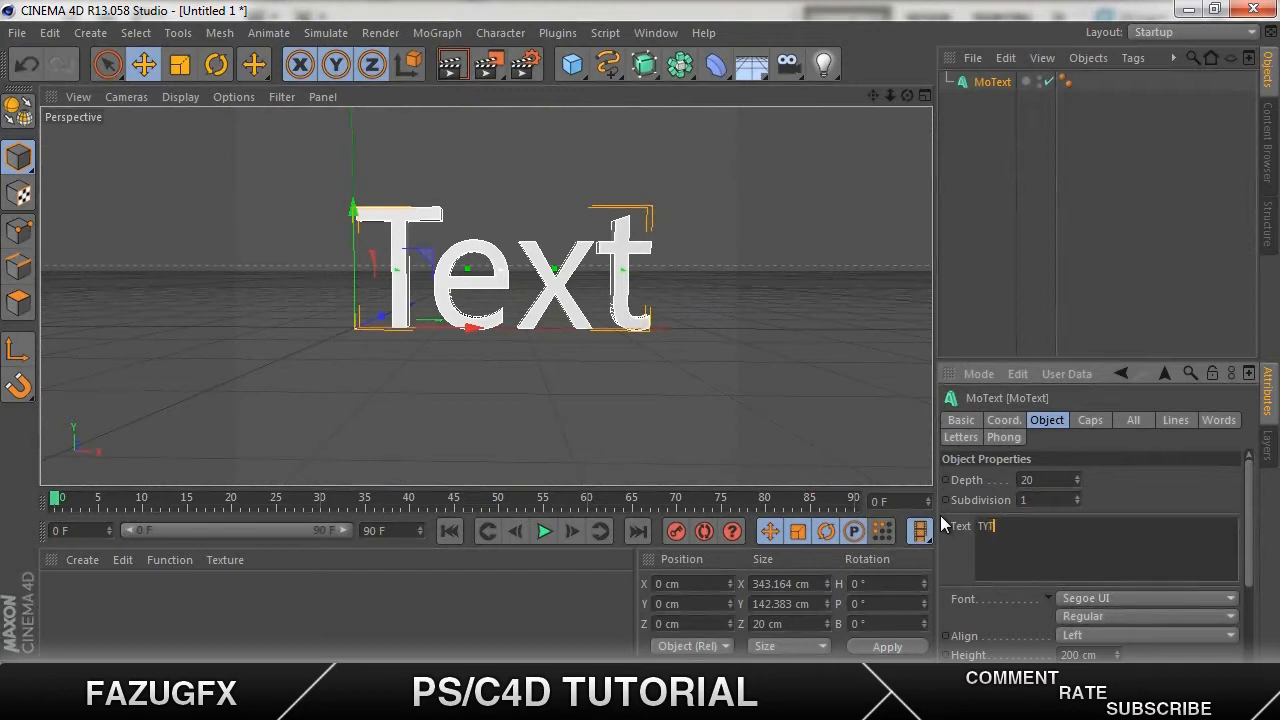
pyautogui.write('TUTORIAL')
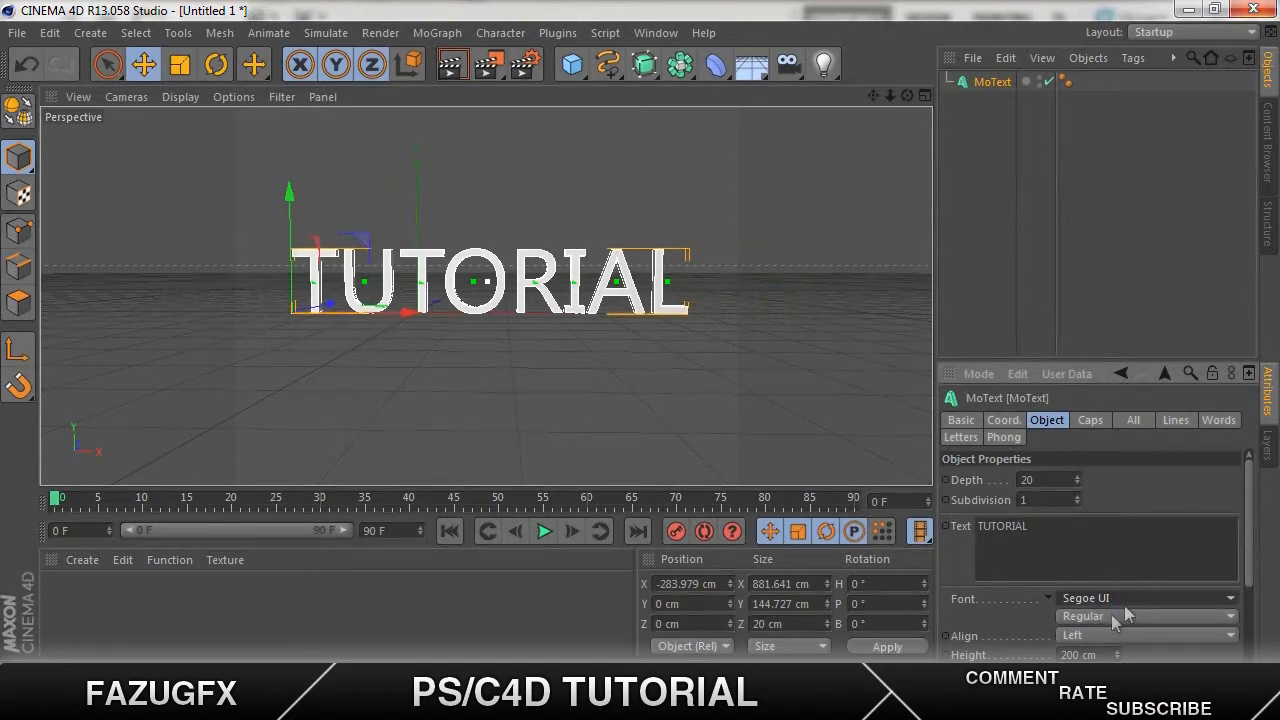
pyautogui.click(1144, 598)
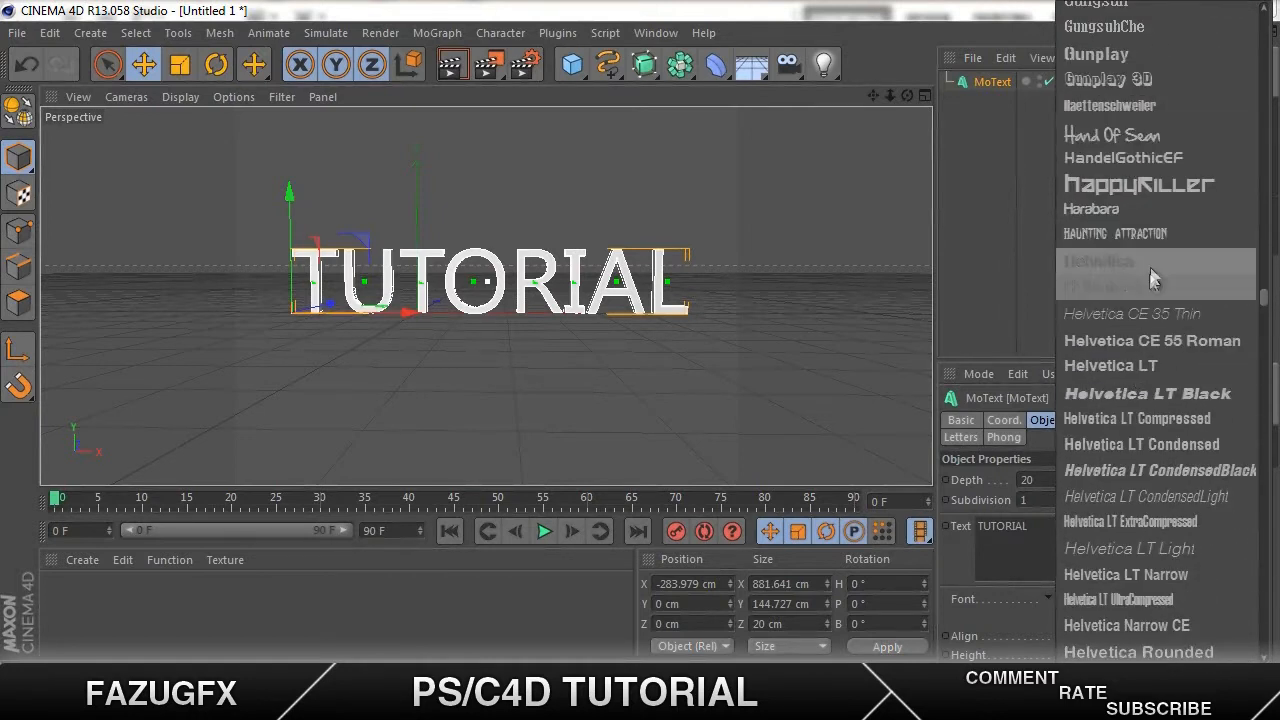
pyautogui.click(1098, 260)
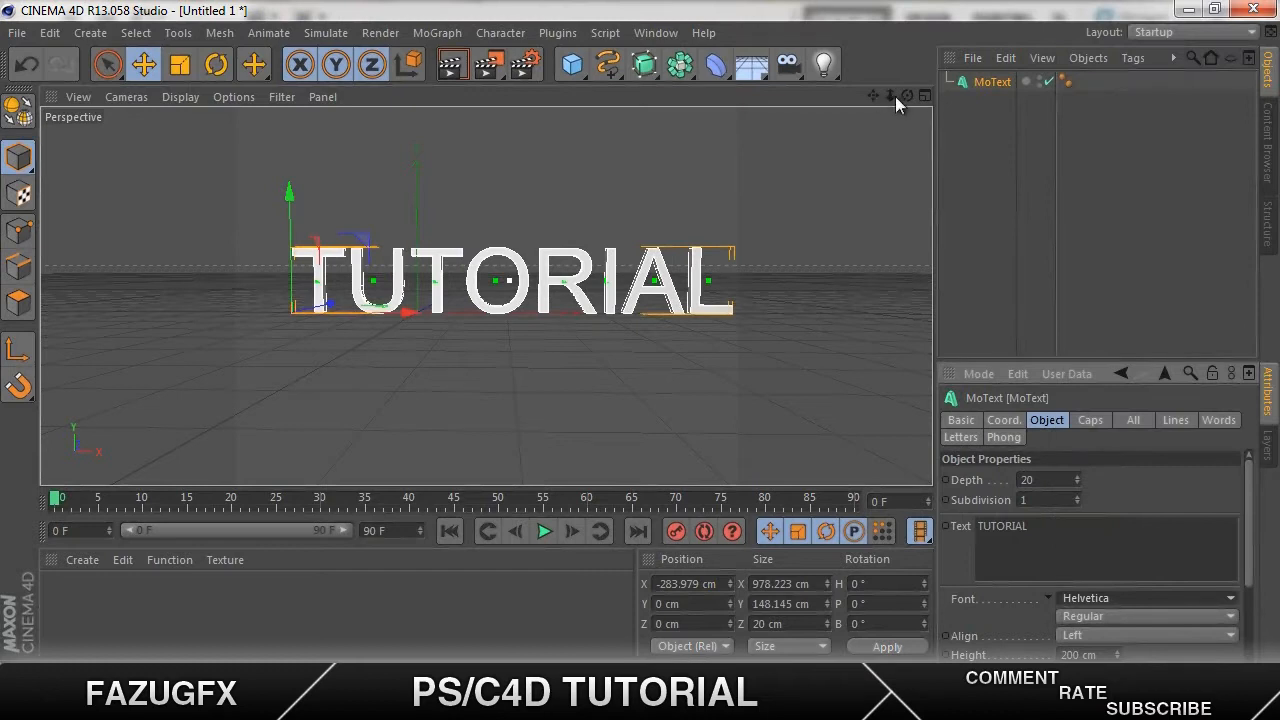
# Increase the TUTORIAL text's extrusion depth to 200
pyautogui.click(1076, 480)
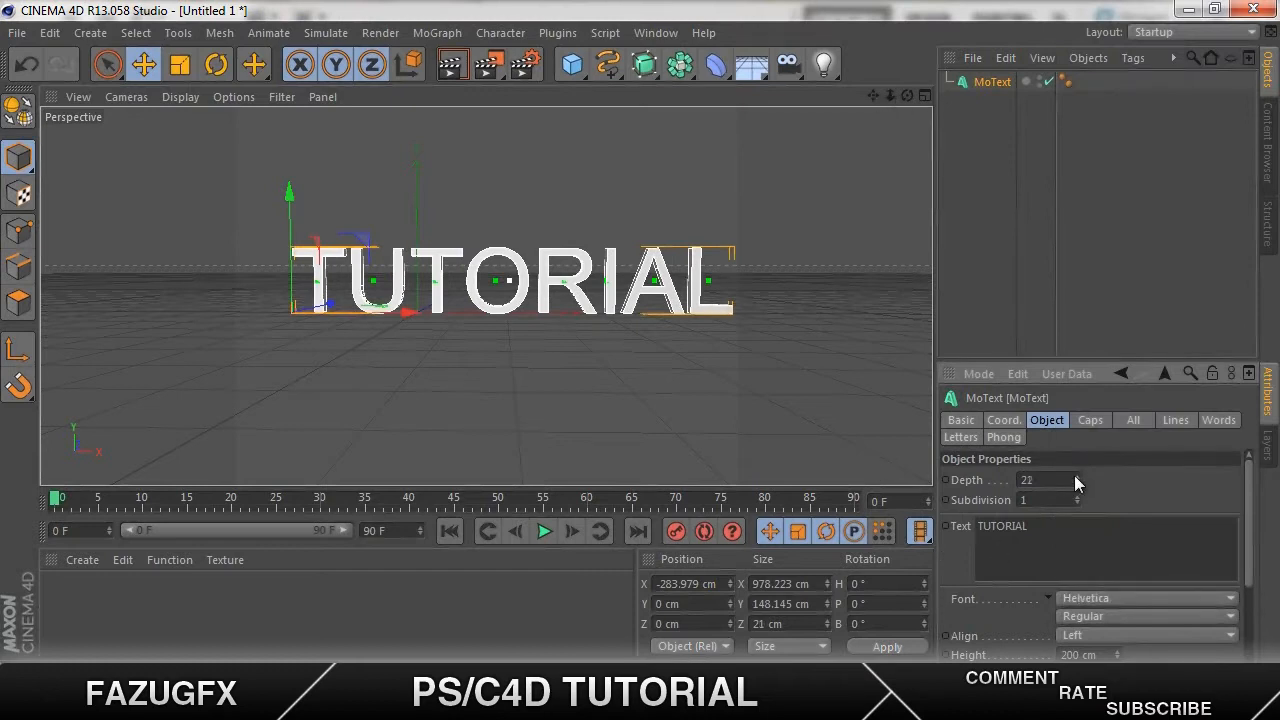
pyautogui.moveTo(1040, 480); pyautogui.dragTo(1076, 480)
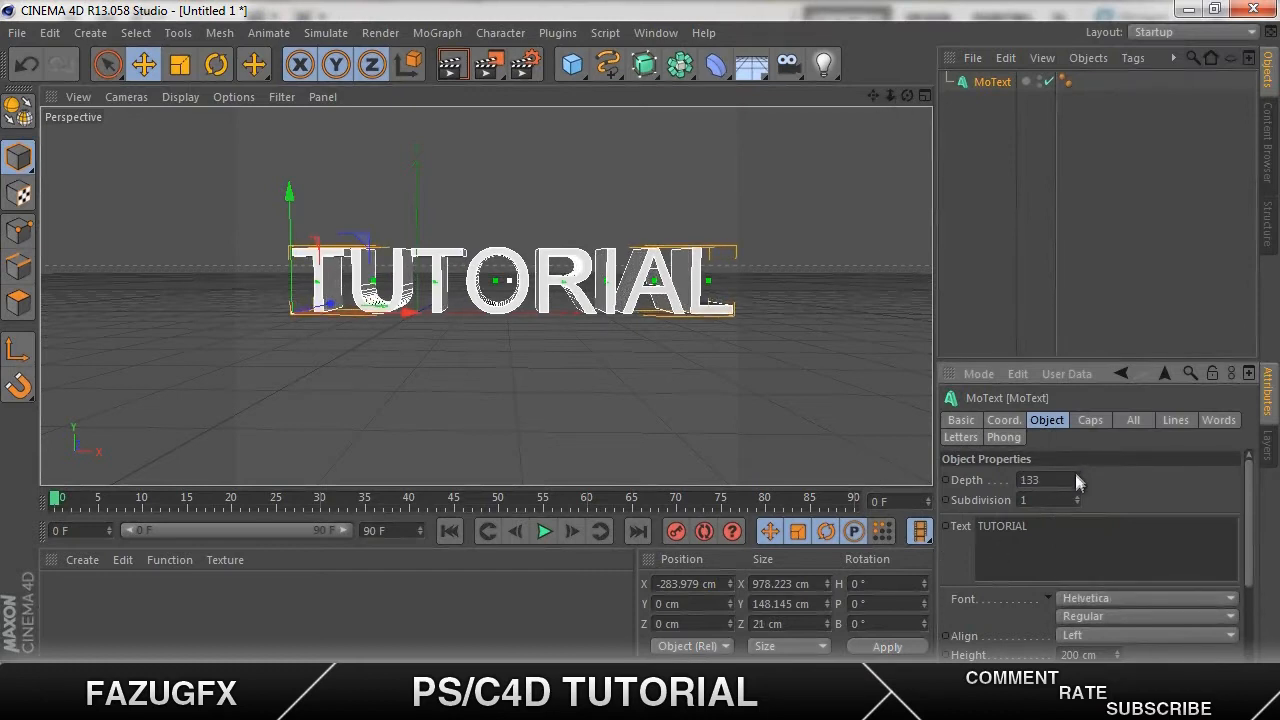
pyautogui.moveTo(1044, 480); pyautogui.dragTo(1076, 480)
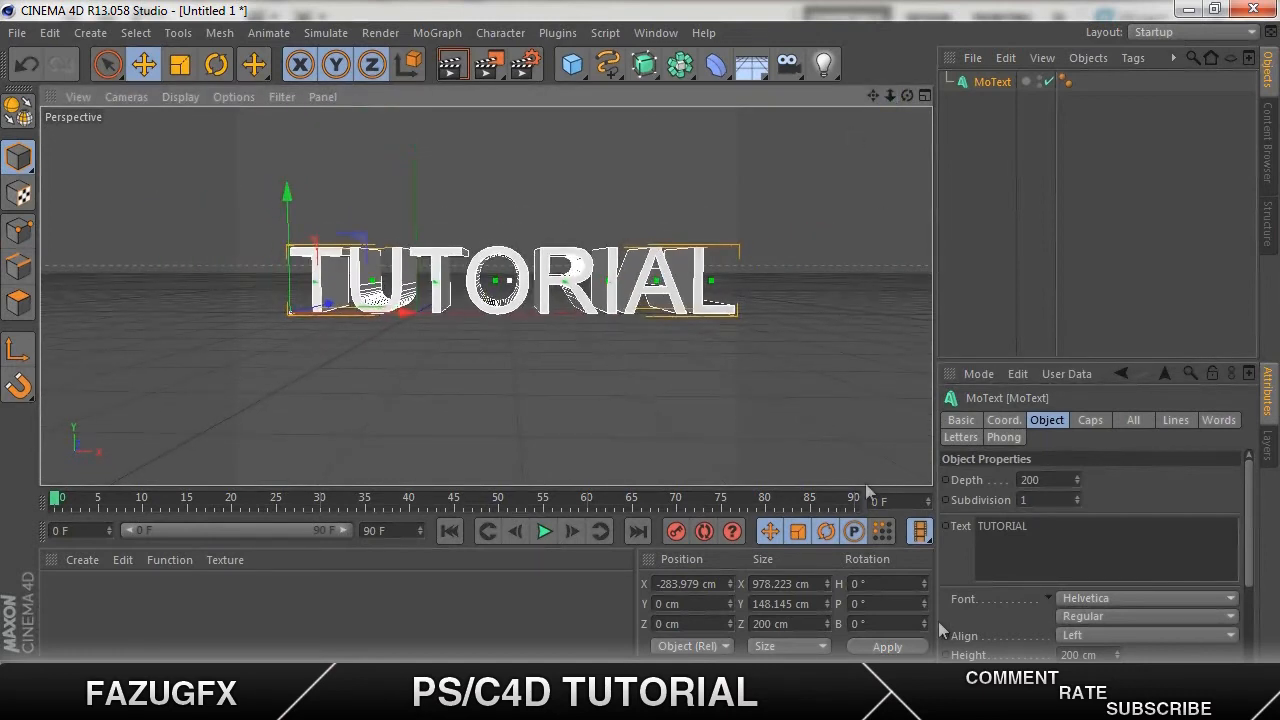
# Give the front and back caps convex fillets with 5 steps and 3 cm radius
pyautogui.click(1088, 420)
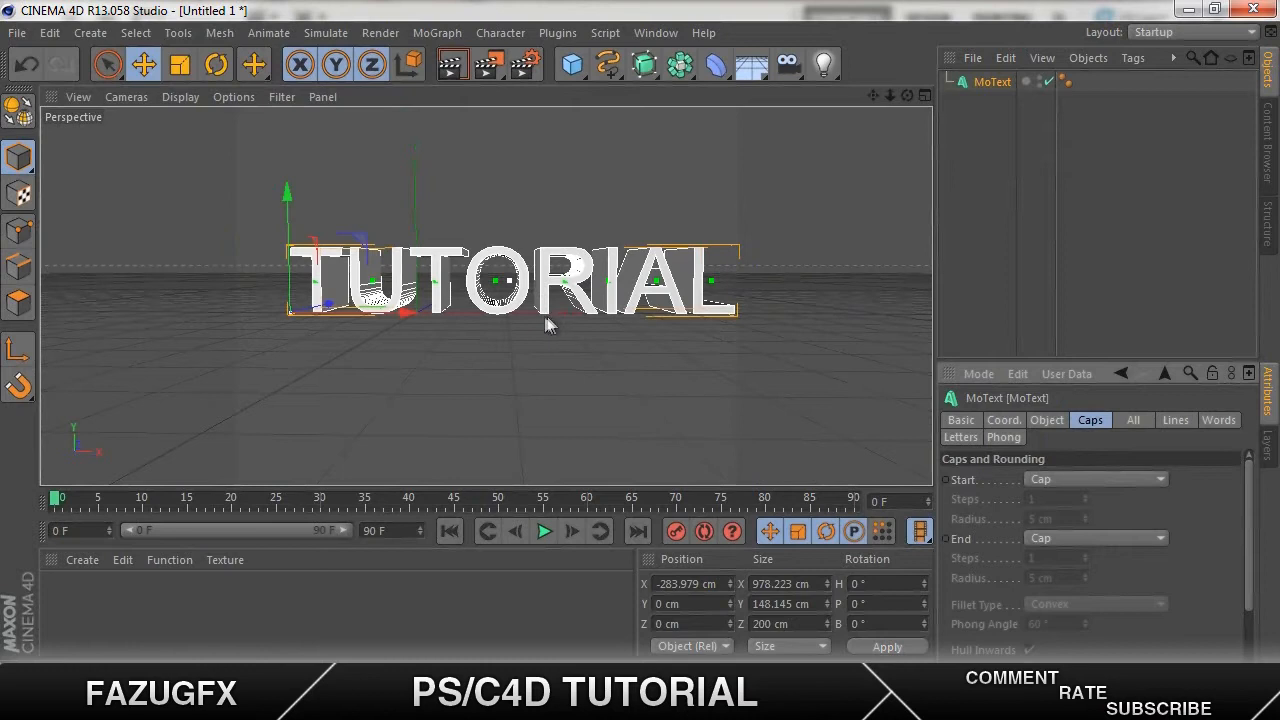
pyautogui.click(1096, 480)
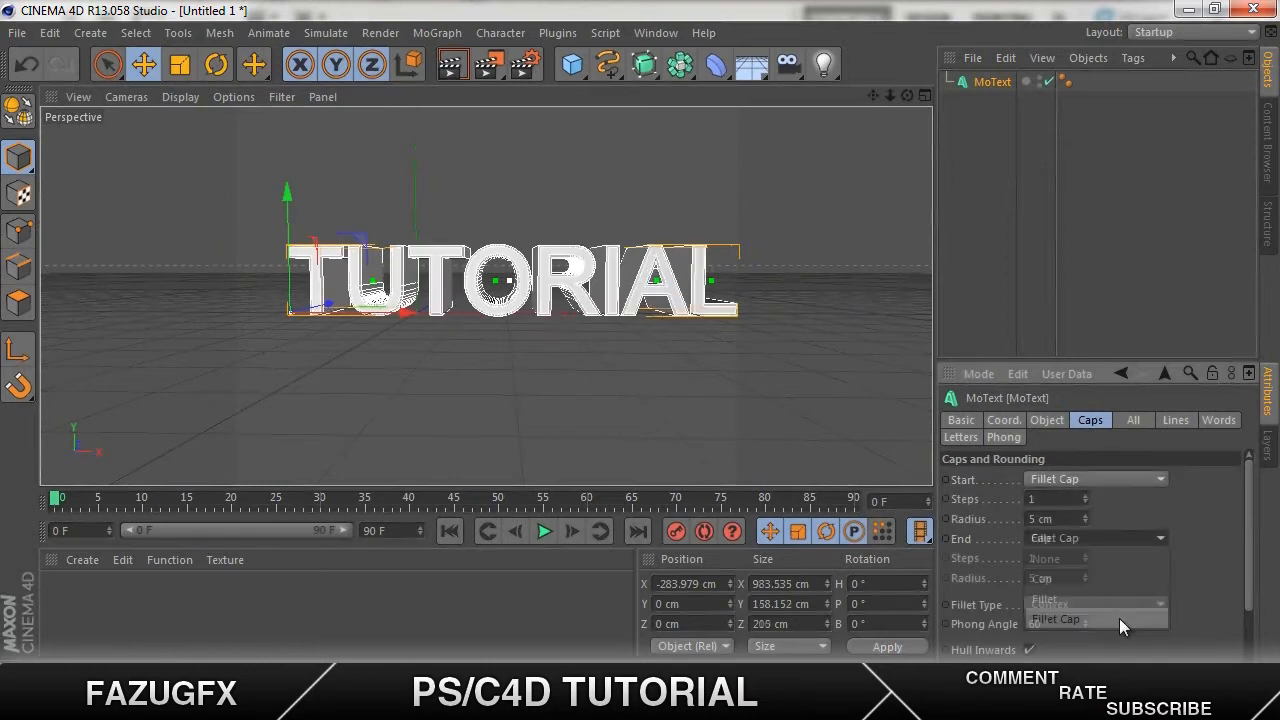
pyautogui.click(1050, 604)
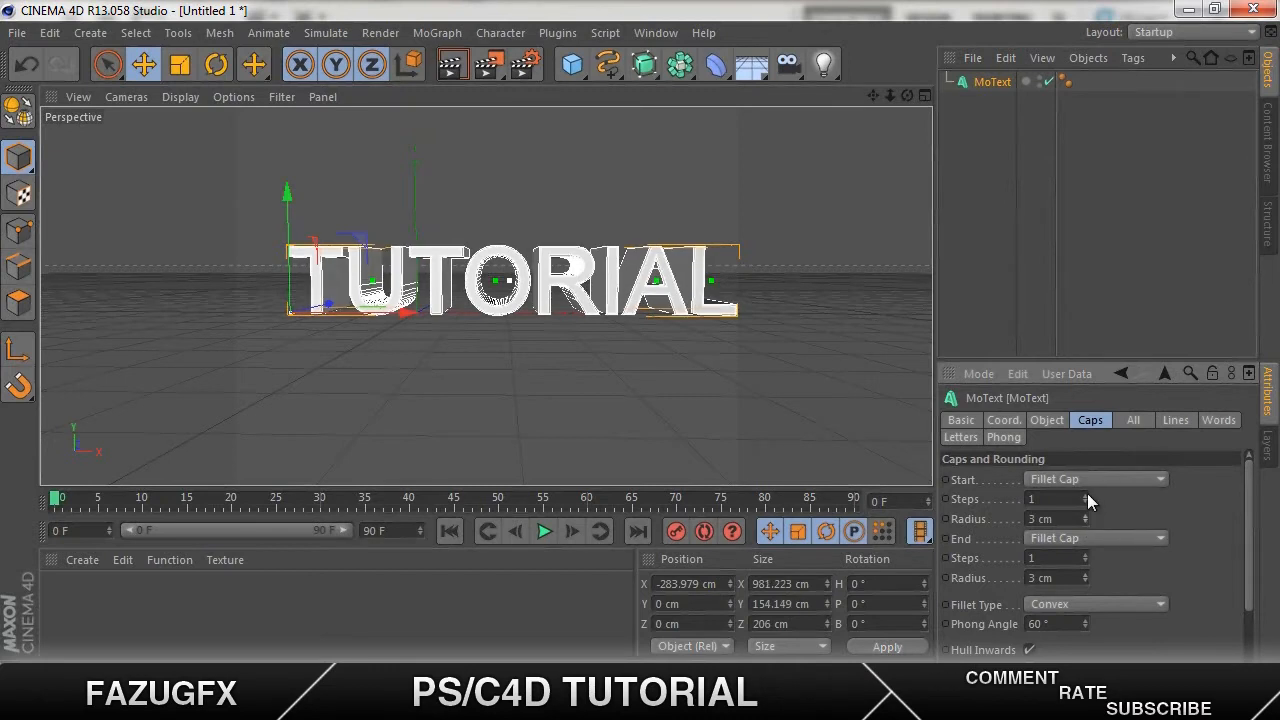
pyautogui.click(1084, 496)
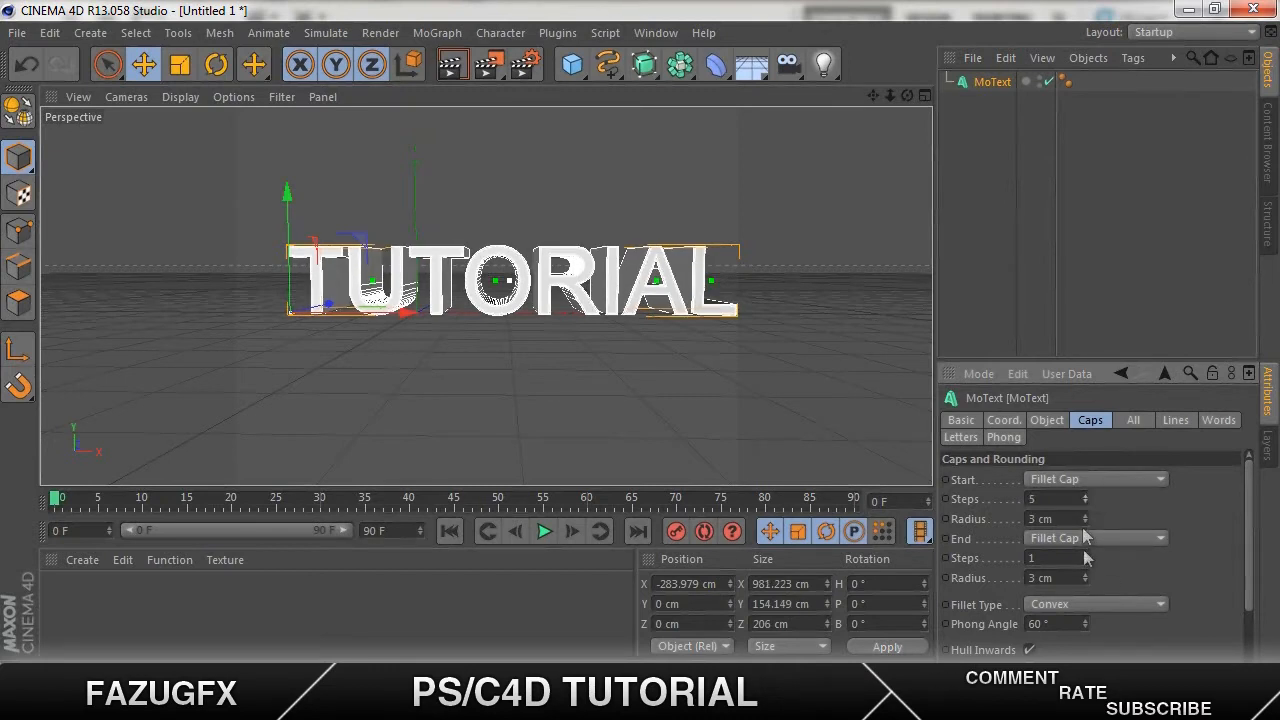
pyautogui.click(1084, 554)
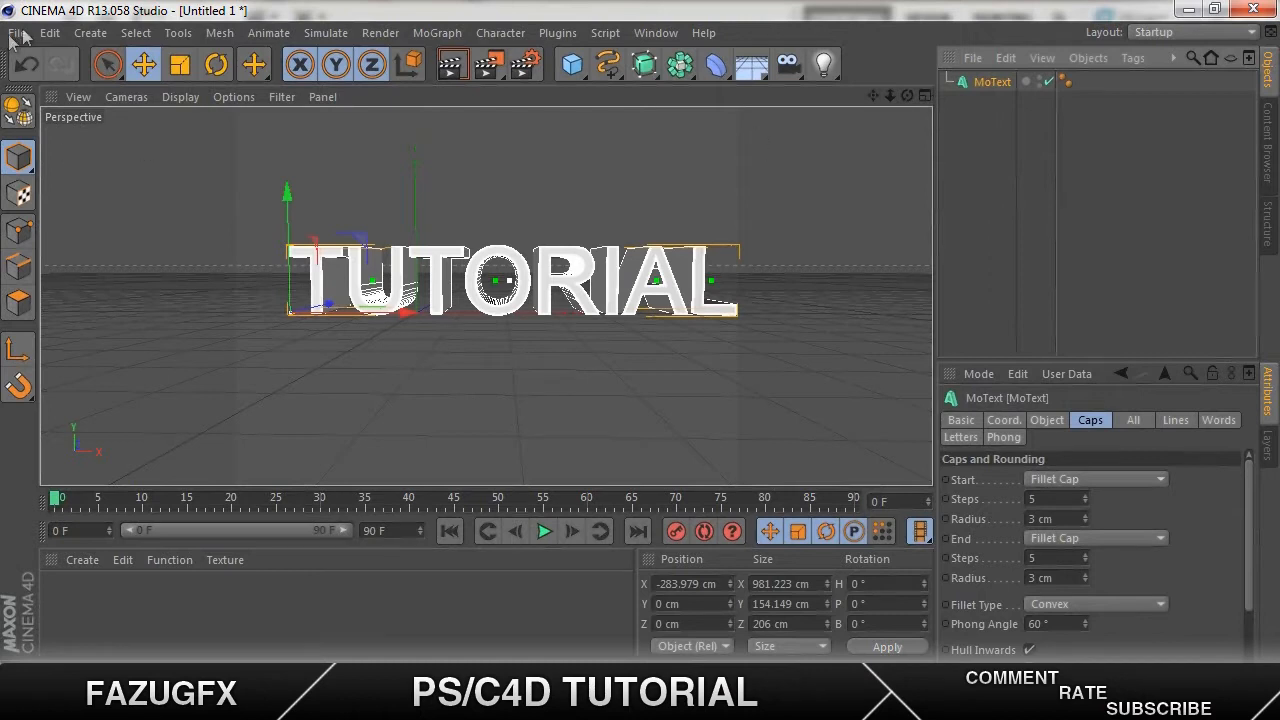
# Load the MelonArts Lightstudio scene from the GFX graphics pack's Cinema 4D folder
pyautogui.click(16, 32)
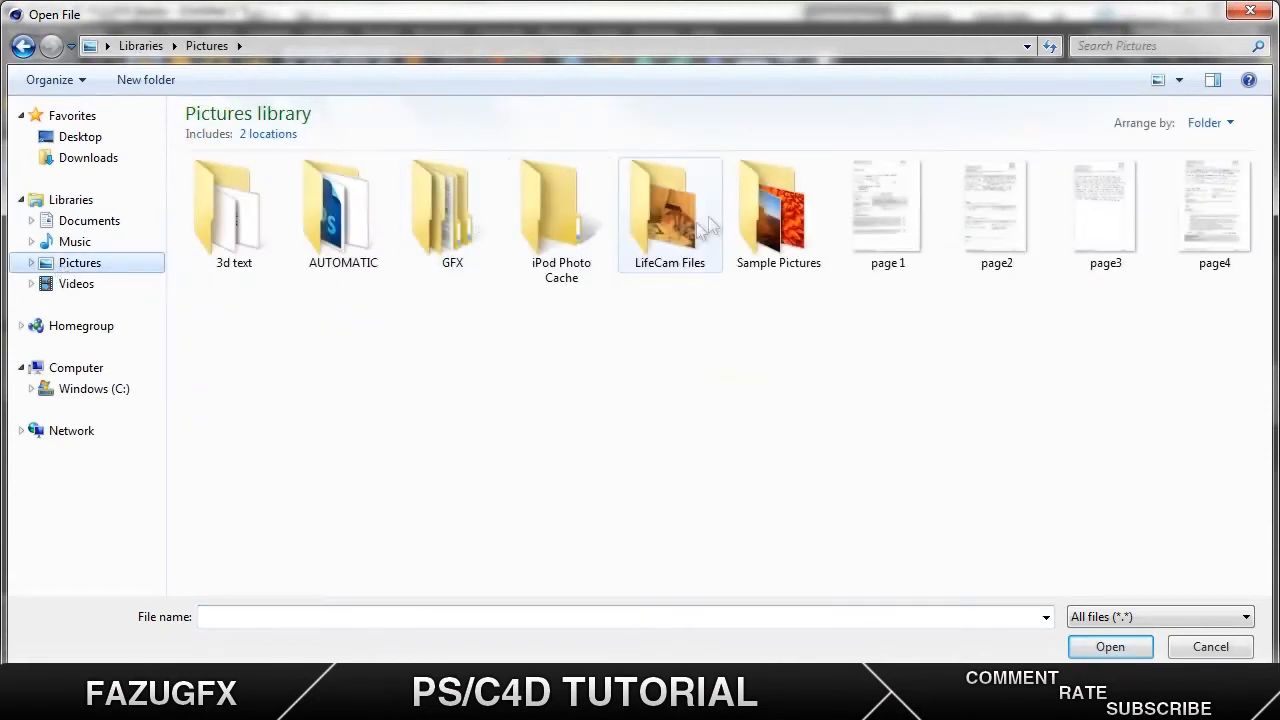
pyautogui.doubleClick(452, 204)
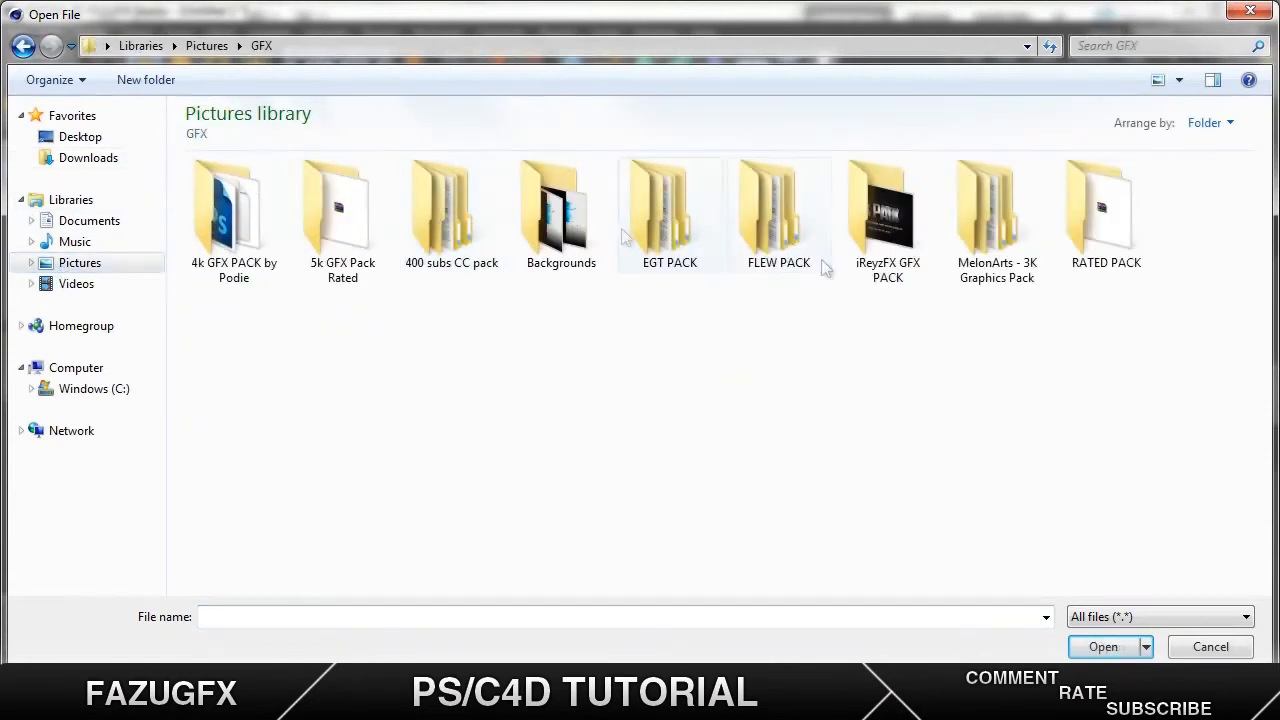
pyautogui.click(996, 210)
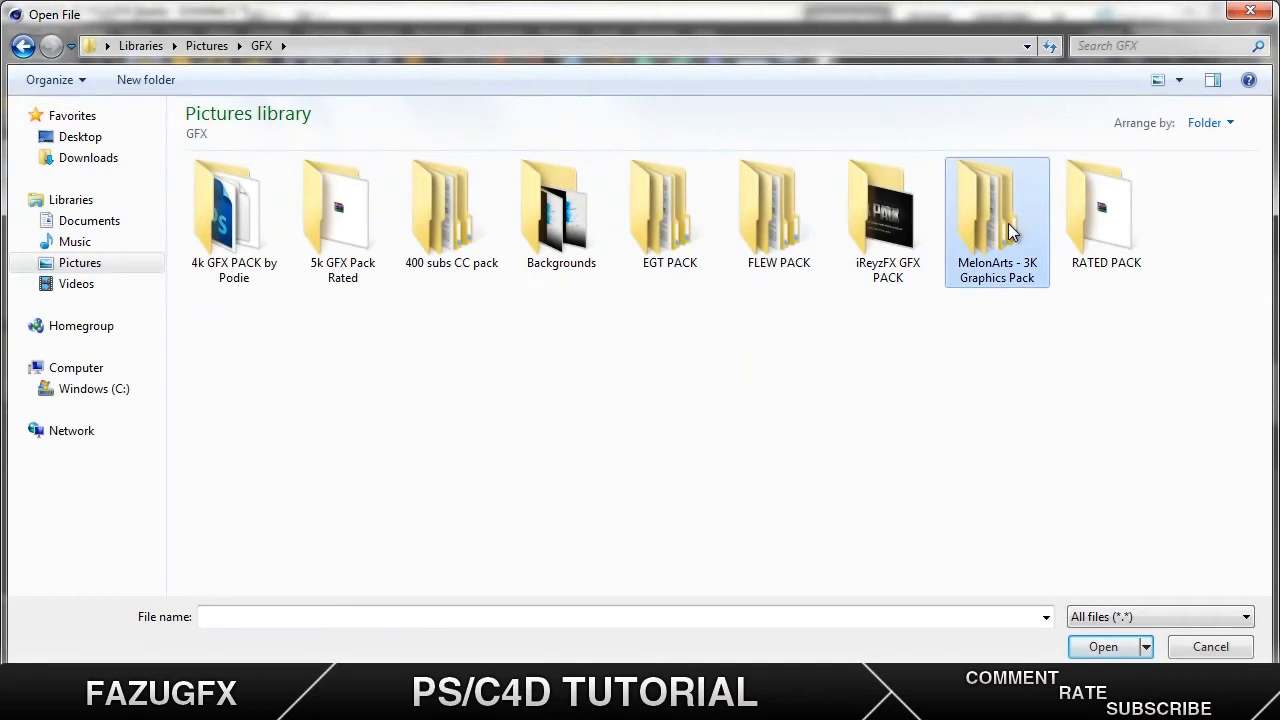
pyautogui.doubleClick(996, 204)
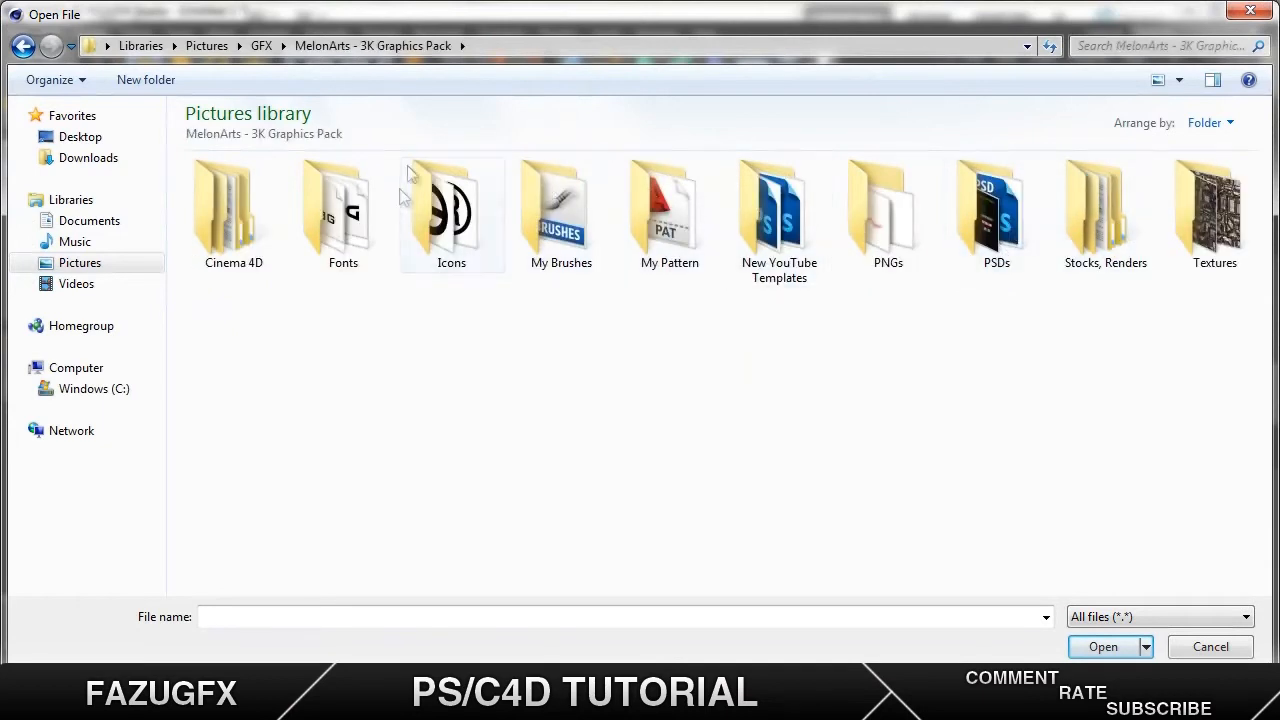
pyautogui.doubleClick(232, 204)
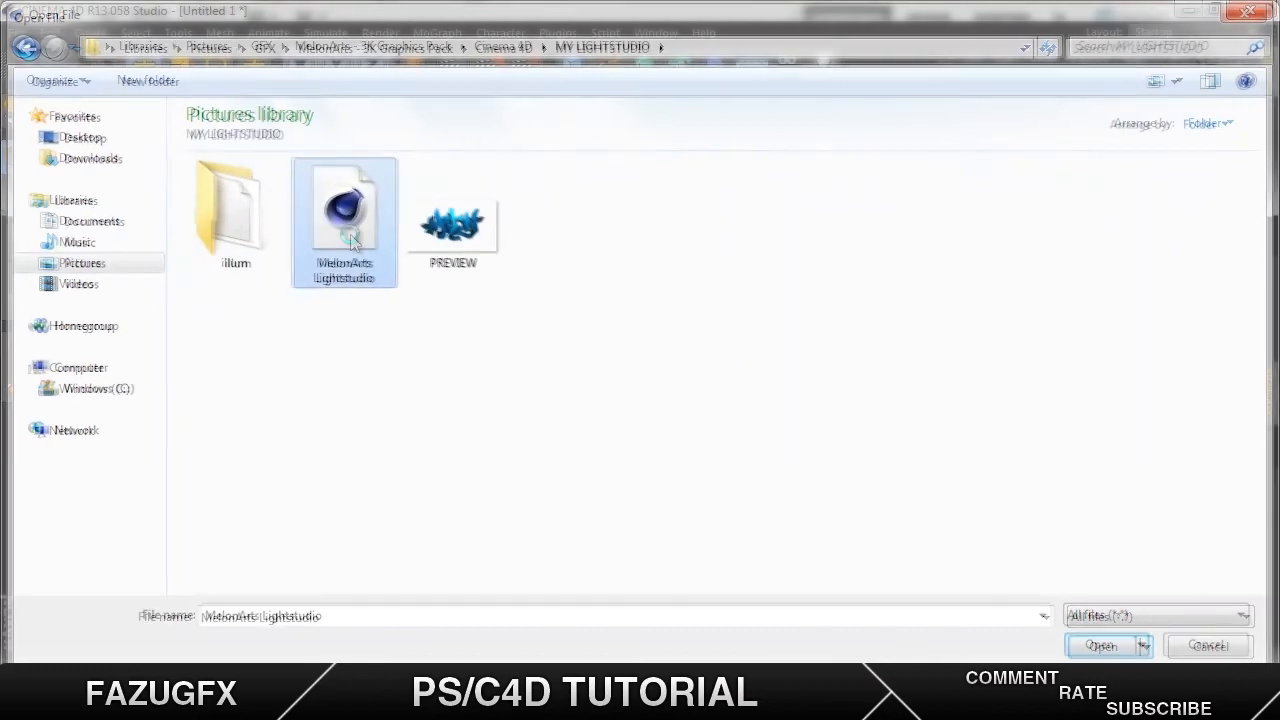
pyautogui.click(1100, 644)
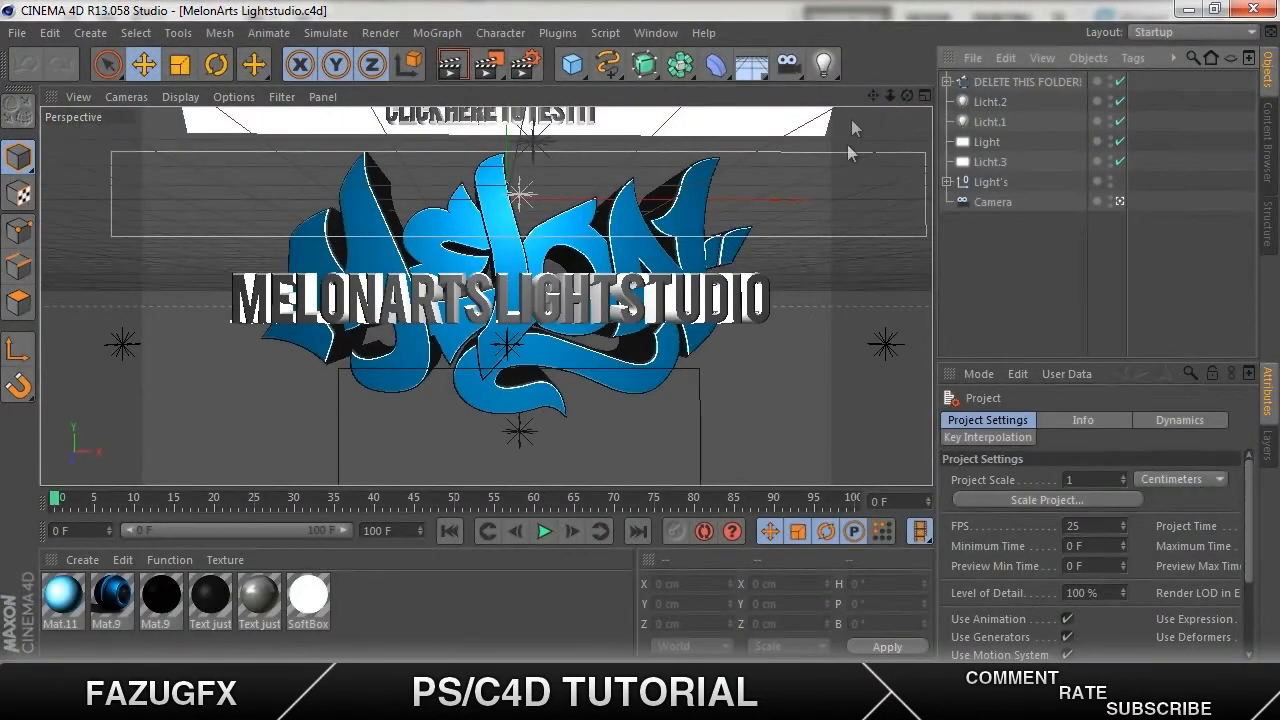
pyautogui.moveTo(870, 212)
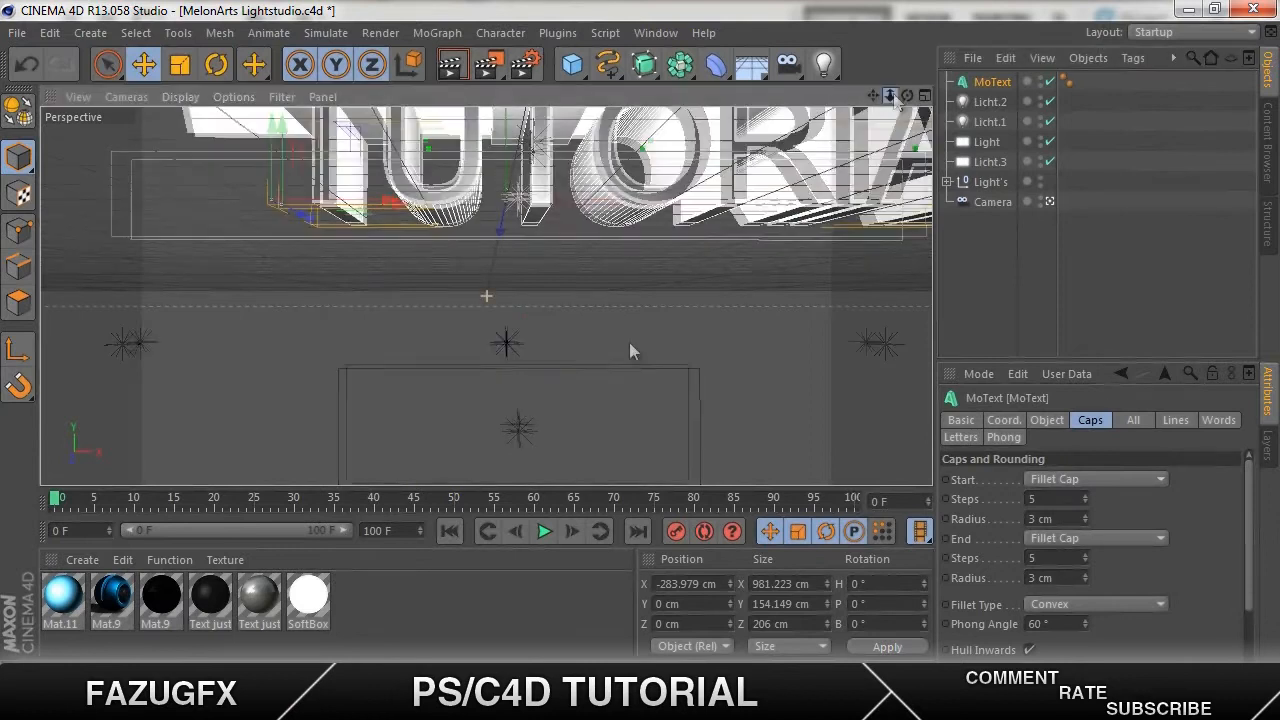
# Position the TUTORIAL text beneath the overhead light and set its height to 143 cm
pyautogui.moveTo(630, 350); pyautogui.dragTo(430, 324)
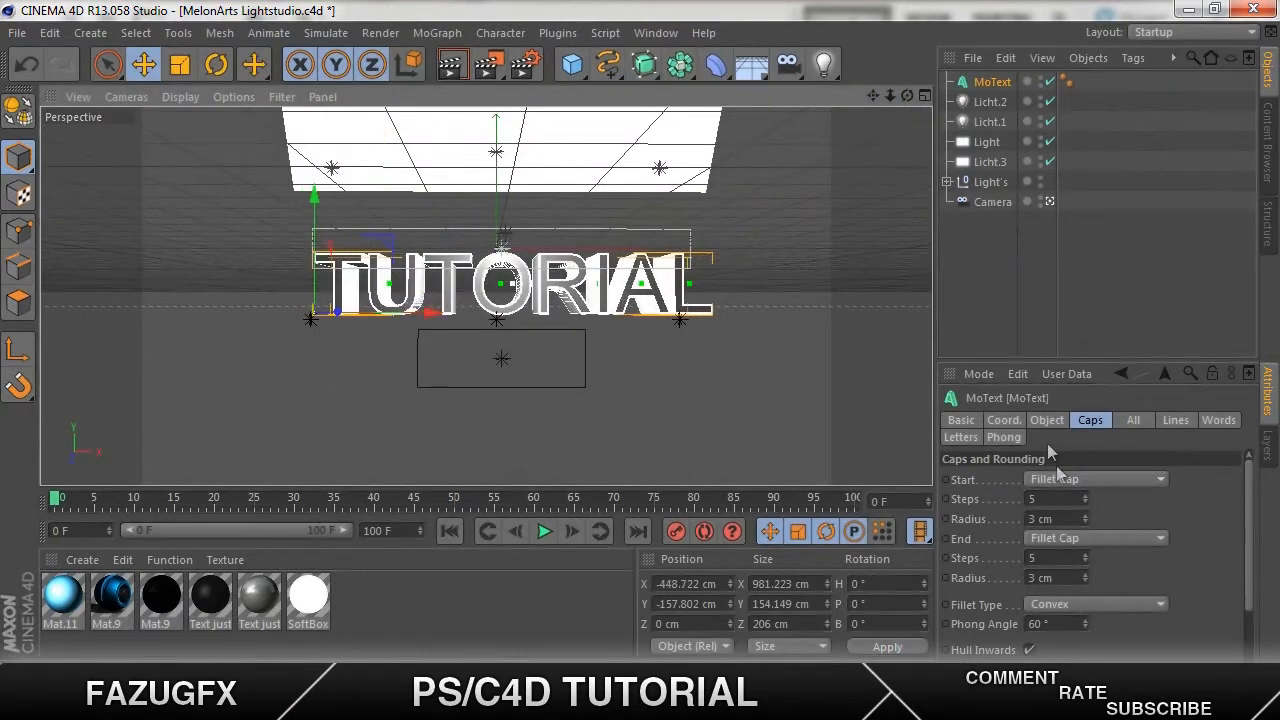
pyautogui.click(1046, 420)
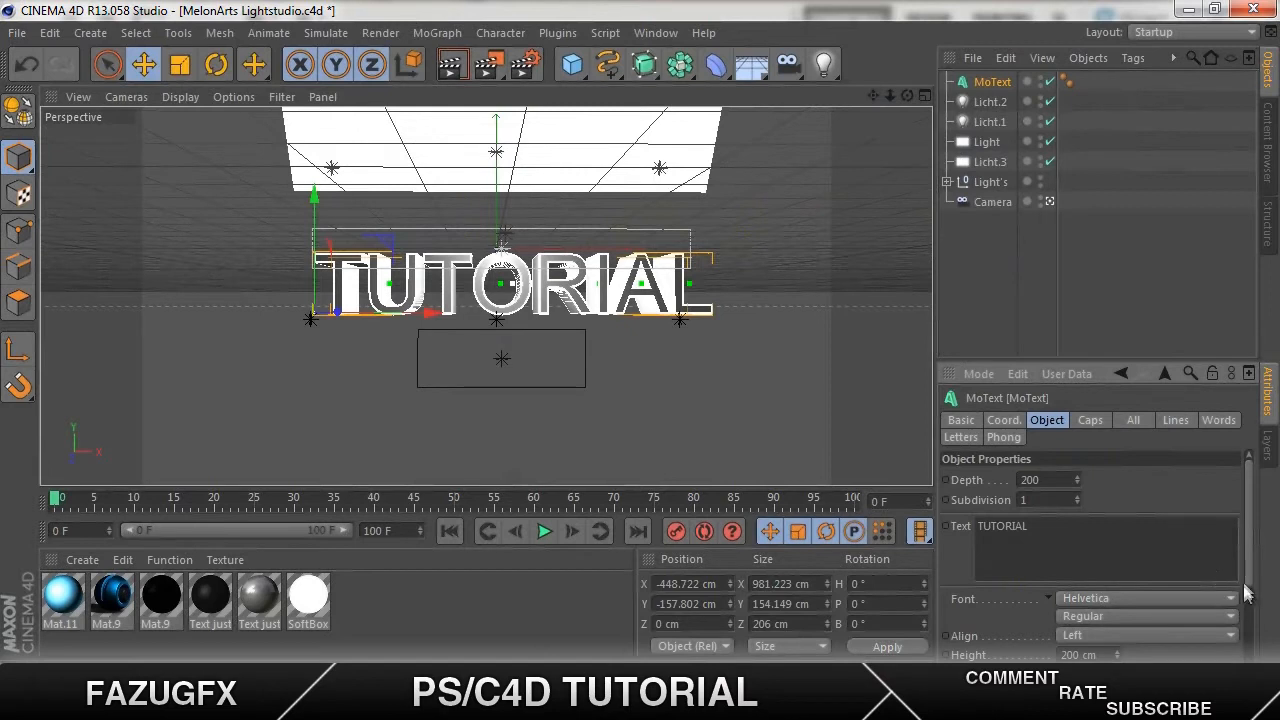
pyautogui.scroll(-3)
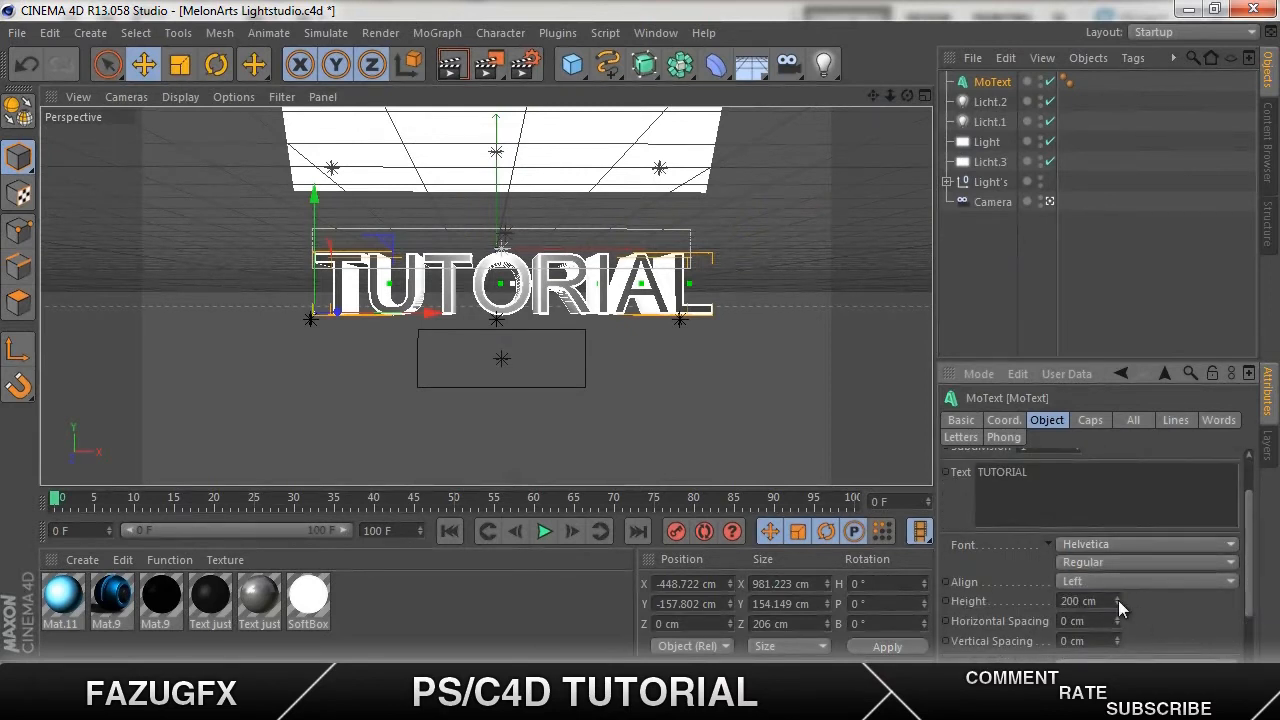
pyautogui.moveTo(1116, 600); pyautogui.dragTo(1116, 616)
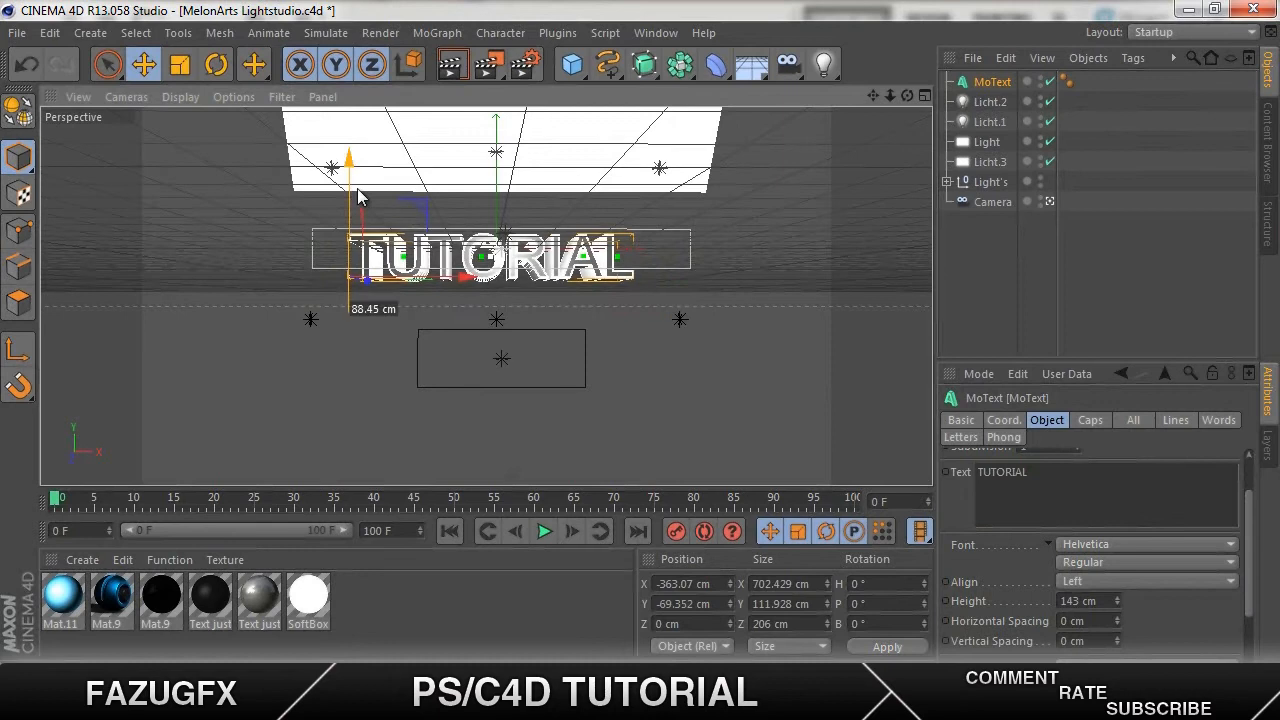
pyautogui.moveTo(348, 160); pyautogui.dragTo(372, 210)
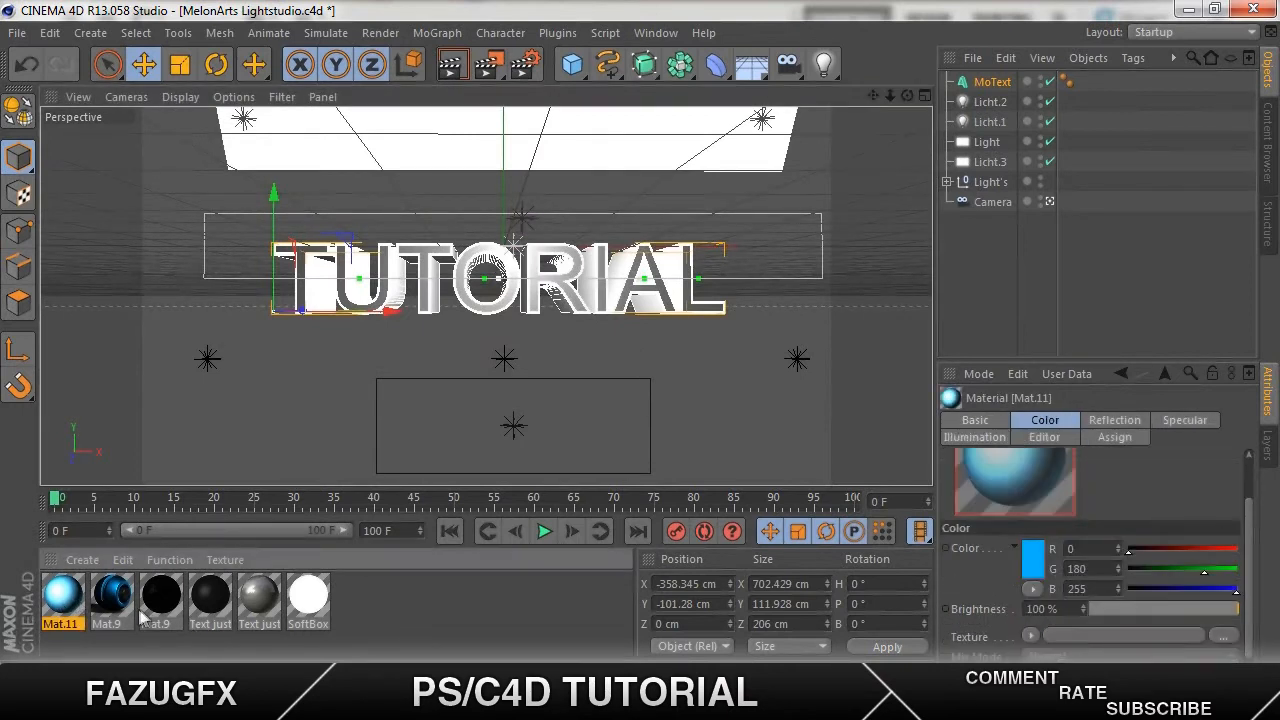
# Apply the blue material to the TUTORIAL text
pyautogui.click(110, 596)
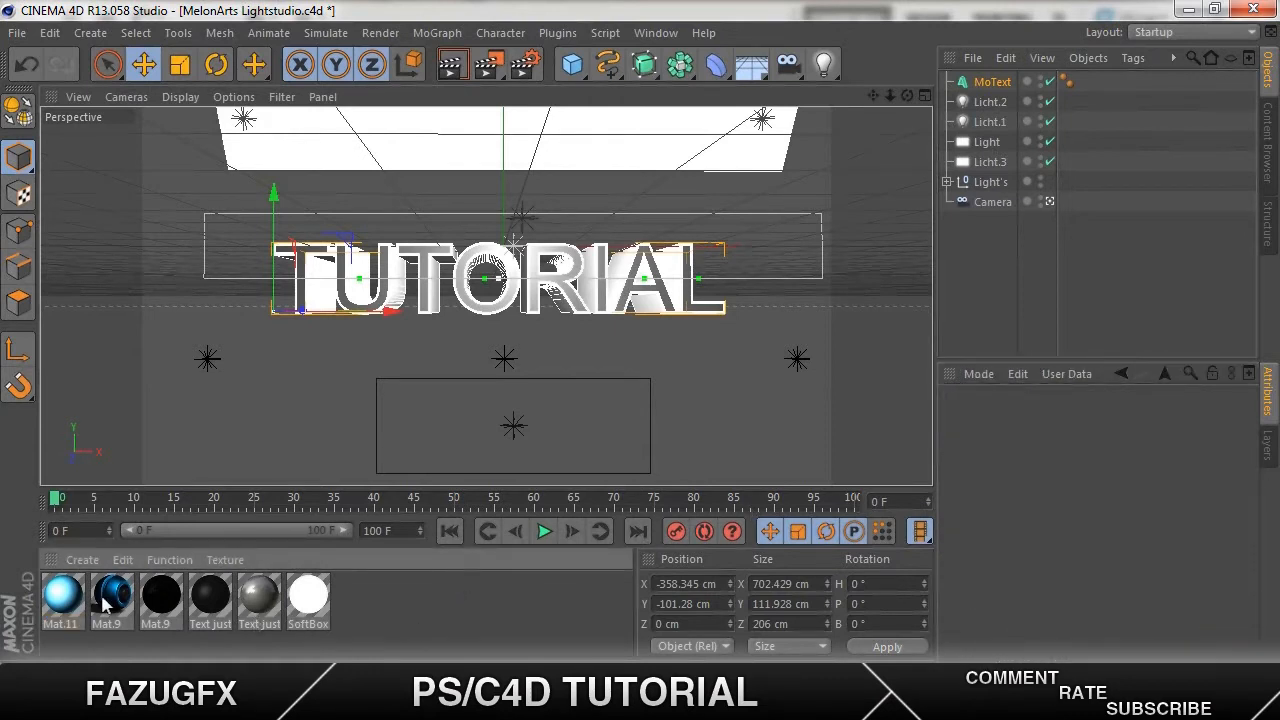
pyautogui.click(108, 596)
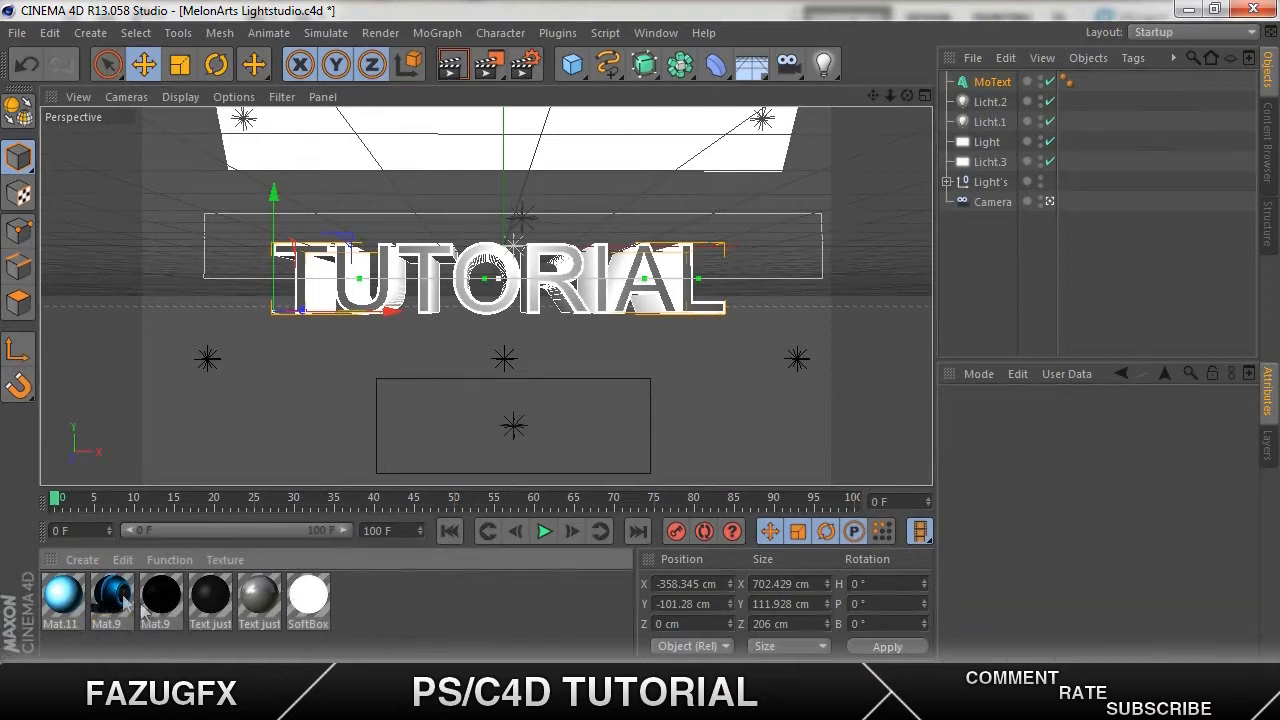
pyautogui.moveTo(396, 280)
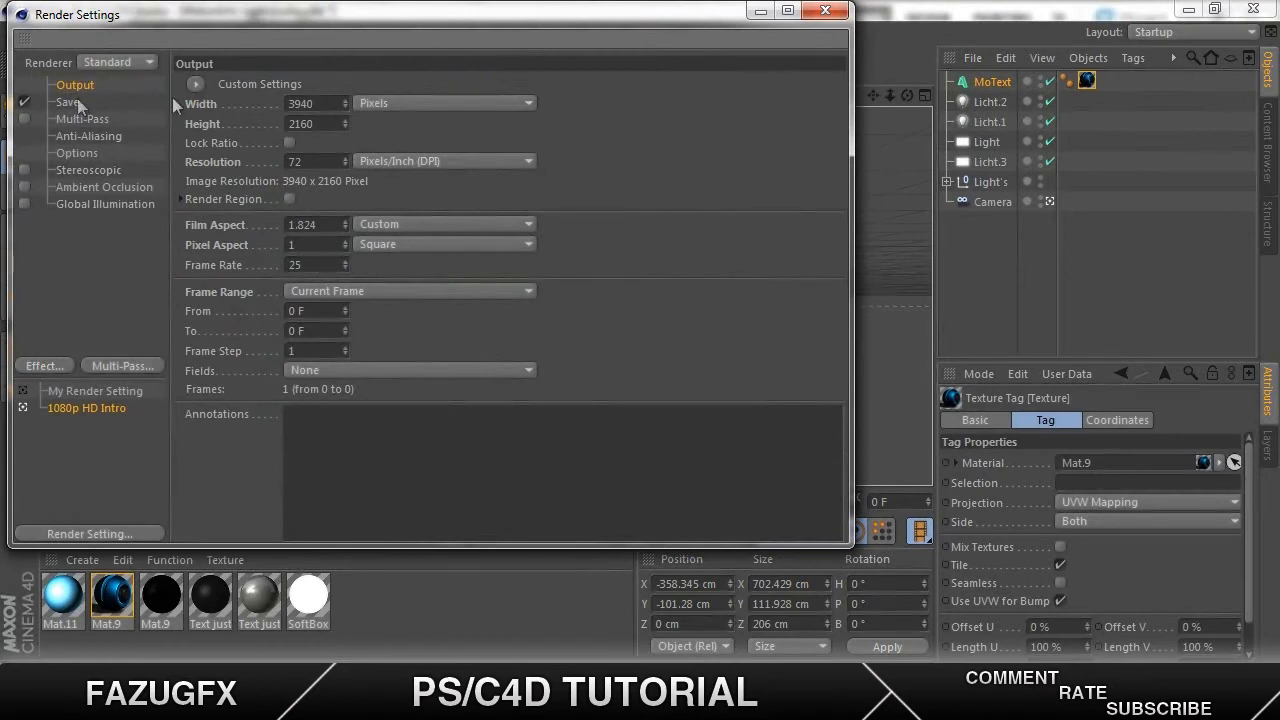
# Set the render output to 1280×720 saved as a PNG named TUTORIAL with alpha channel
pyautogui.click(310, 104)
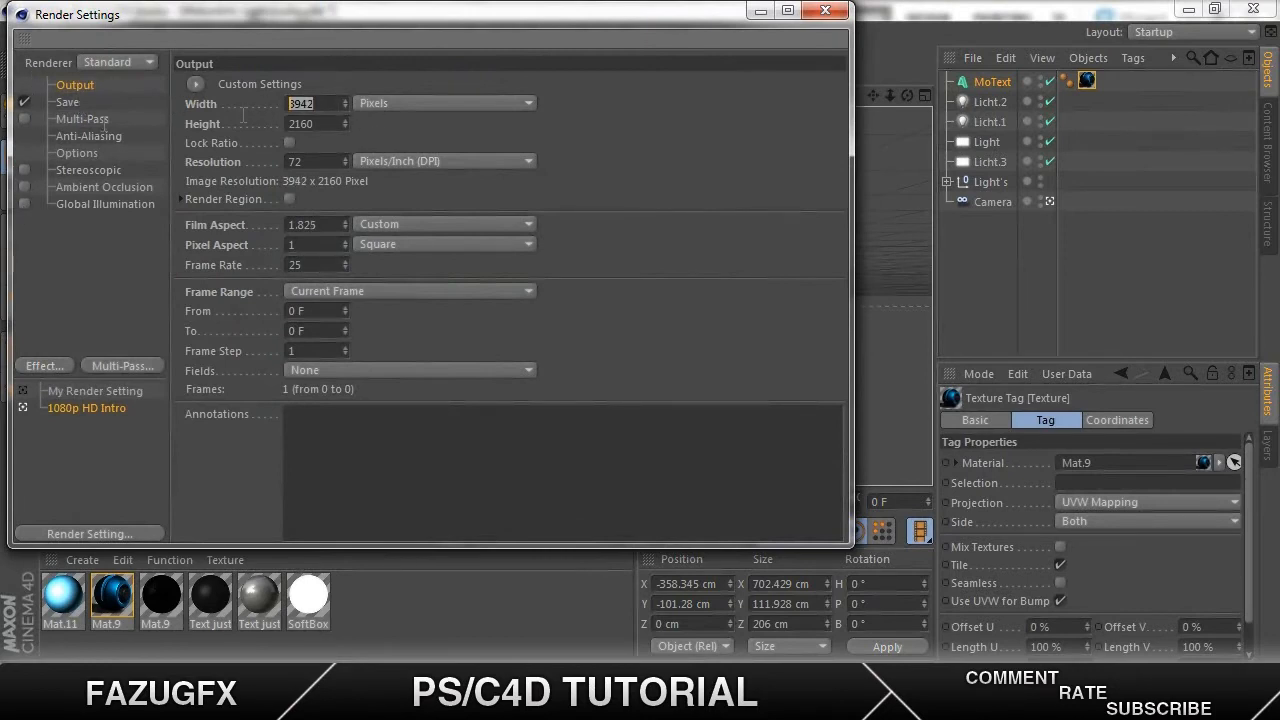
pyautogui.write('1280')
pyautogui.click(316, 124)
pyautogui.write('720')
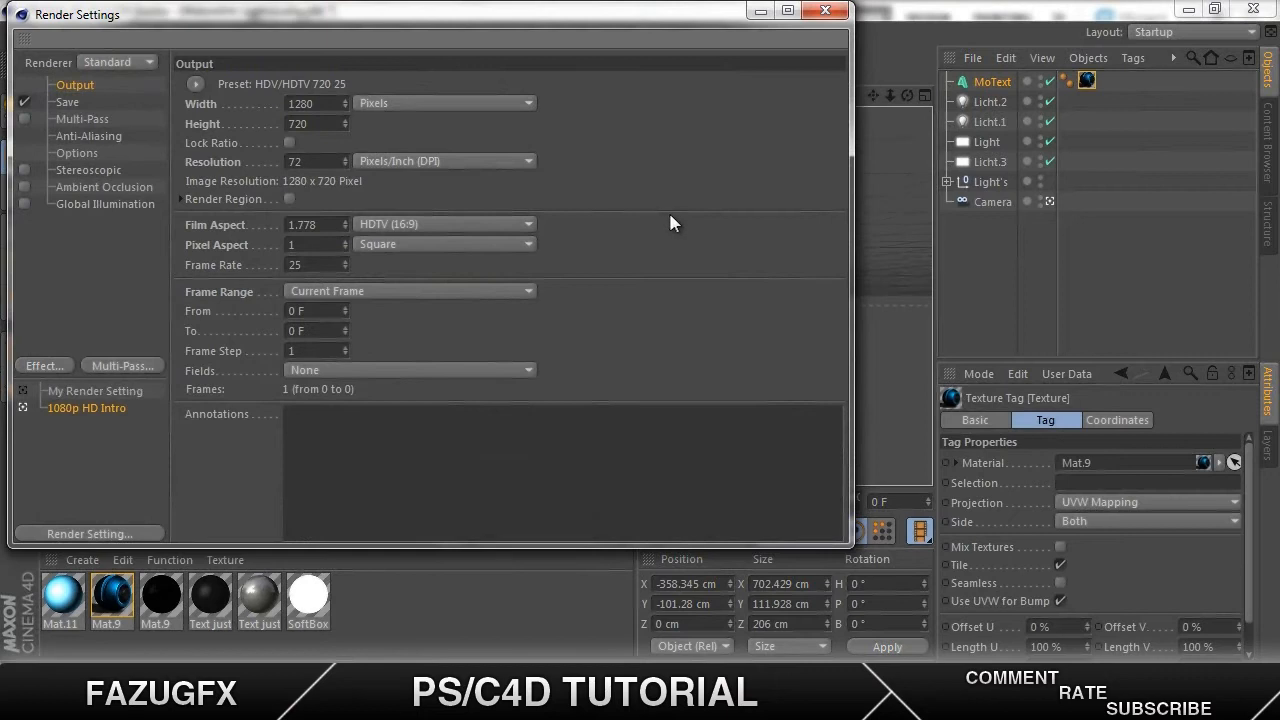
pyautogui.click(68, 100)
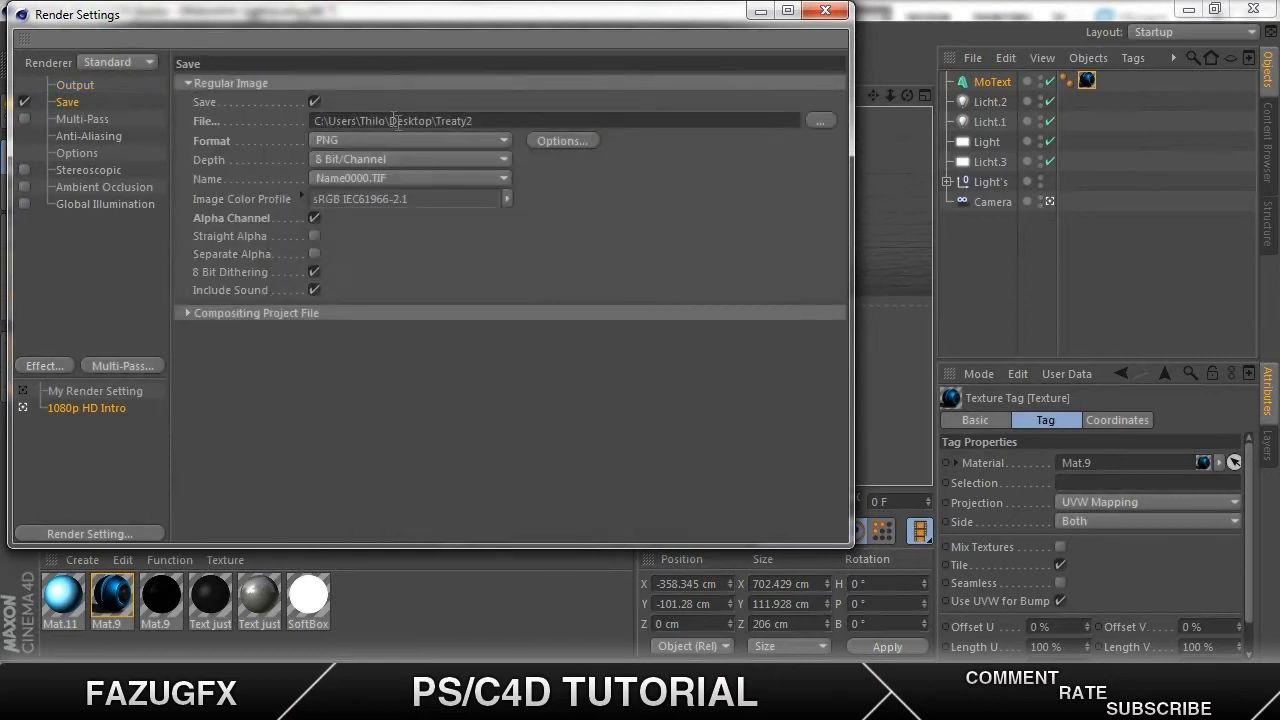
pyautogui.click(820, 120)
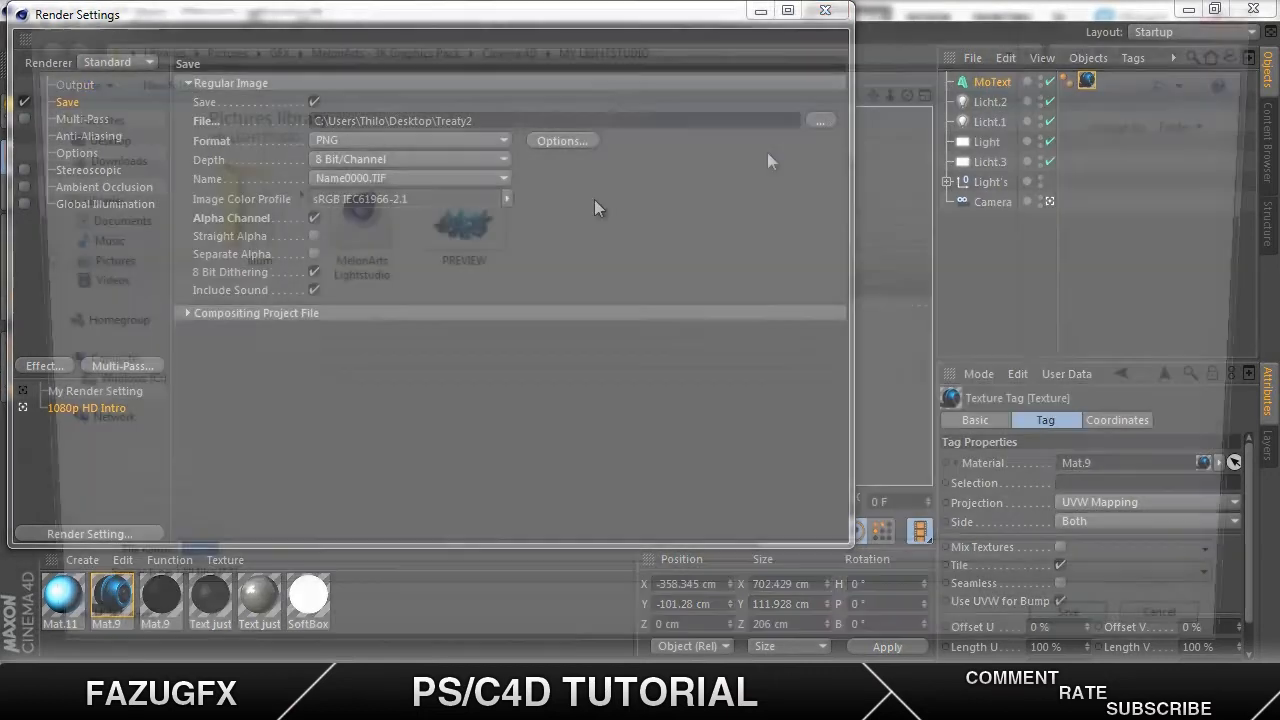
pyautogui.click(820, 120)
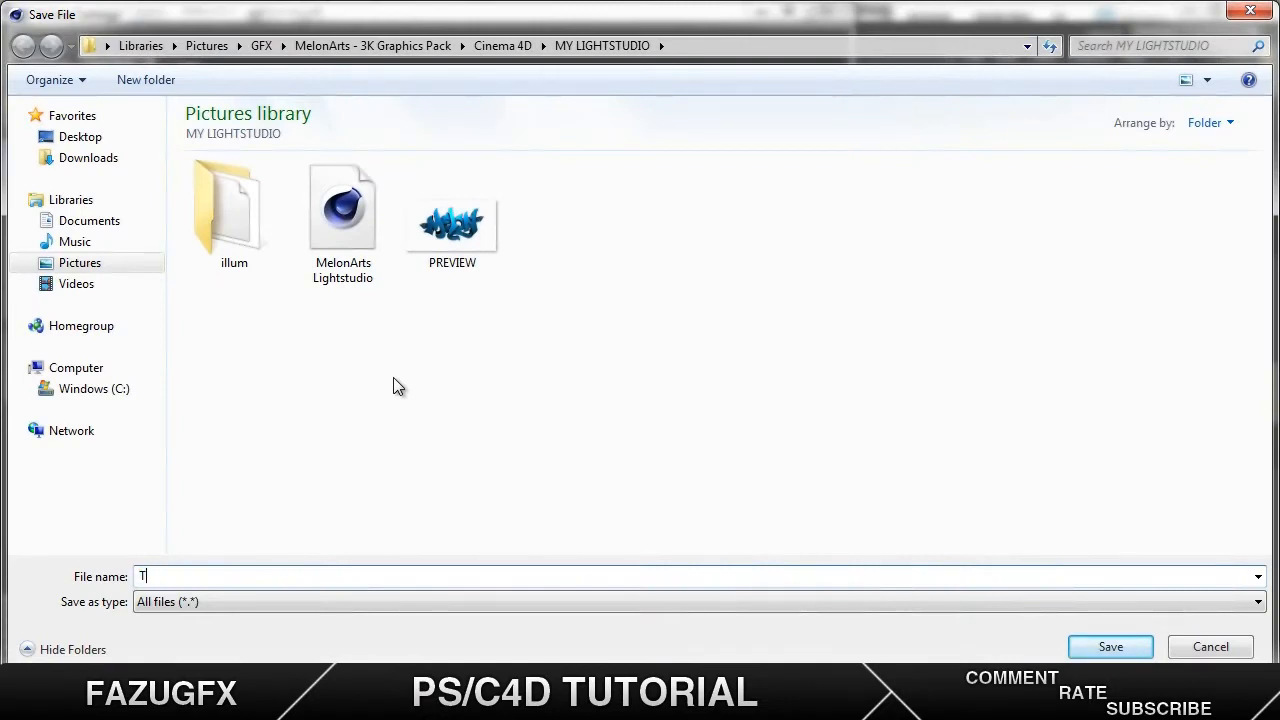
pyautogui.write('UTORIAL')
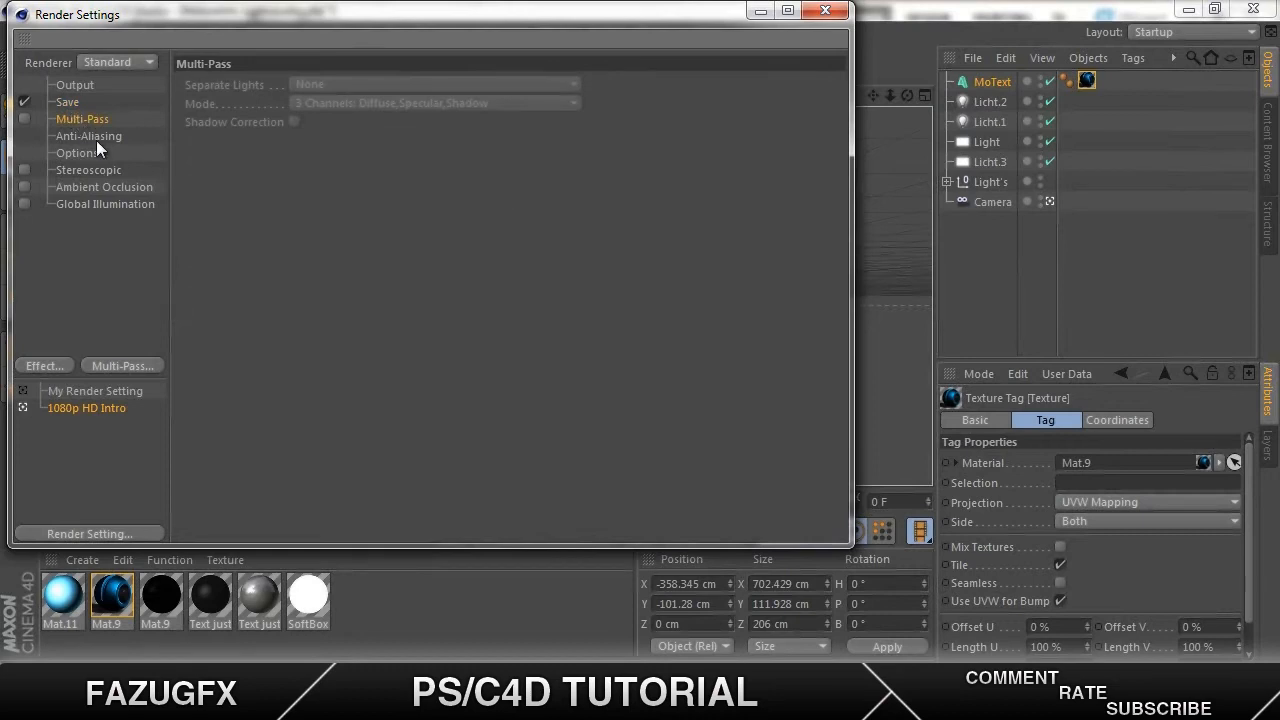
# Set anti-aliasing to Best with a 4x4 max level
pyautogui.click(88, 136)
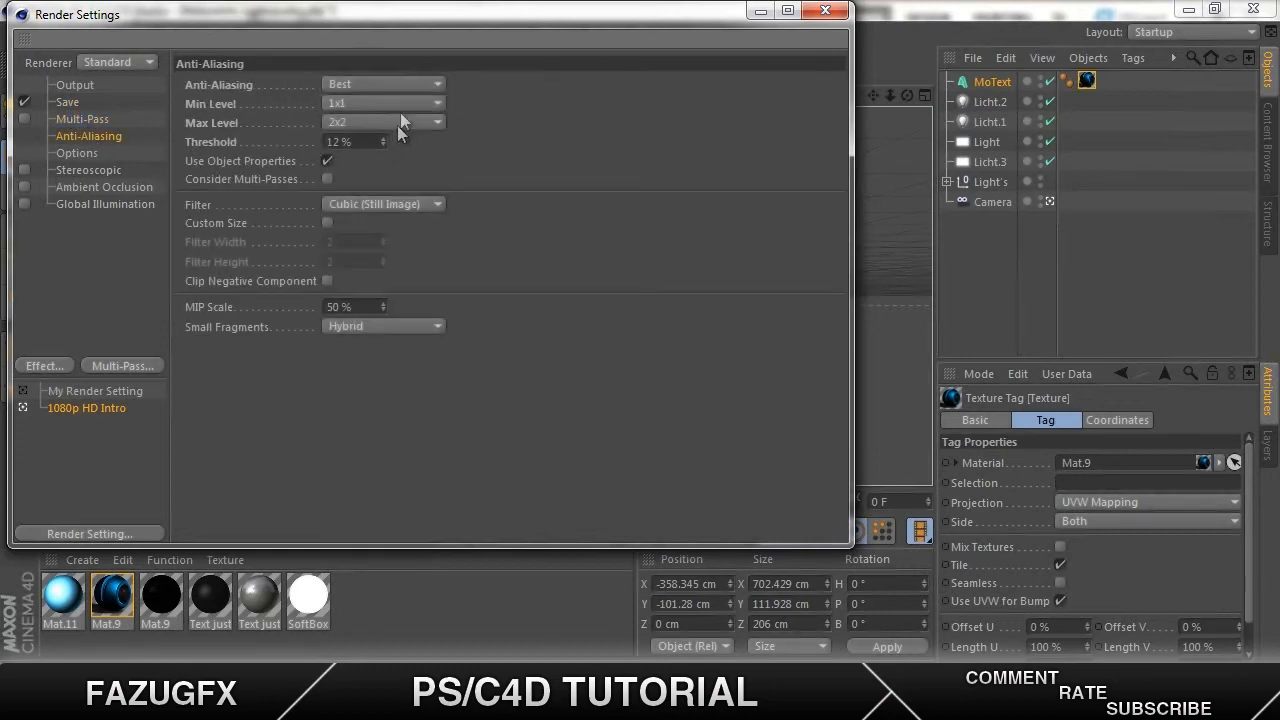
pyautogui.moveTo(404, 136)
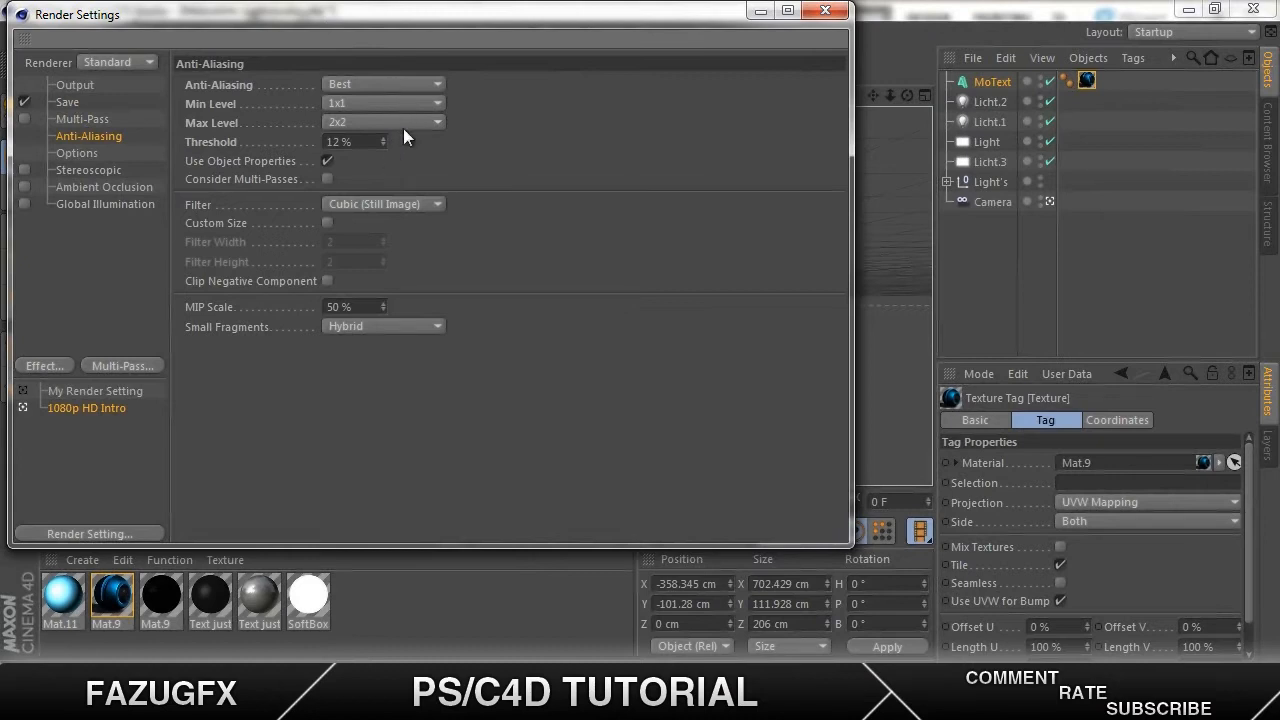
pyautogui.moveTo(390, 124)
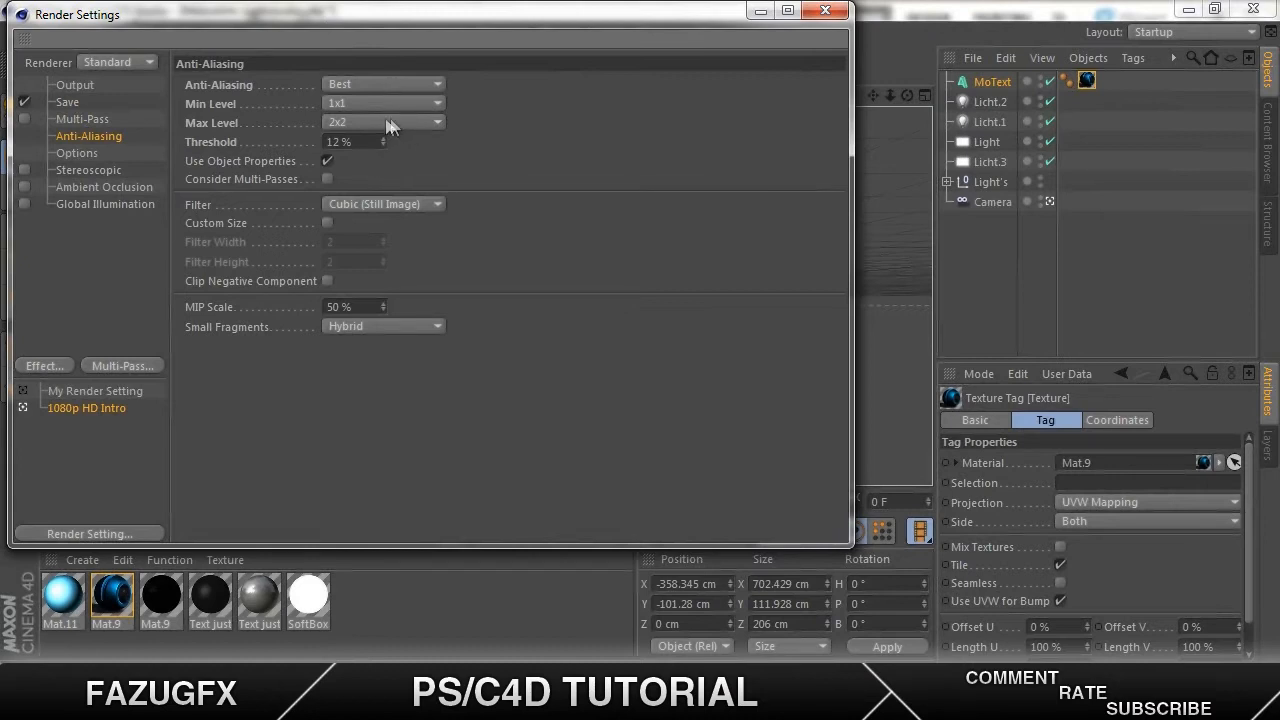
pyautogui.click(384, 122)
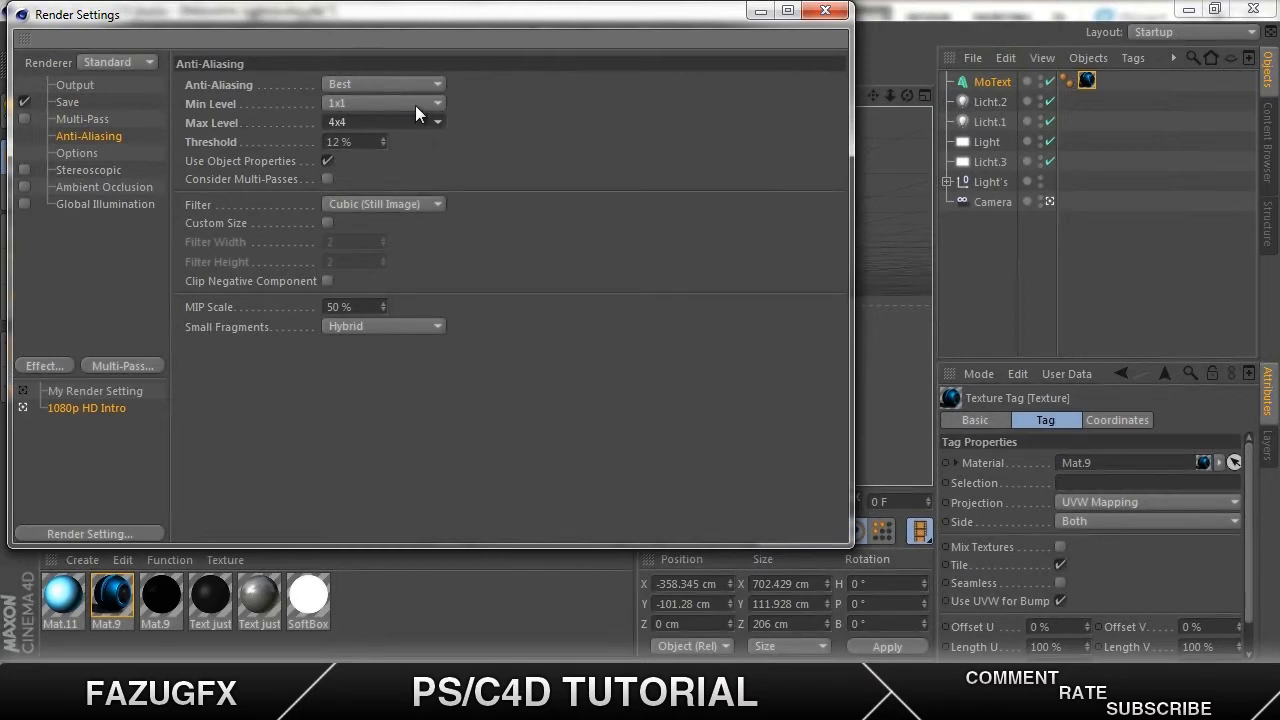
pyautogui.click(384, 84)
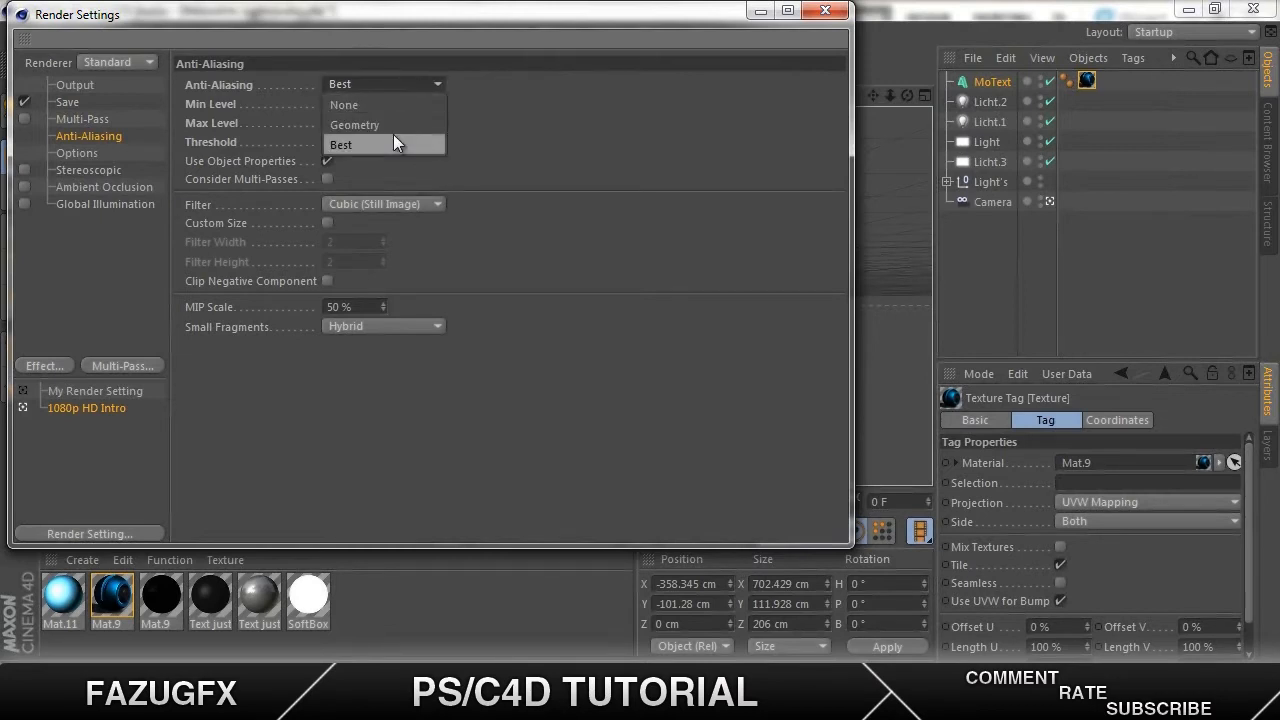
pyautogui.click(354, 124)
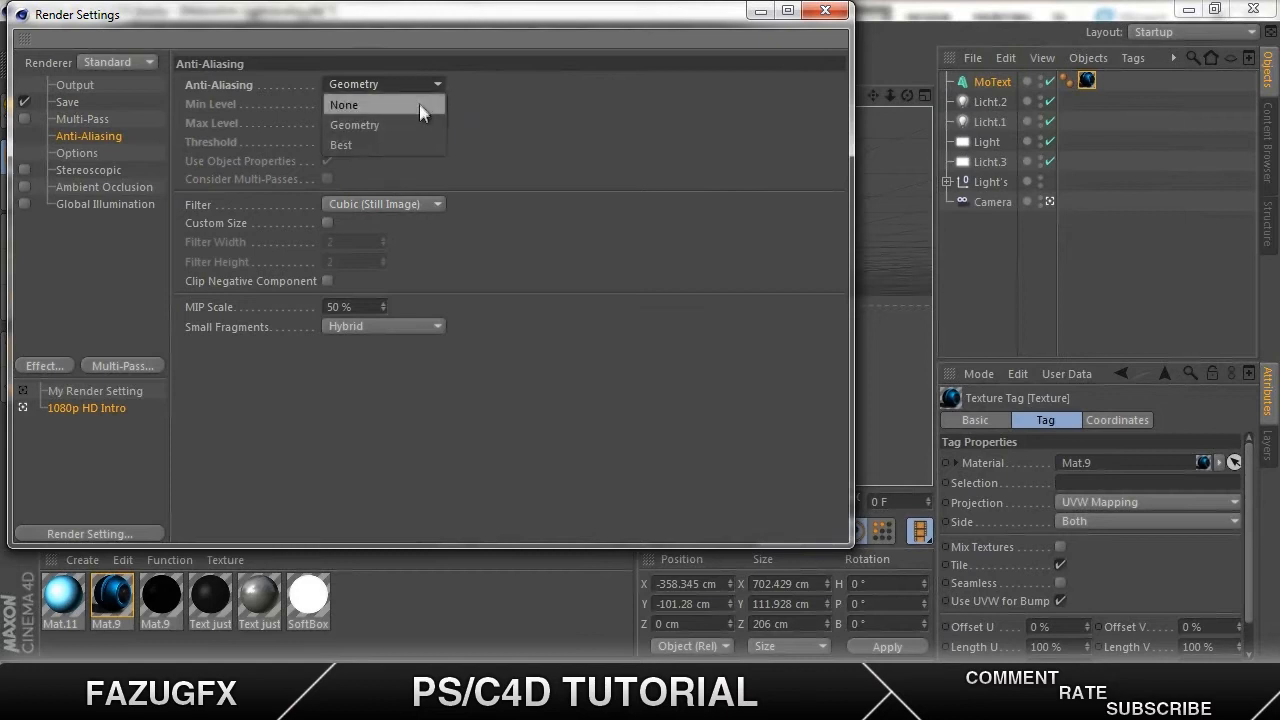
pyautogui.click(340, 144)
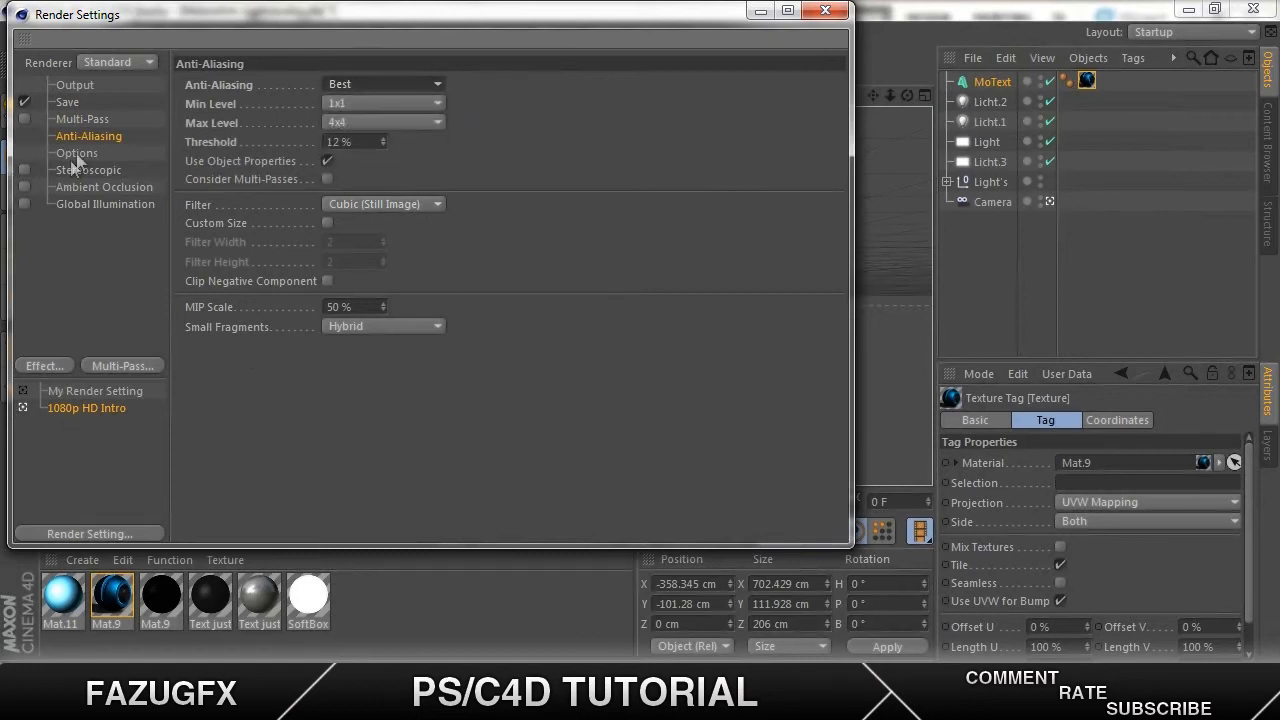
# Enable ambient occlusion and global illumination, and add depth of field and colour correction effects
pyautogui.click(76, 152)
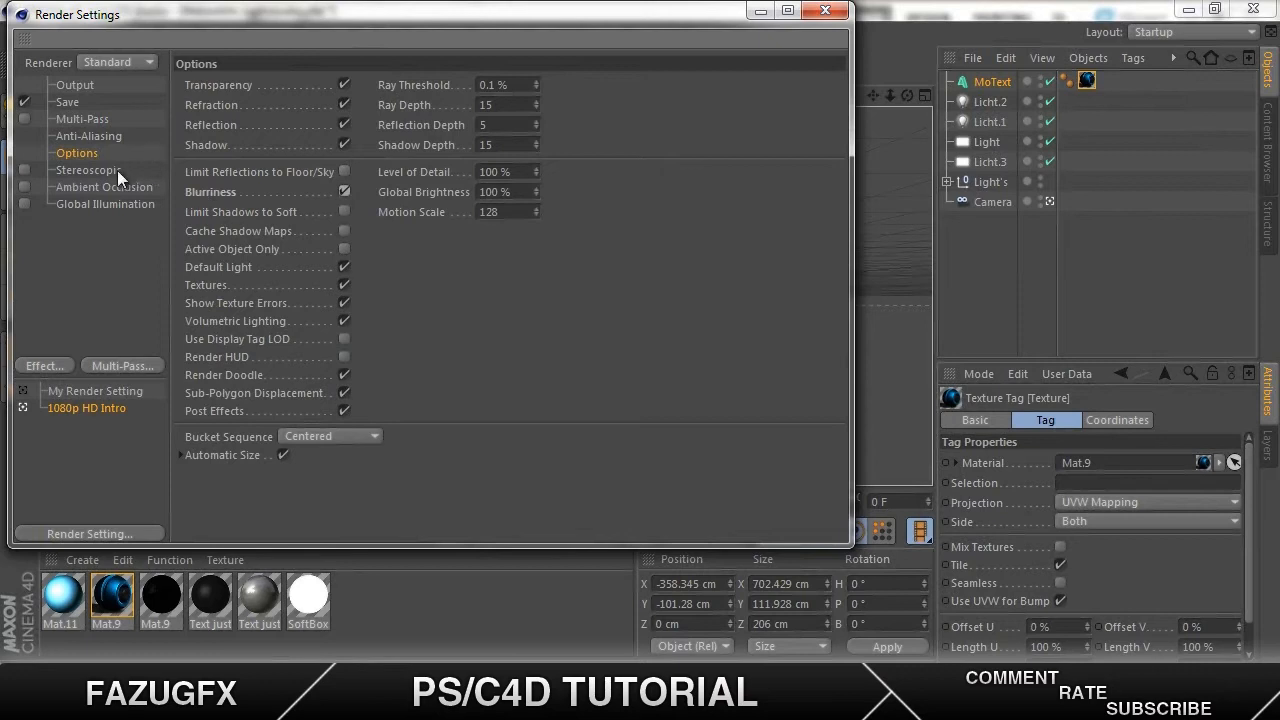
pyautogui.click(104, 188)
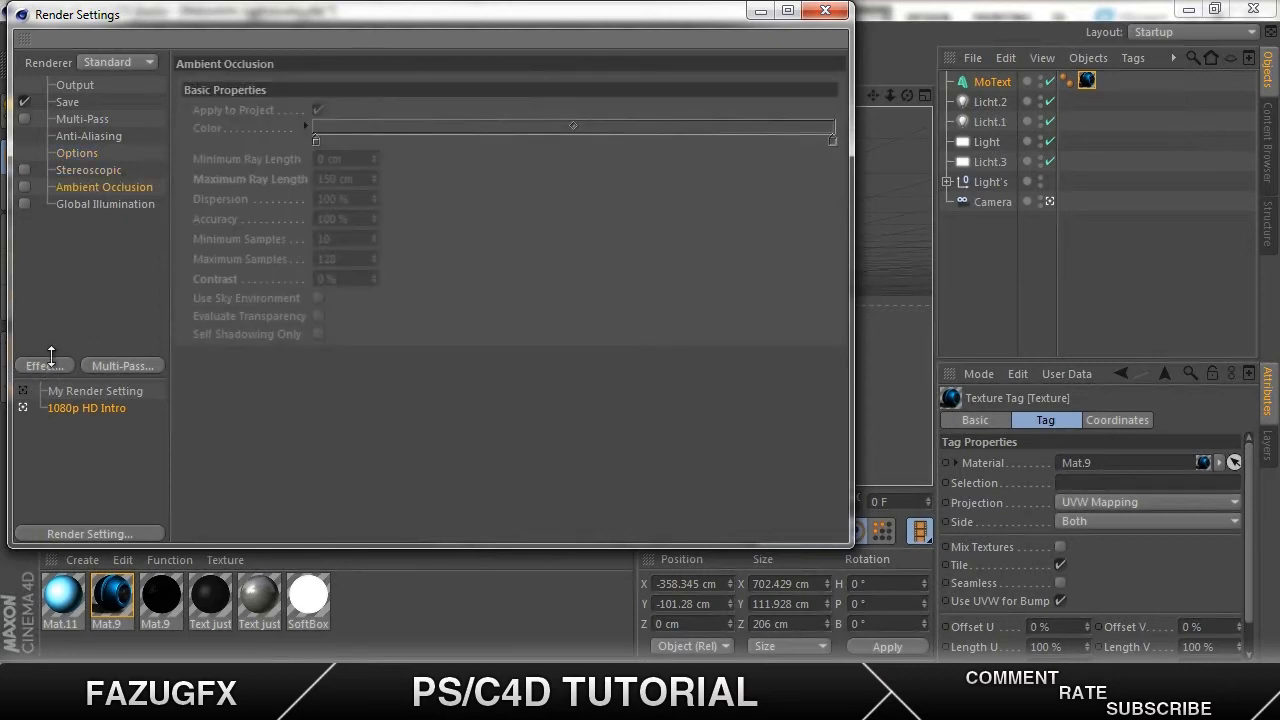
pyautogui.click(44, 364)
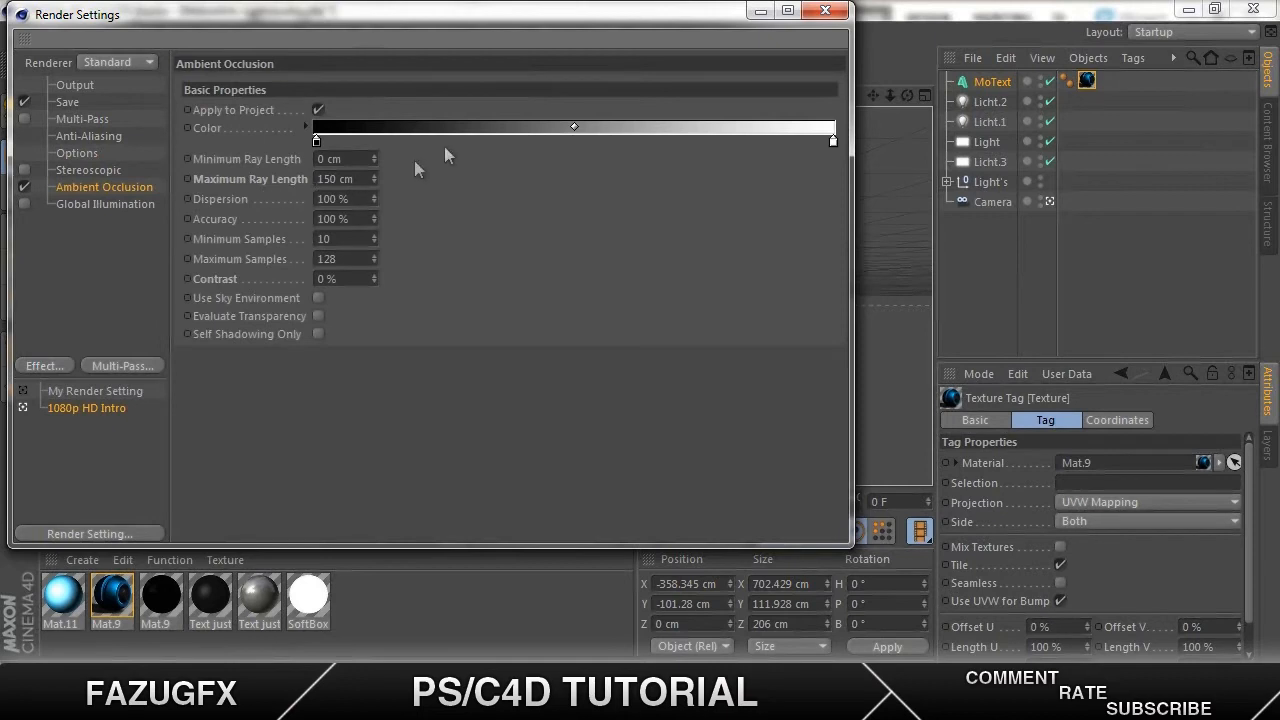
pyautogui.moveTo(252, 212)
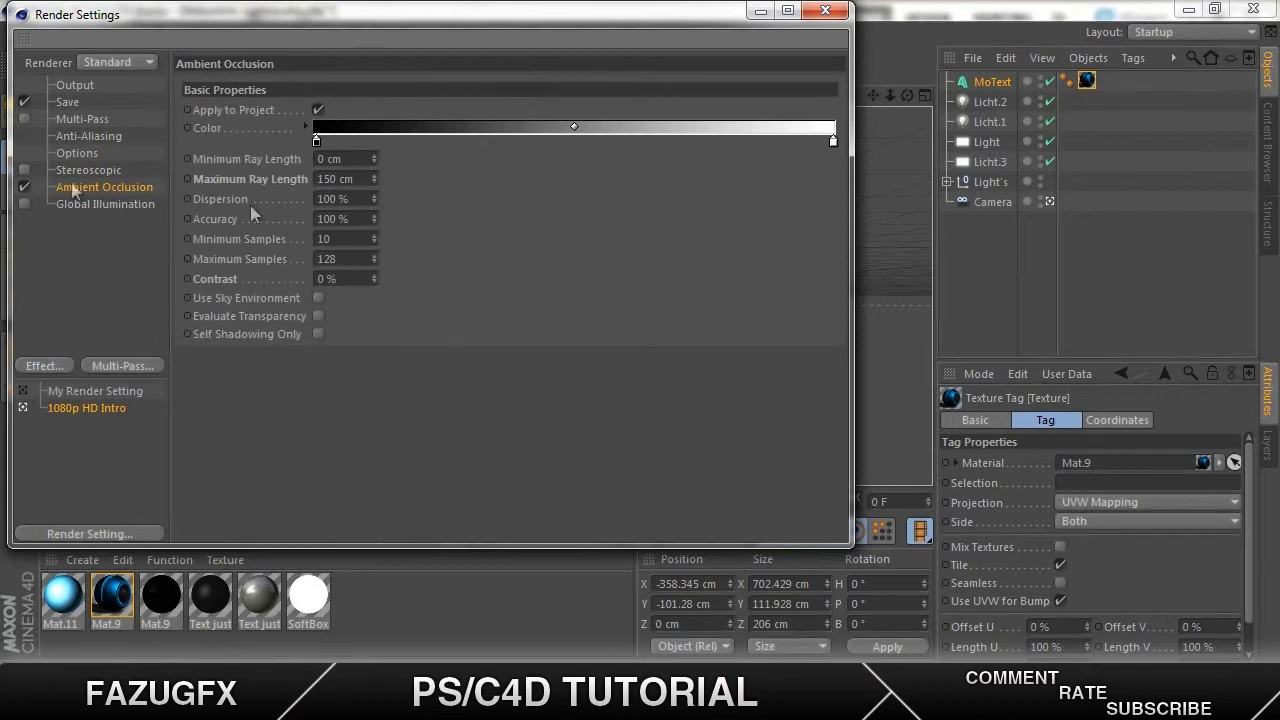
pyautogui.click(104, 204)
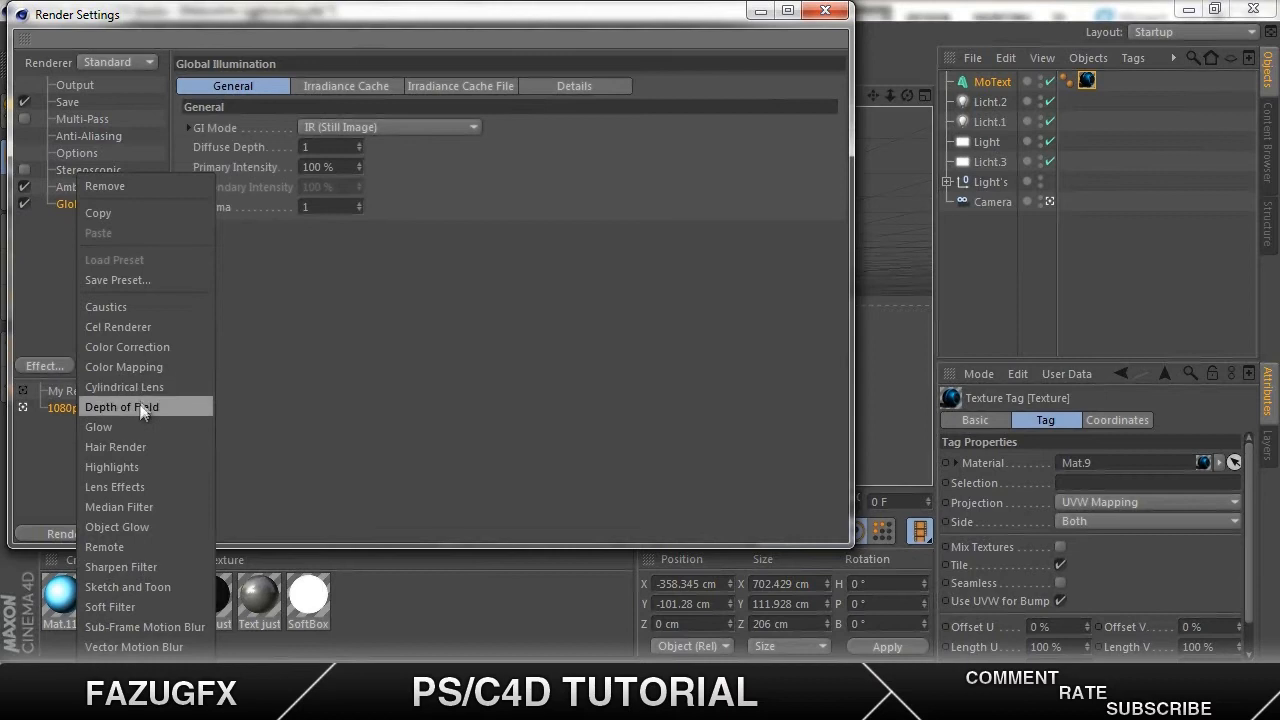
pyautogui.click(122, 408)
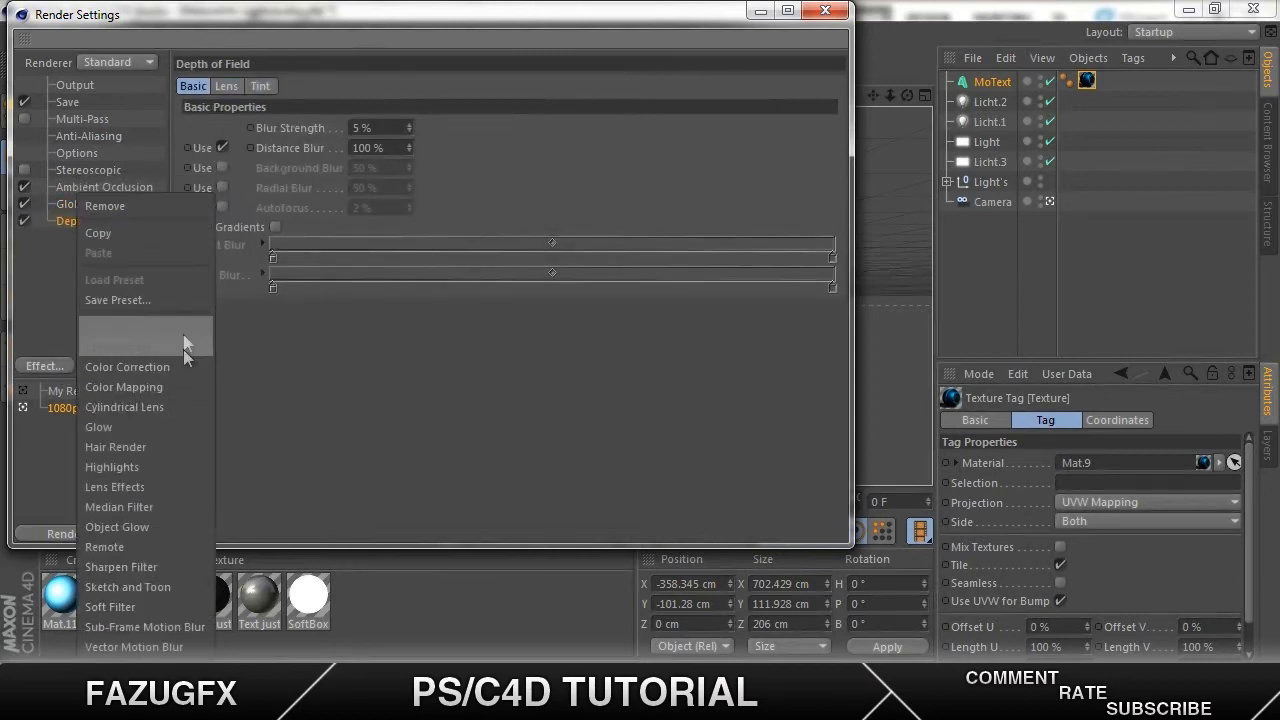
pyautogui.click(128, 366)
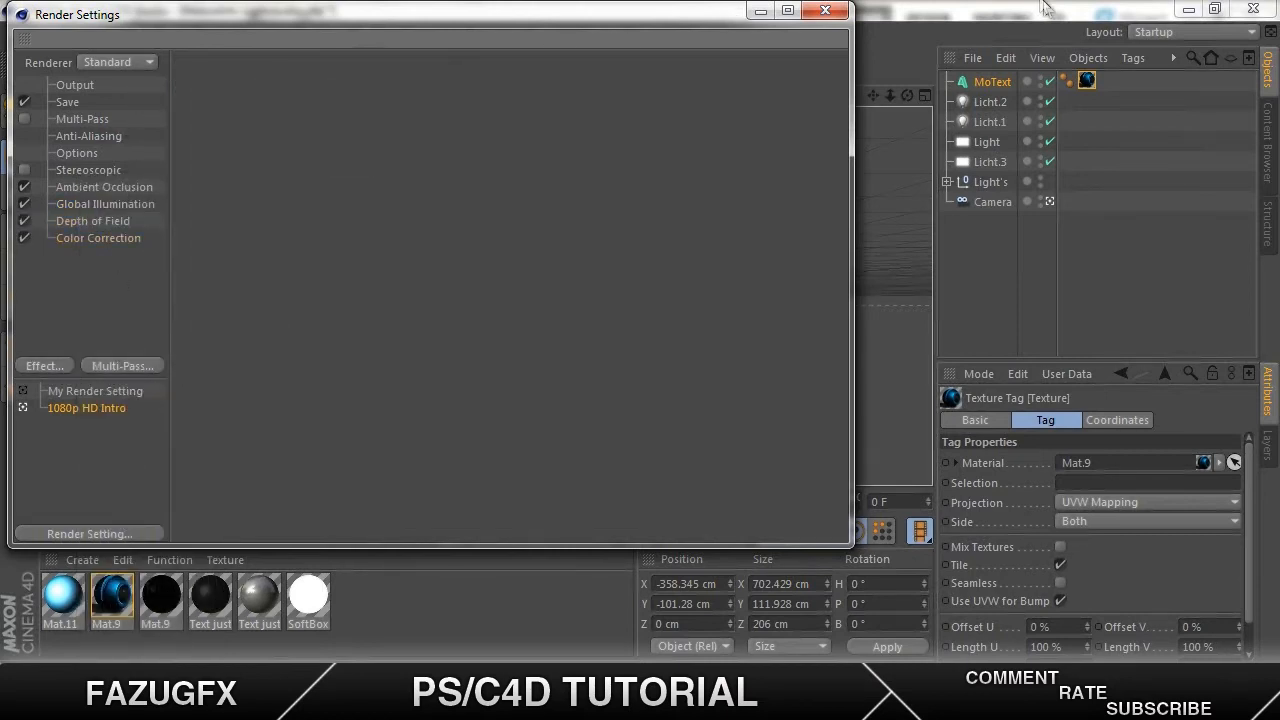
pyautogui.click(824, 12)
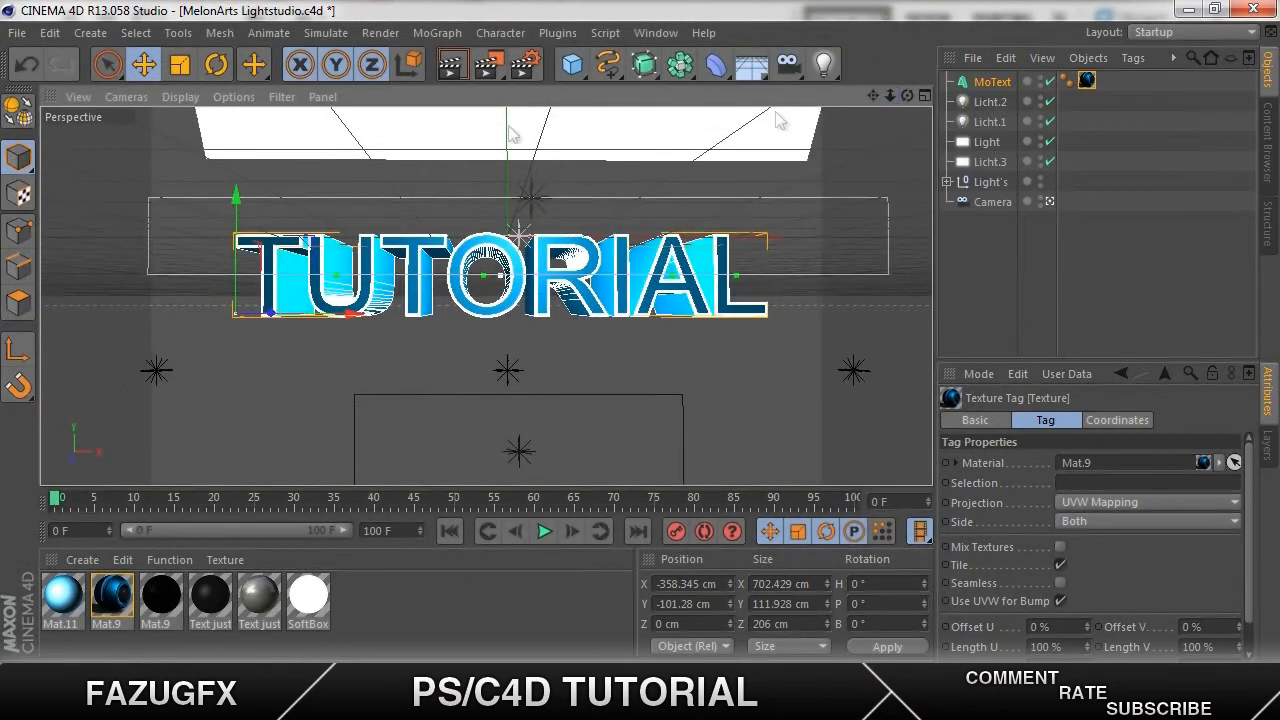
# Render the blue TUTORIAL text to the picture viewer
pyautogui.click(452, 64)
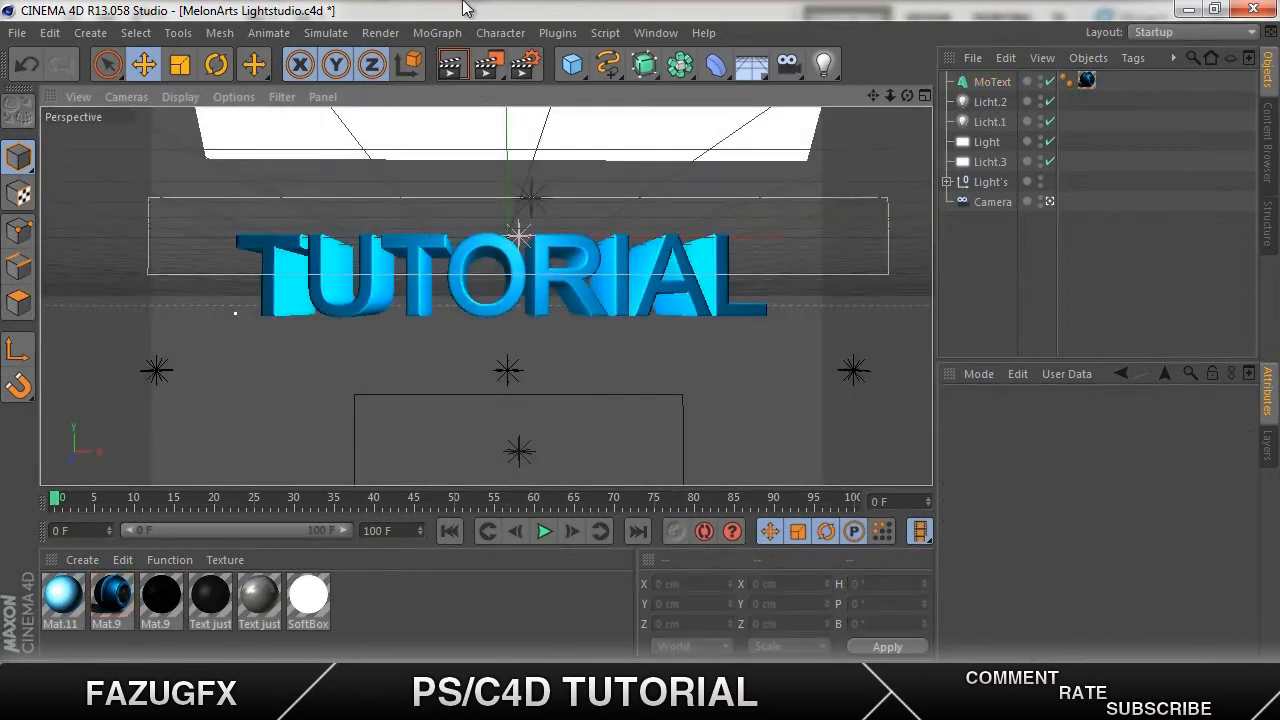
pyautogui.moveTo(492, 64)
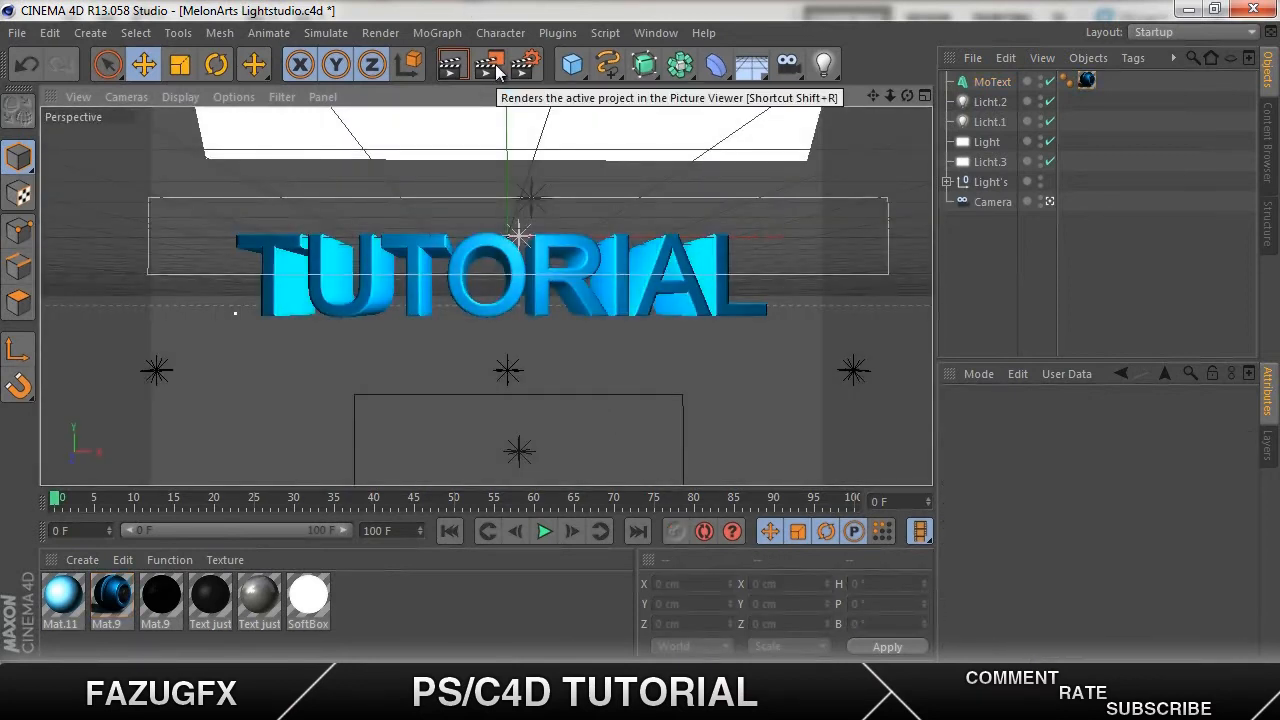
pyautogui.click(492, 64)
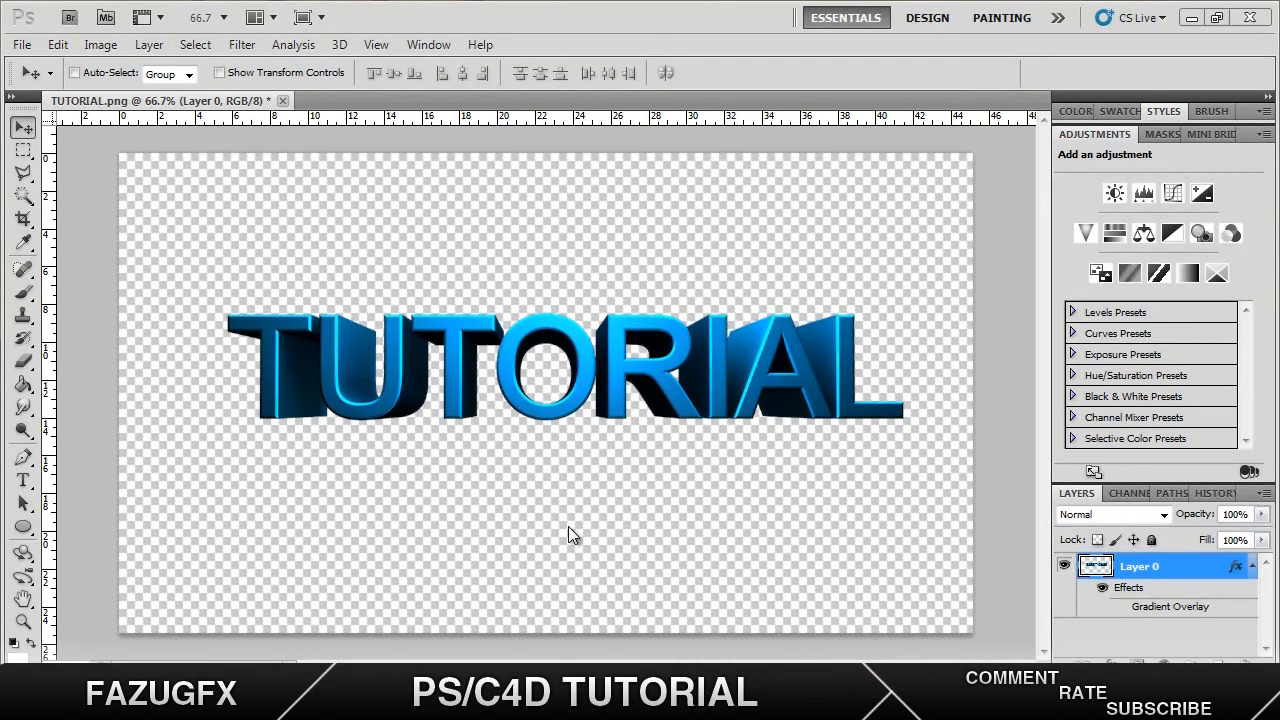
pyautogui.moveTo(630, 410)
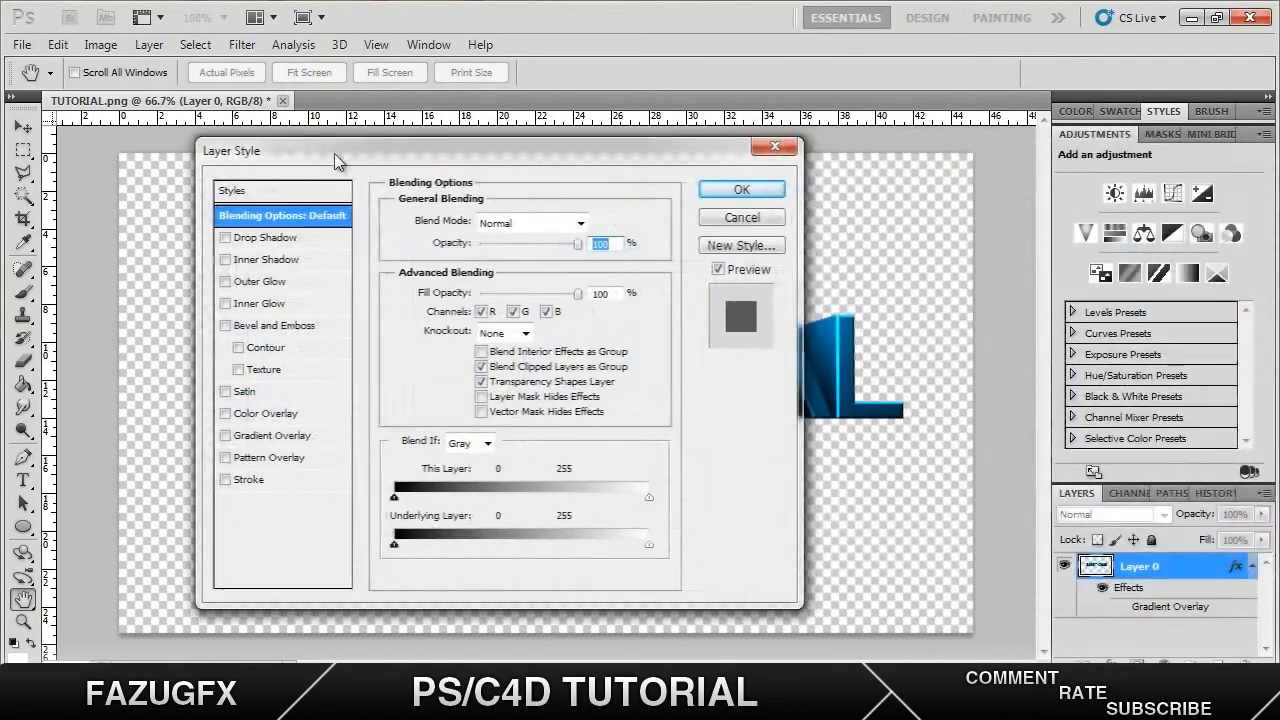
# Dismiss the Layer Style dialog and return to the Cinema 4D scene
pyautogui.click(740, 188)
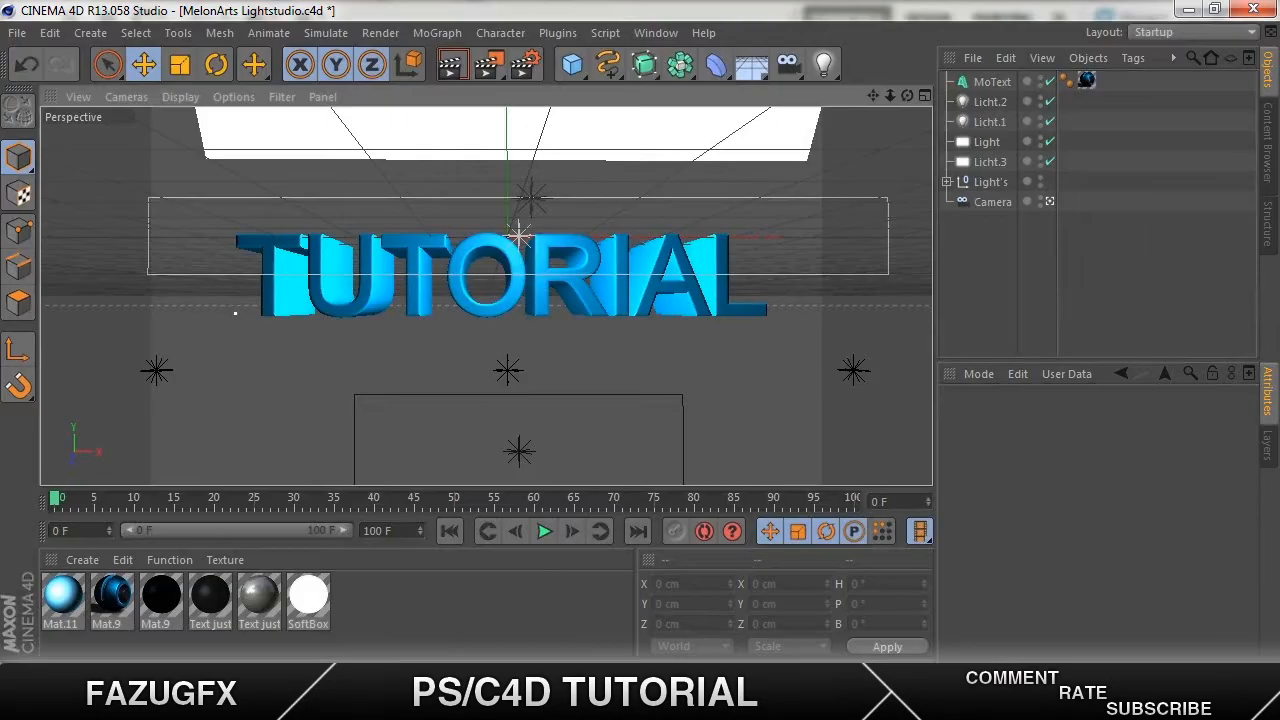
pyautogui.moveTo(536, 114)
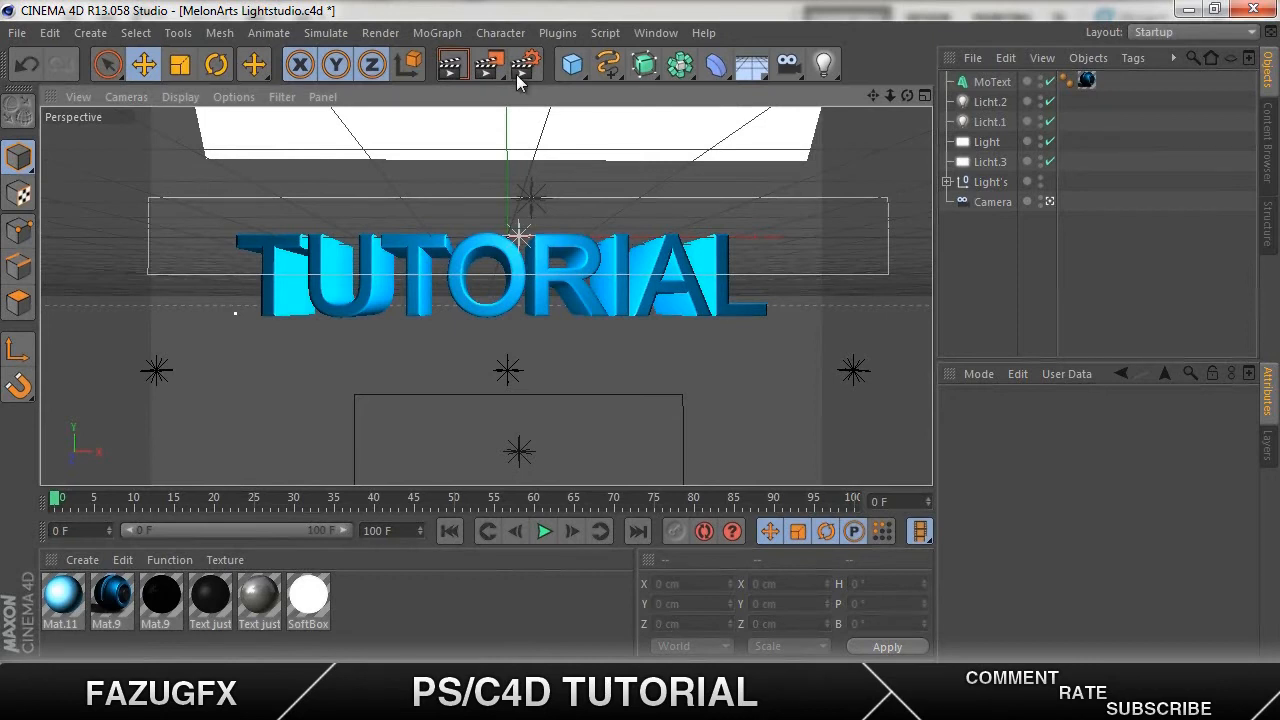
# Check the render save settings show PNG format with alpha channel, then return to Photoshop
pyautogui.click(524, 64)
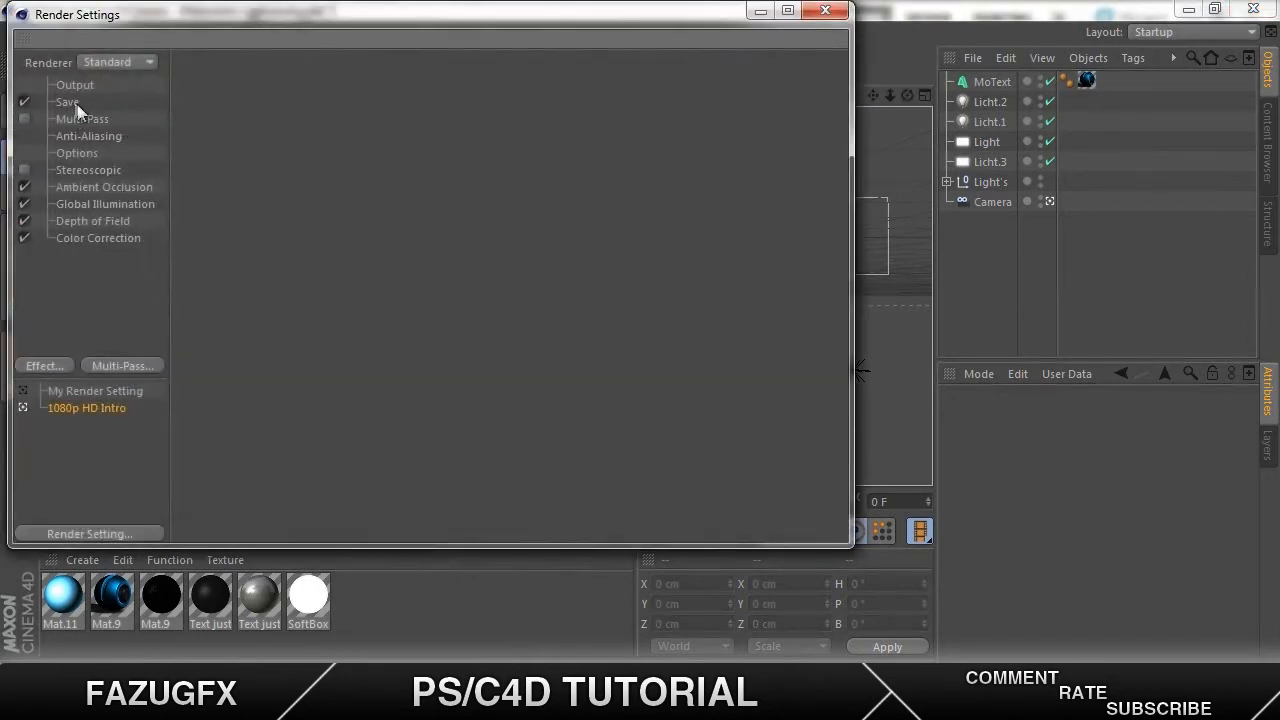
pyautogui.click(68, 102)
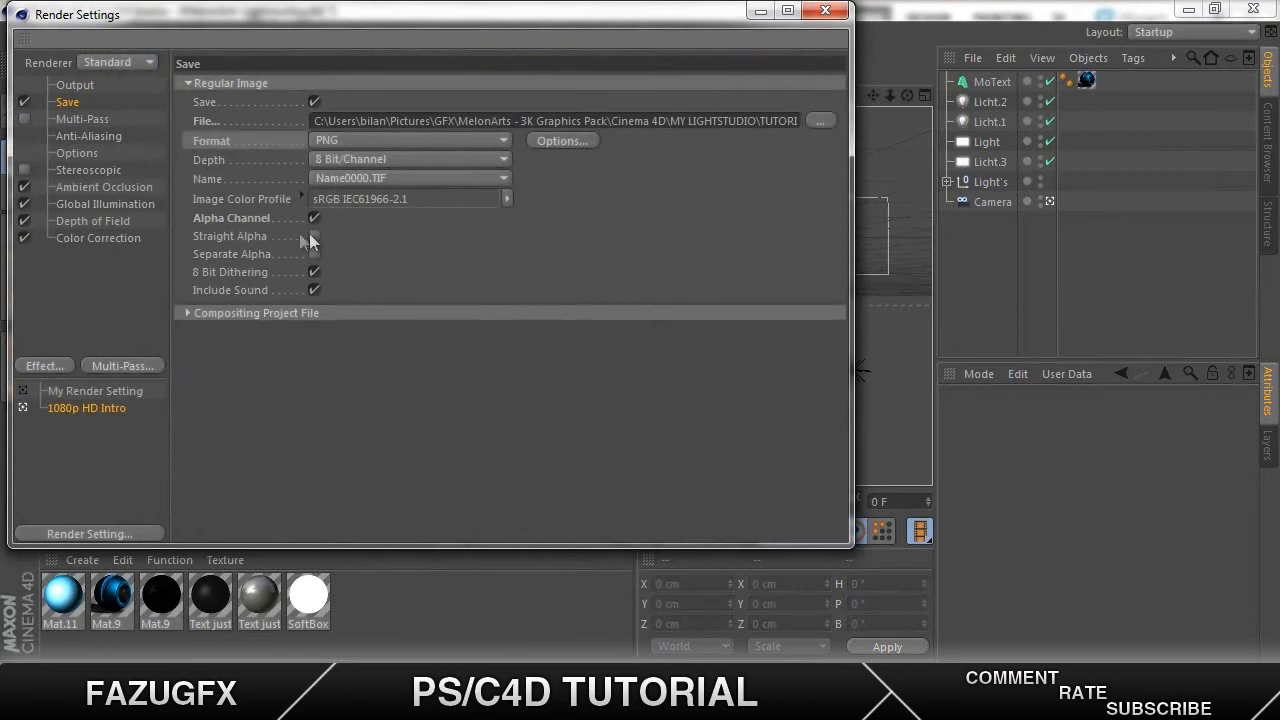
pyautogui.click(316, 236)
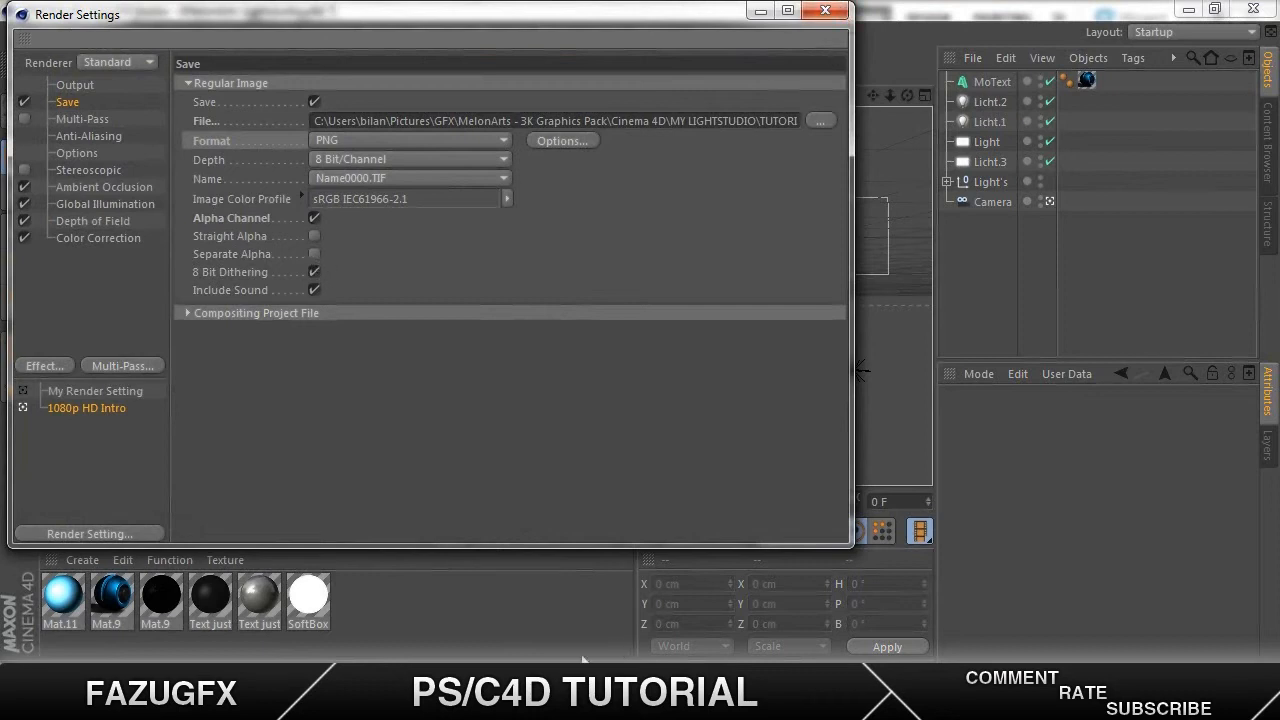
pyautogui.click(826, 12)
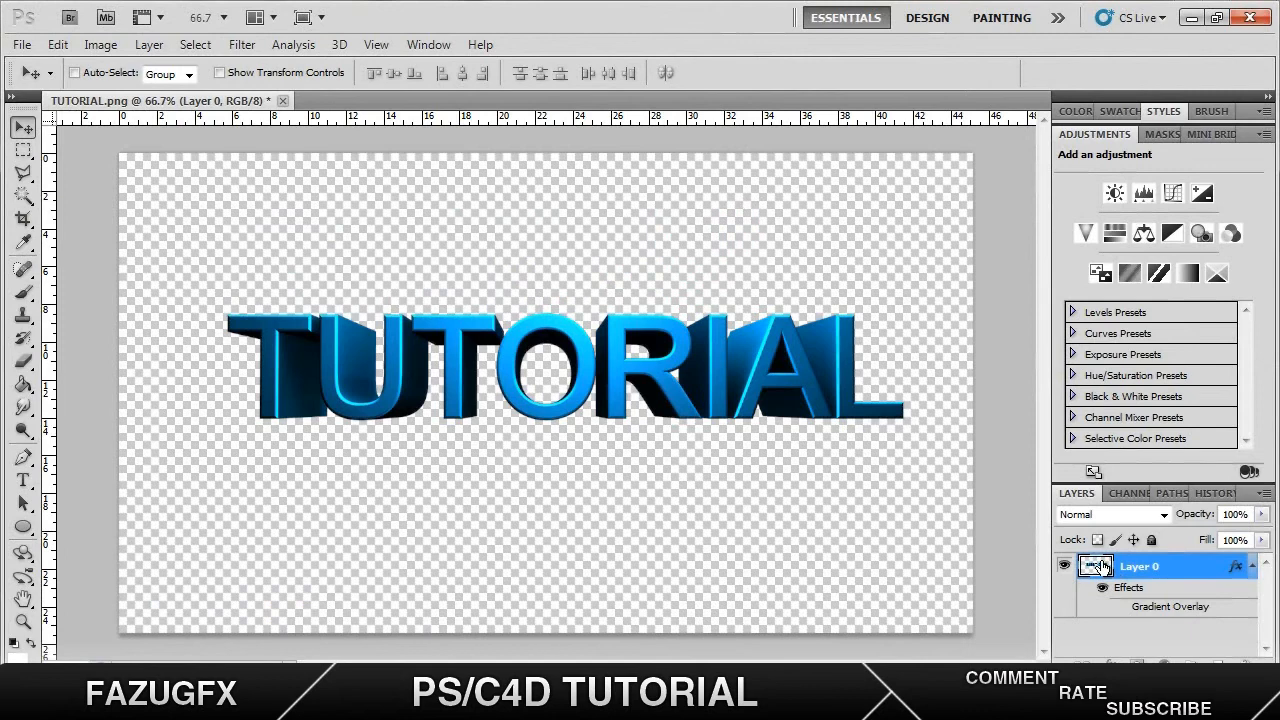
# Enable a black-to-white Gradient Overlay on the TUTORIAL layer, Blend Mode Overlay, Angle 90°
pyautogui.doubleClick(1096, 566)
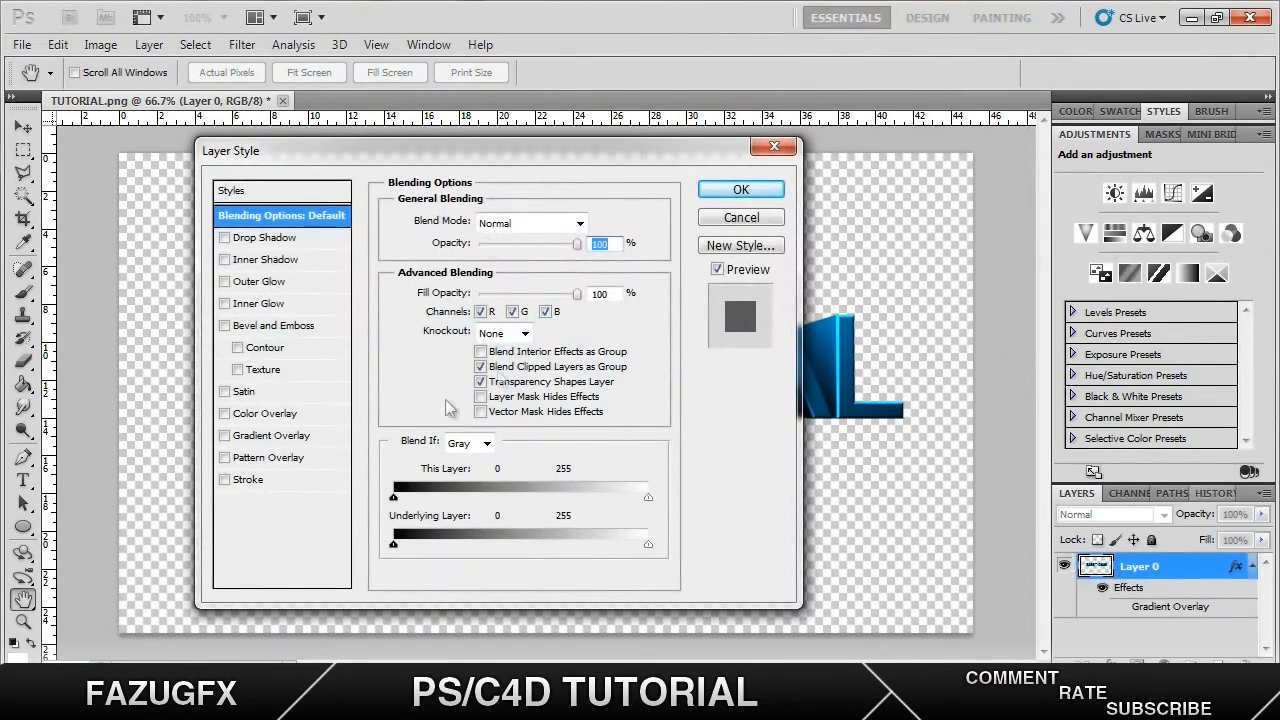
pyautogui.click(224, 436)
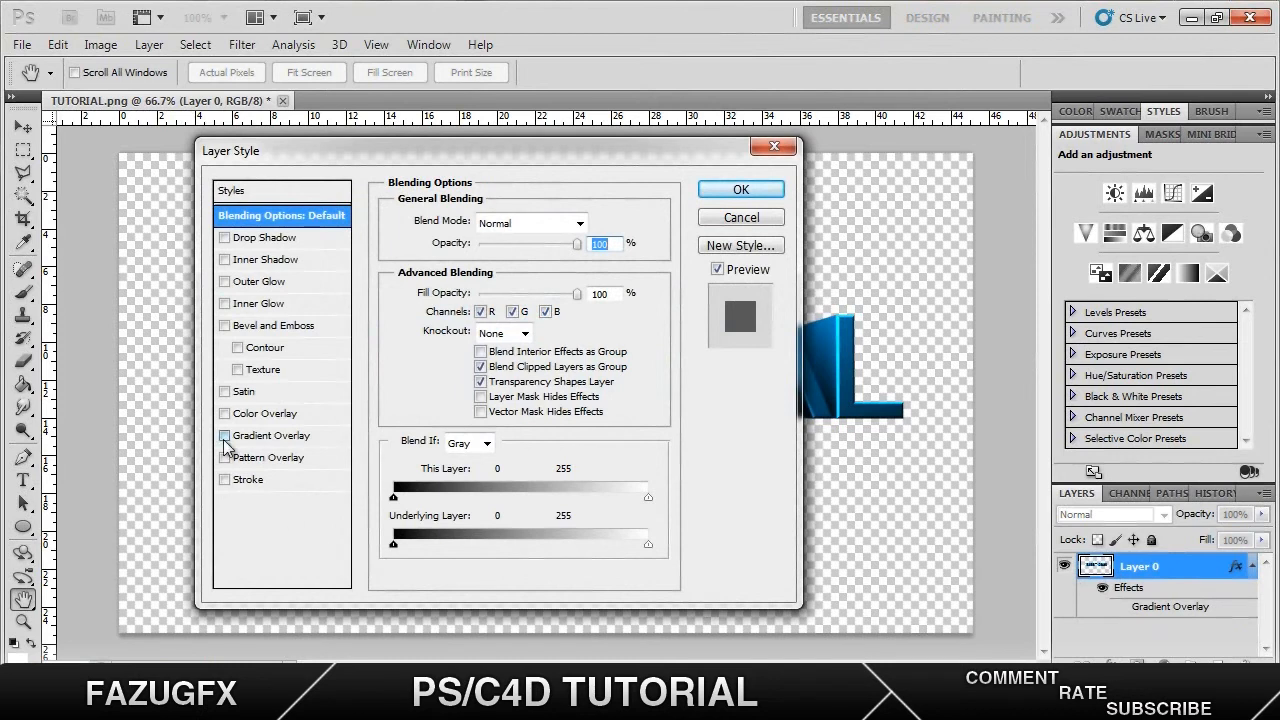
pyautogui.click(530, 222)
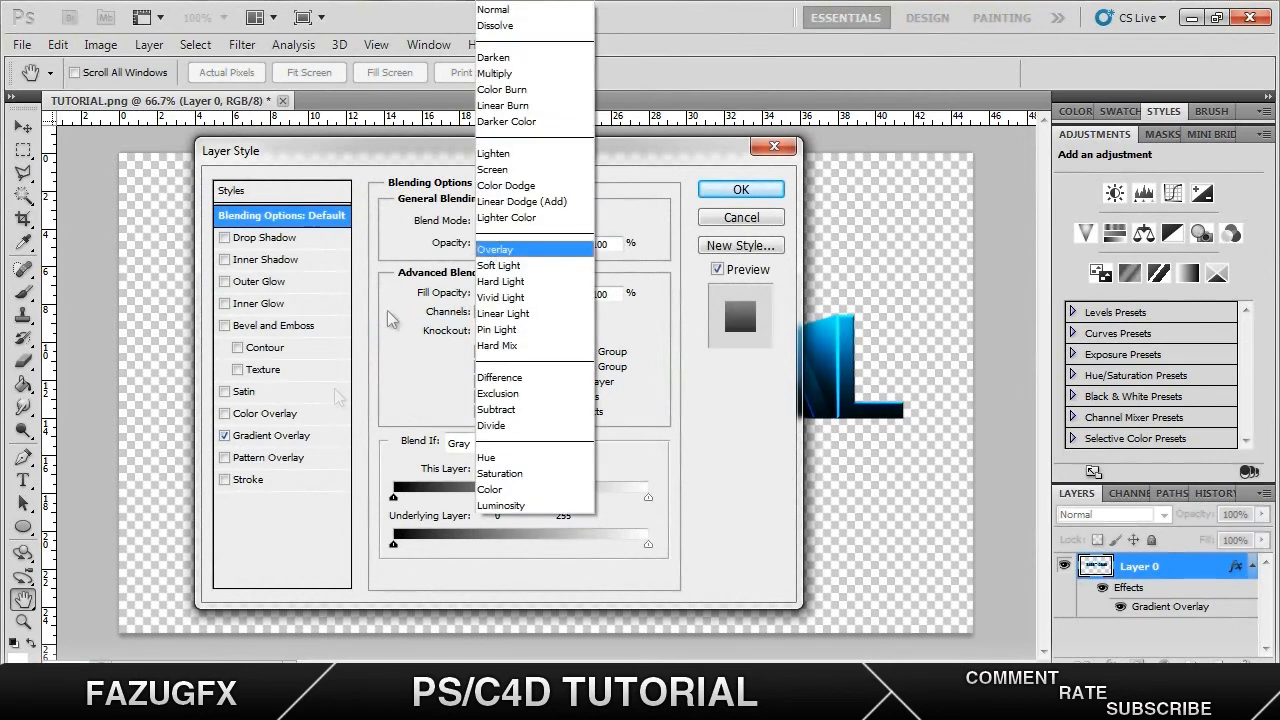
pyautogui.click(272, 436)
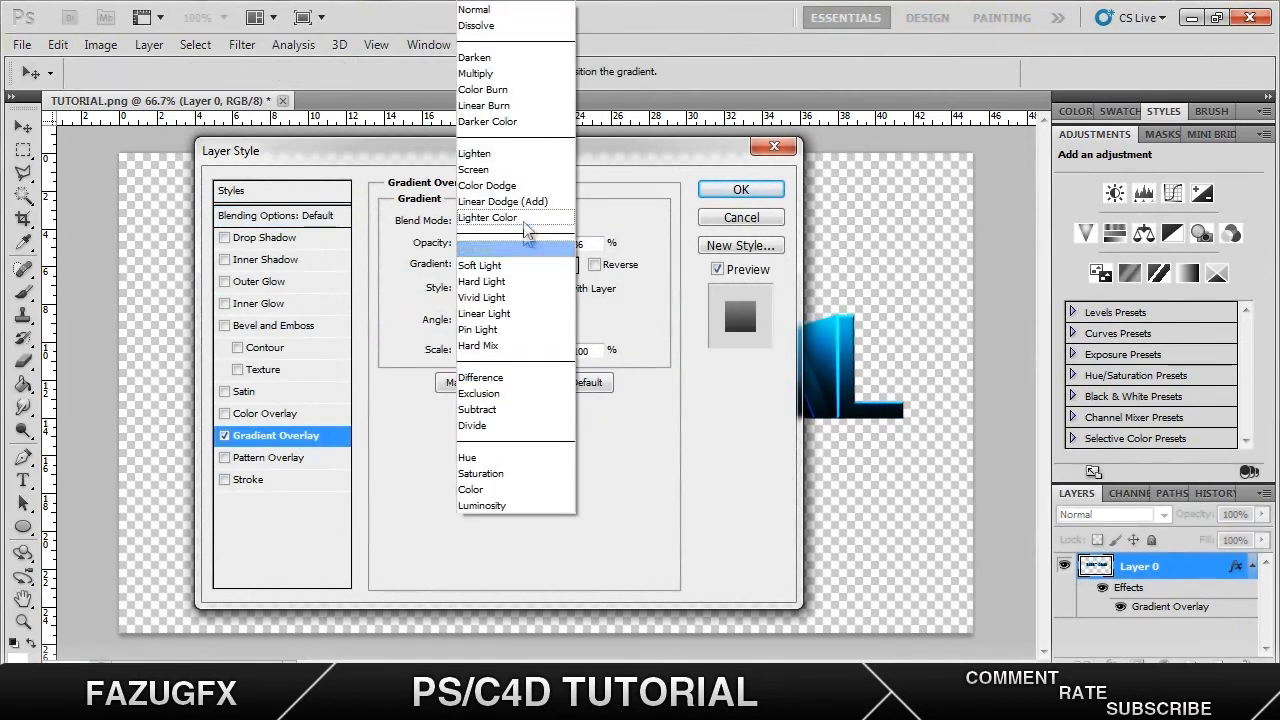
pyautogui.moveTo(516, 18)
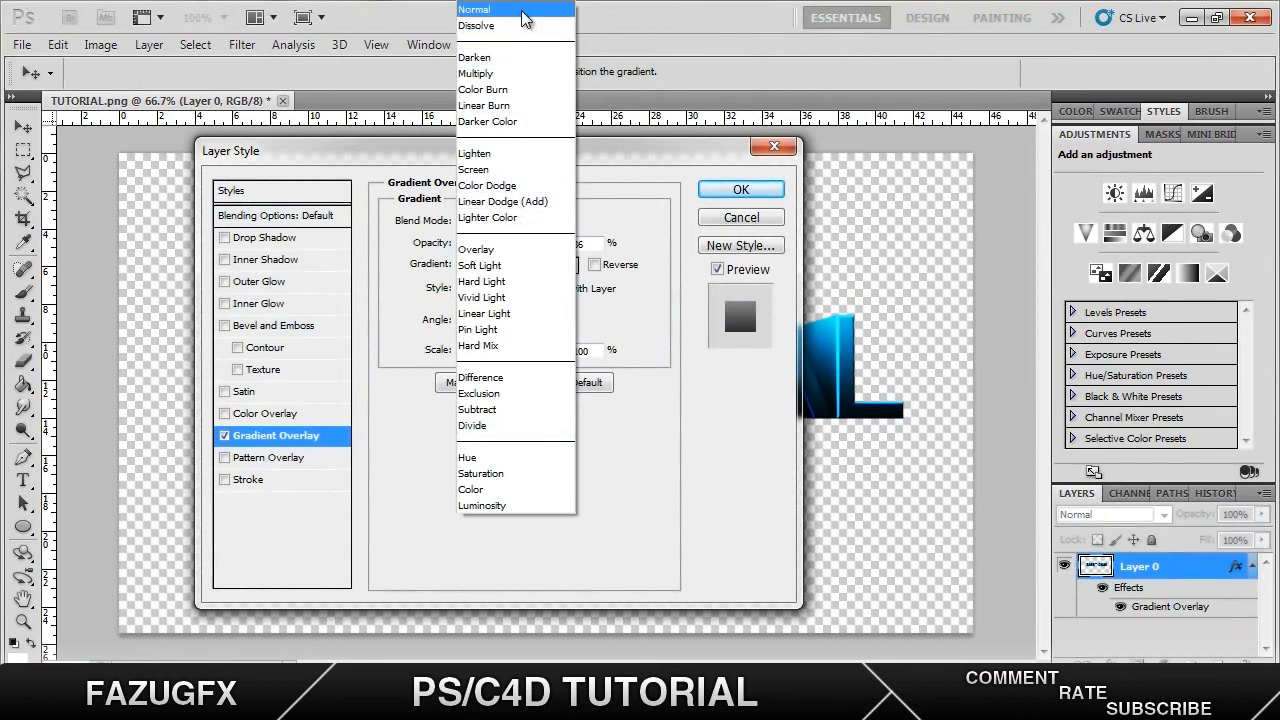
pyautogui.click(474, 8)
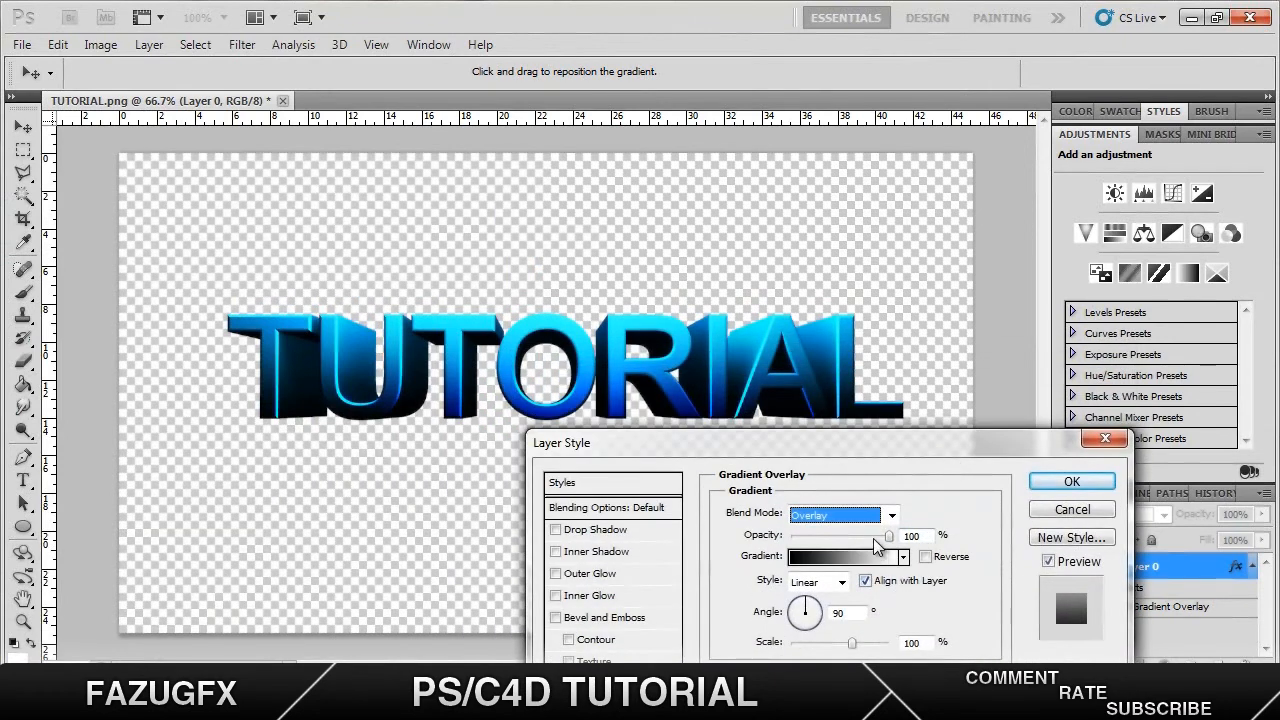
pyautogui.moveTo(888, 536); pyautogui.dragTo(844, 536)
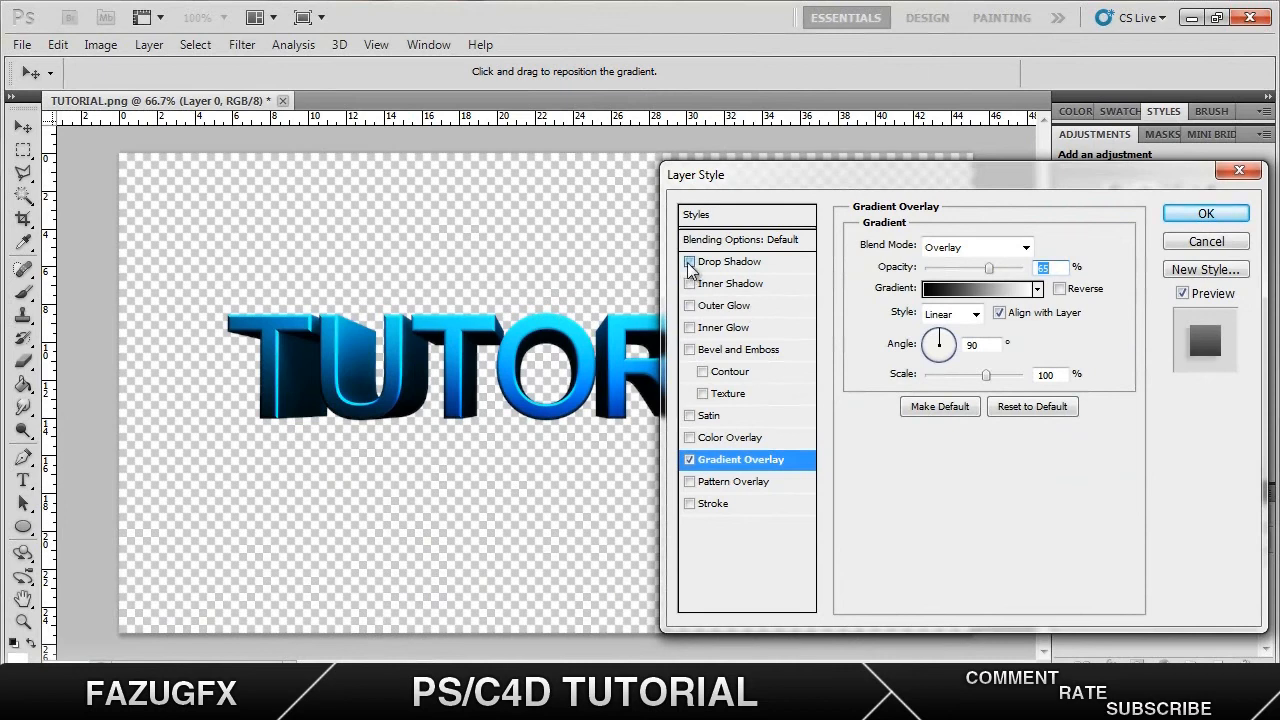
# Enable Drop Shadow without global light, Angle 90, Distance 1, Size 1, and apply the styles
pyautogui.click(730, 260)
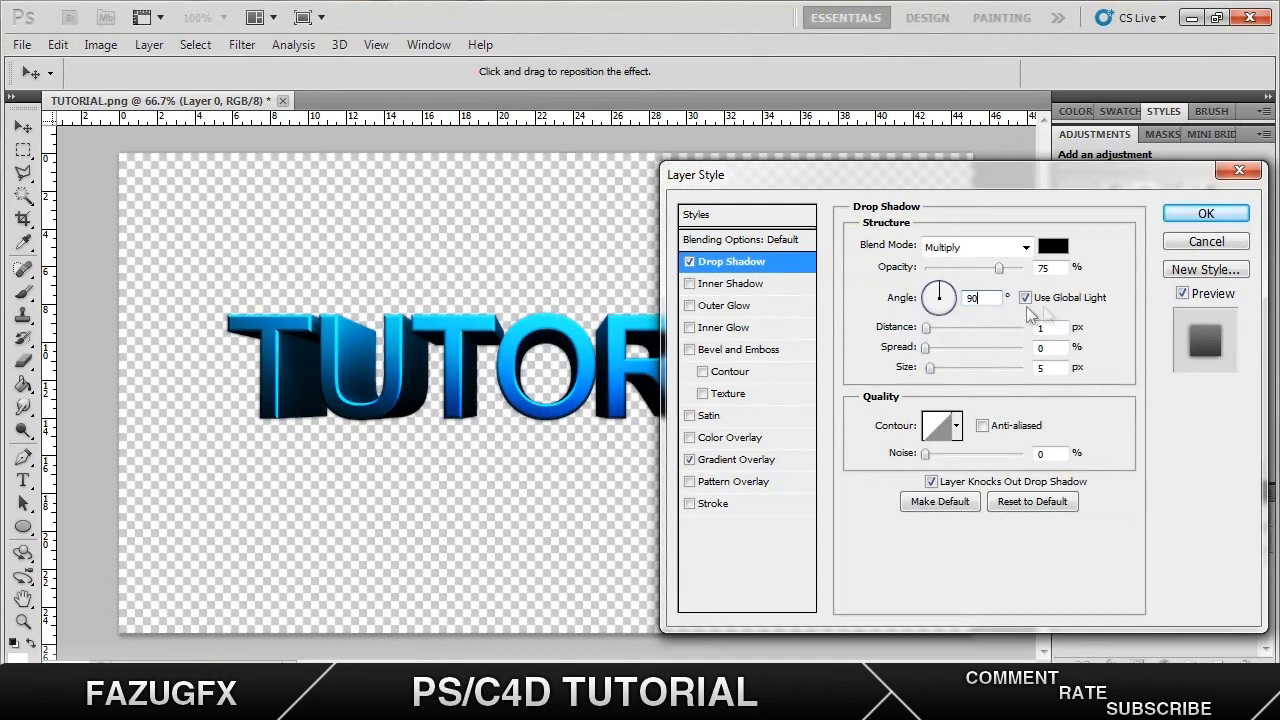
pyautogui.click(1024, 296)
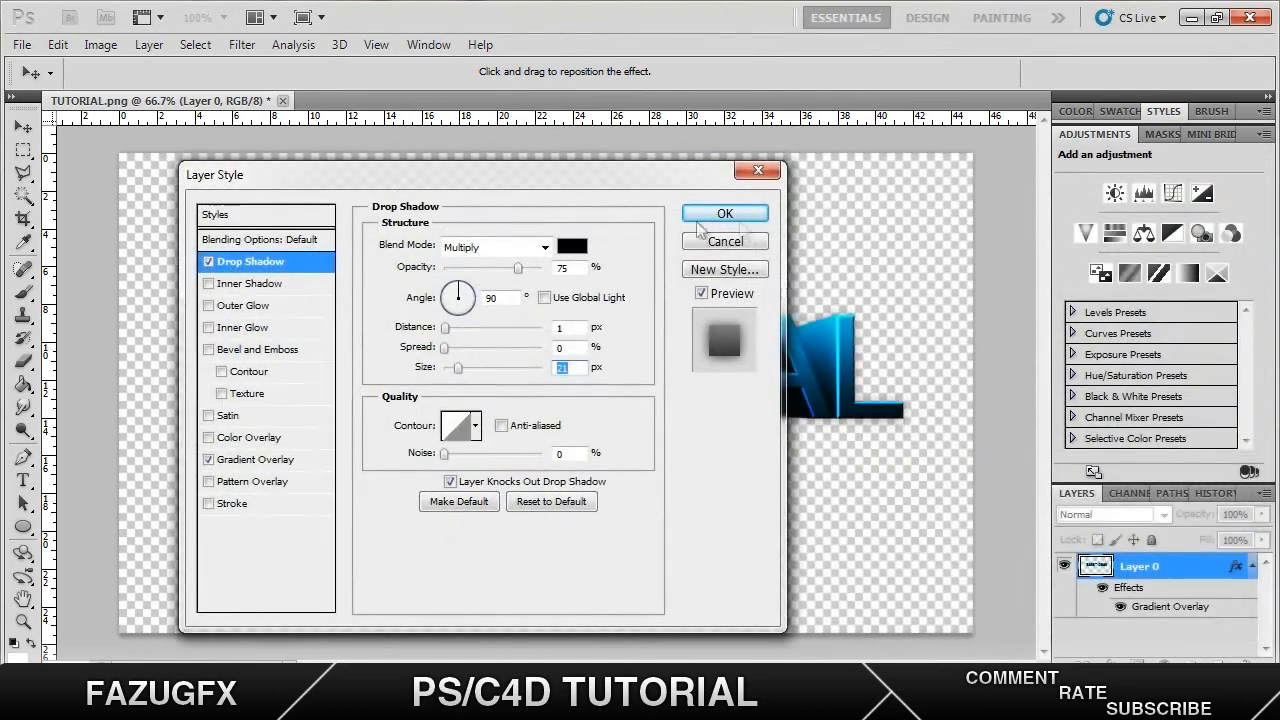
pyautogui.click(724, 212)
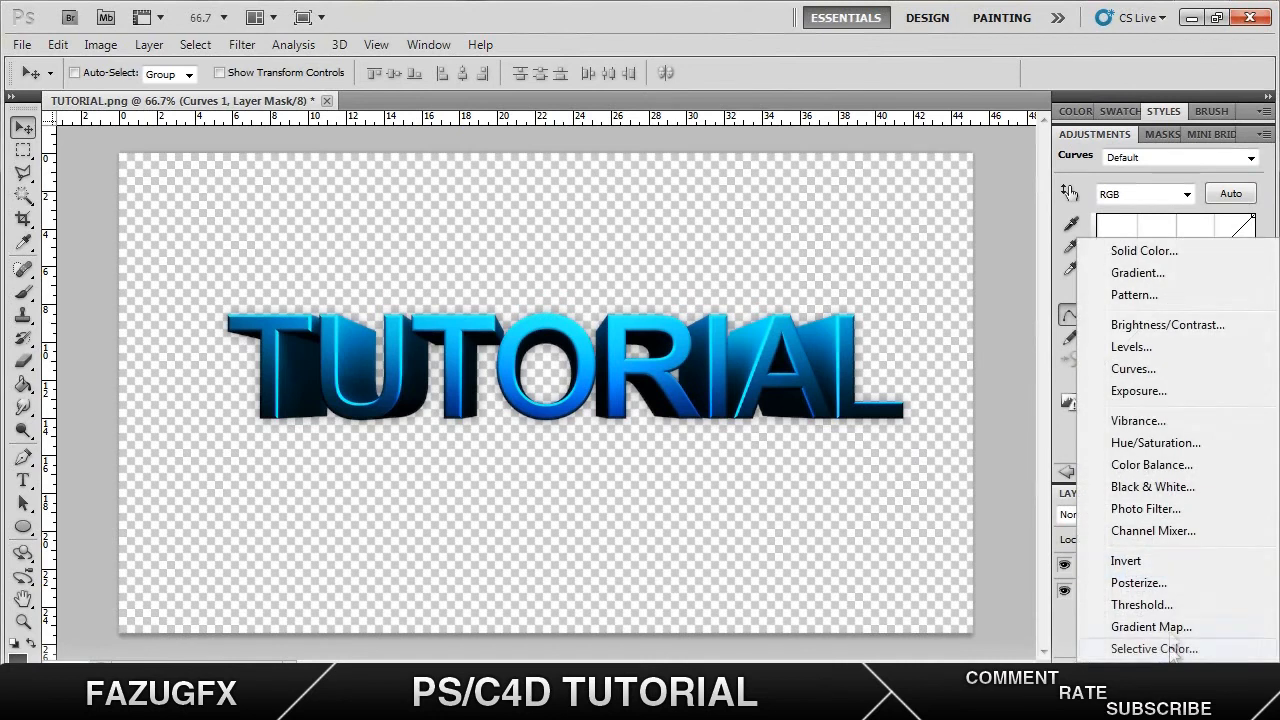
pyautogui.moveTo(1068, 624)
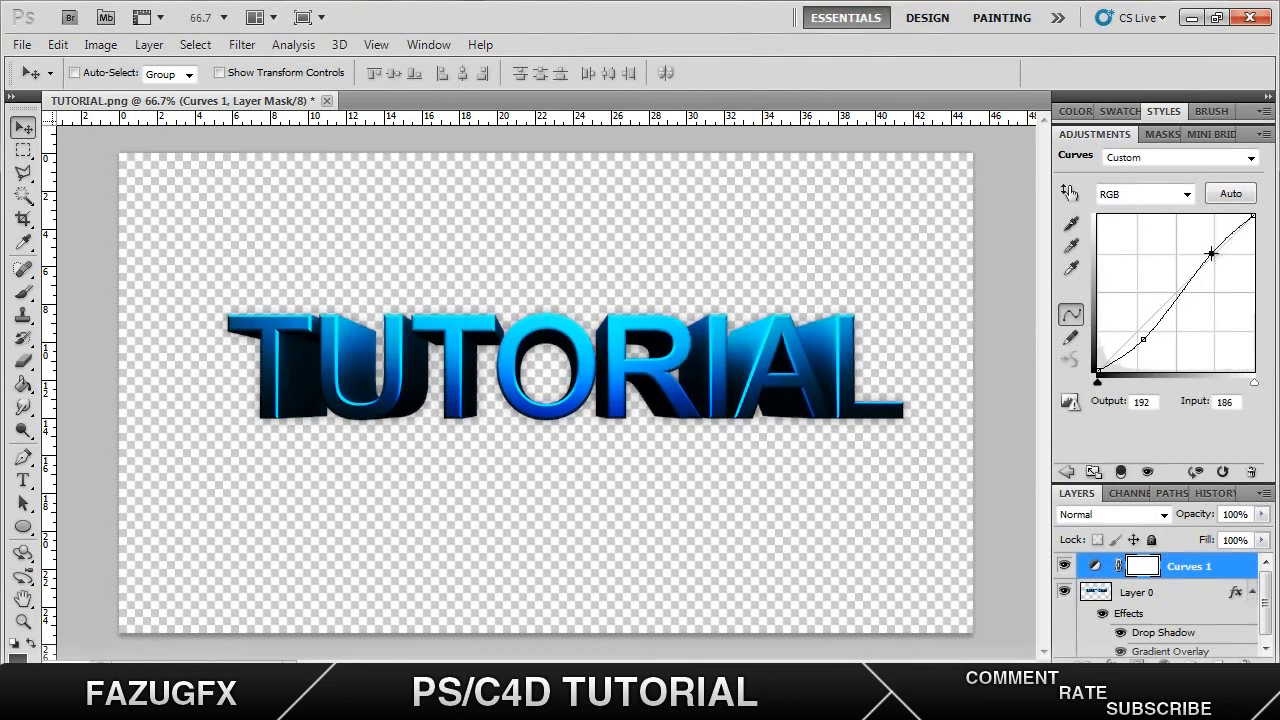
# Shape the Curves adjustment into an S-curve, raising highlights and lowering shadows
pyautogui.moveTo(1210, 252); pyautogui.dragTo(1208, 246)
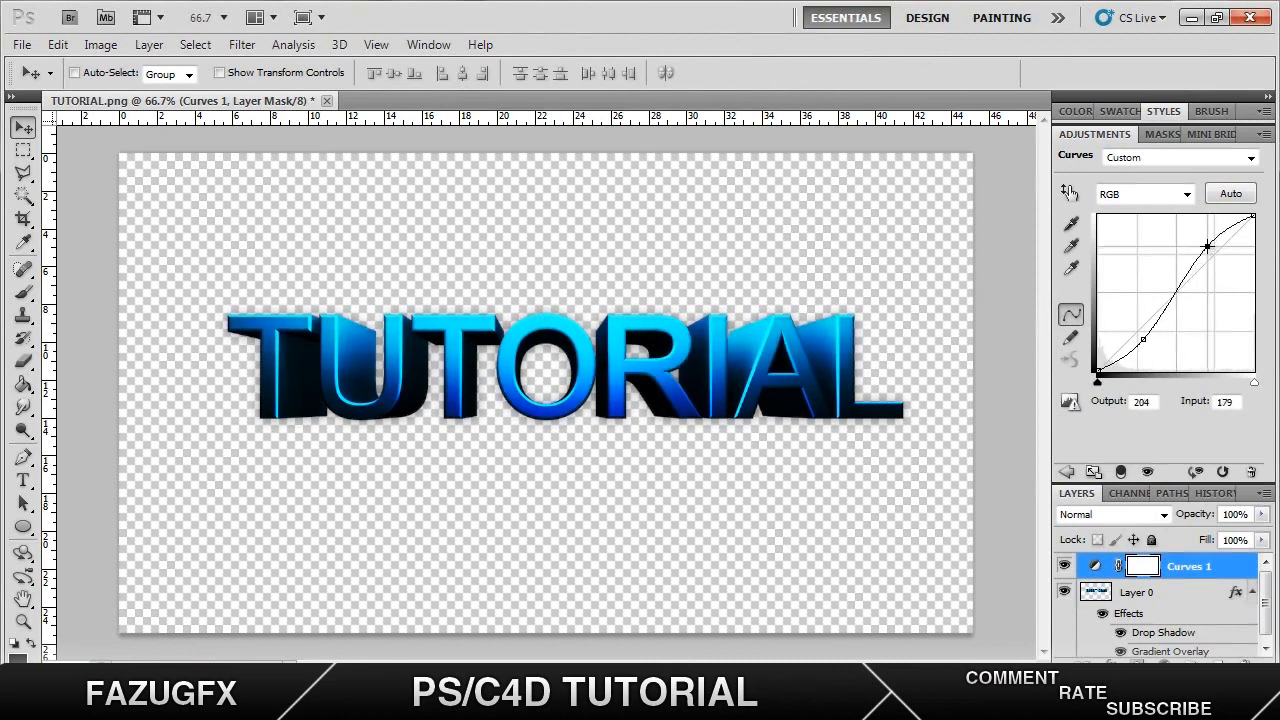
pyautogui.moveTo(1142, 340); pyautogui.dragTo(1144, 338)
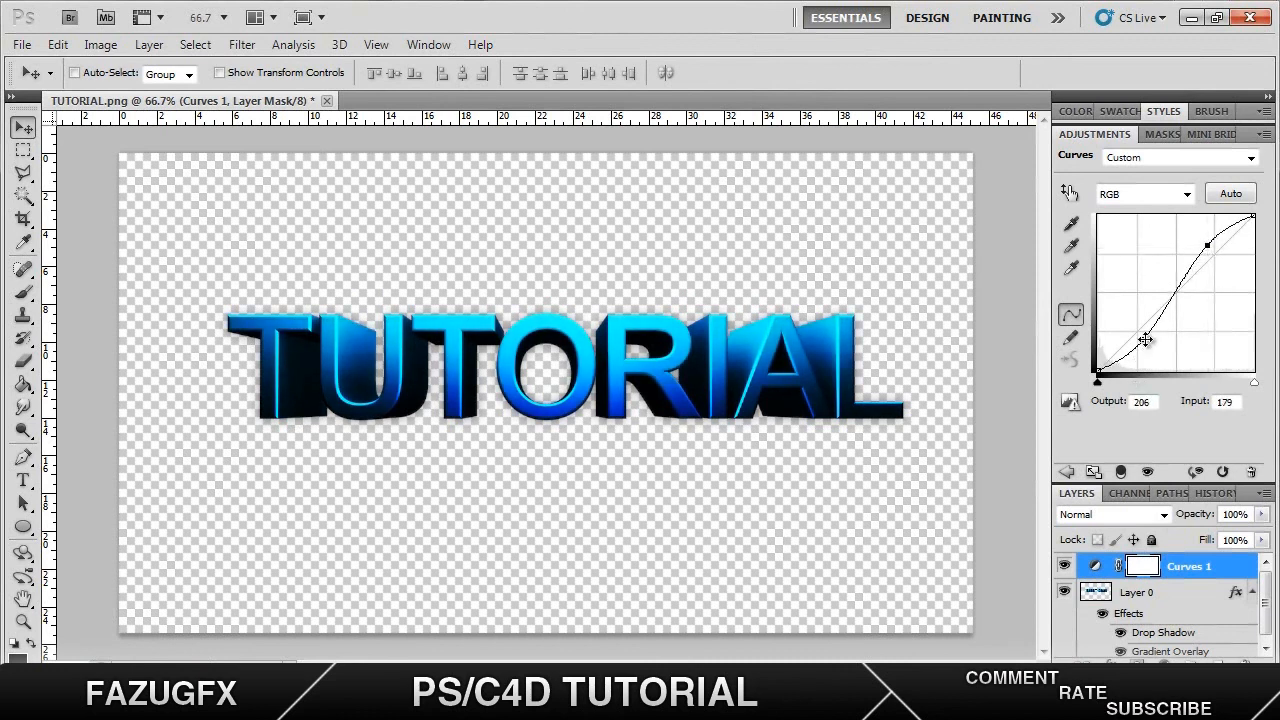
pyautogui.moveTo(1144, 340); pyautogui.dragTo(1144, 352)
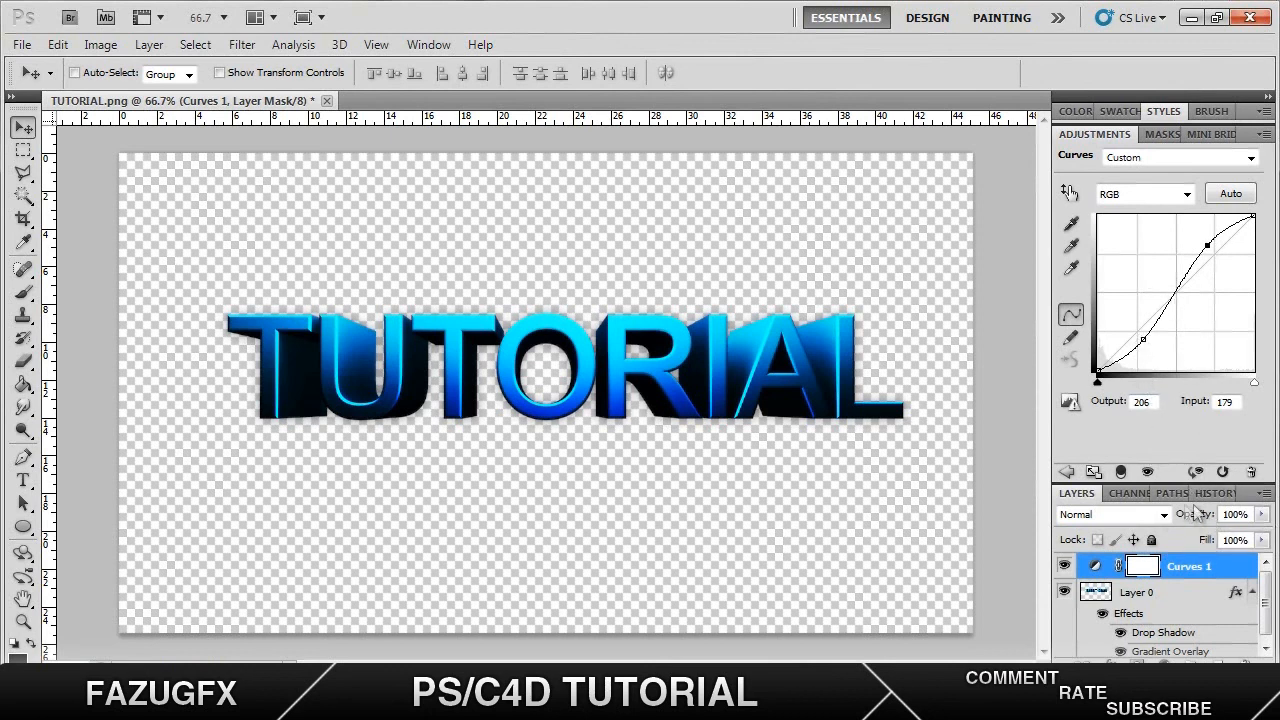
pyautogui.click(1234, 514)
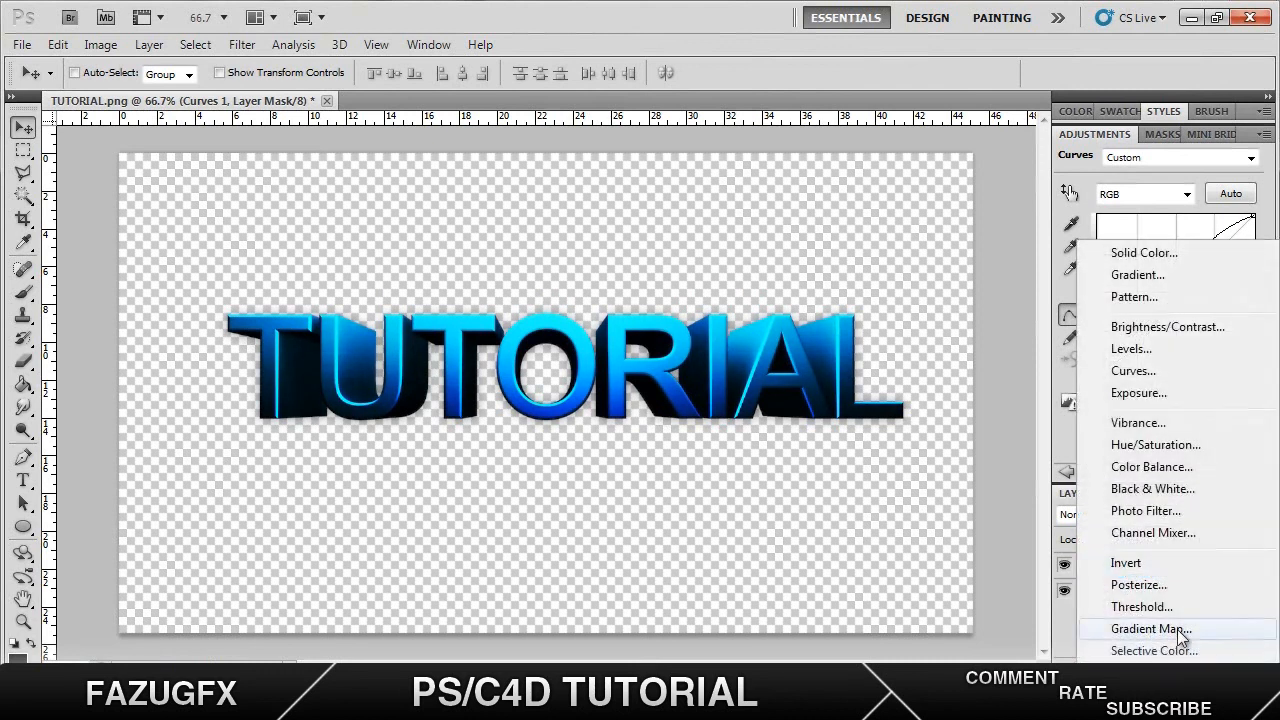
# Add a Violet, Orange Gradient Map adjustment blended as Soft Light at 32% opacity
pyautogui.click(1148, 628)
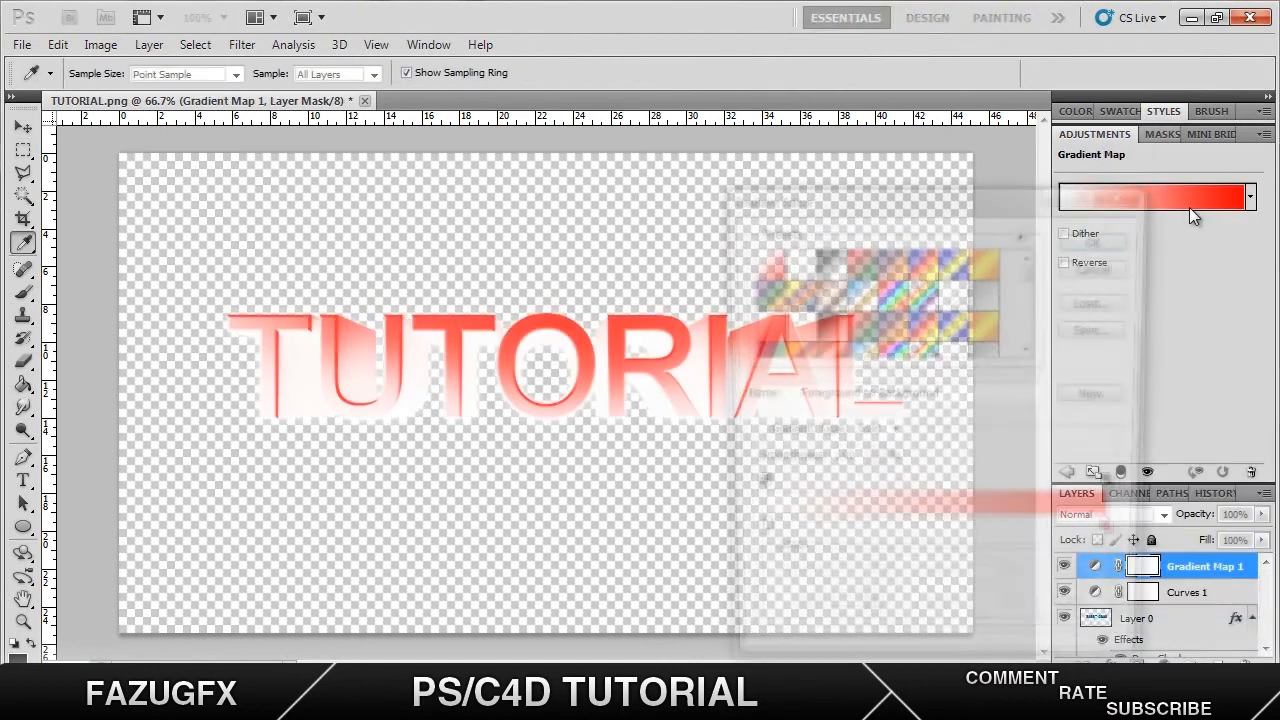
pyautogui.click(1156, 196)
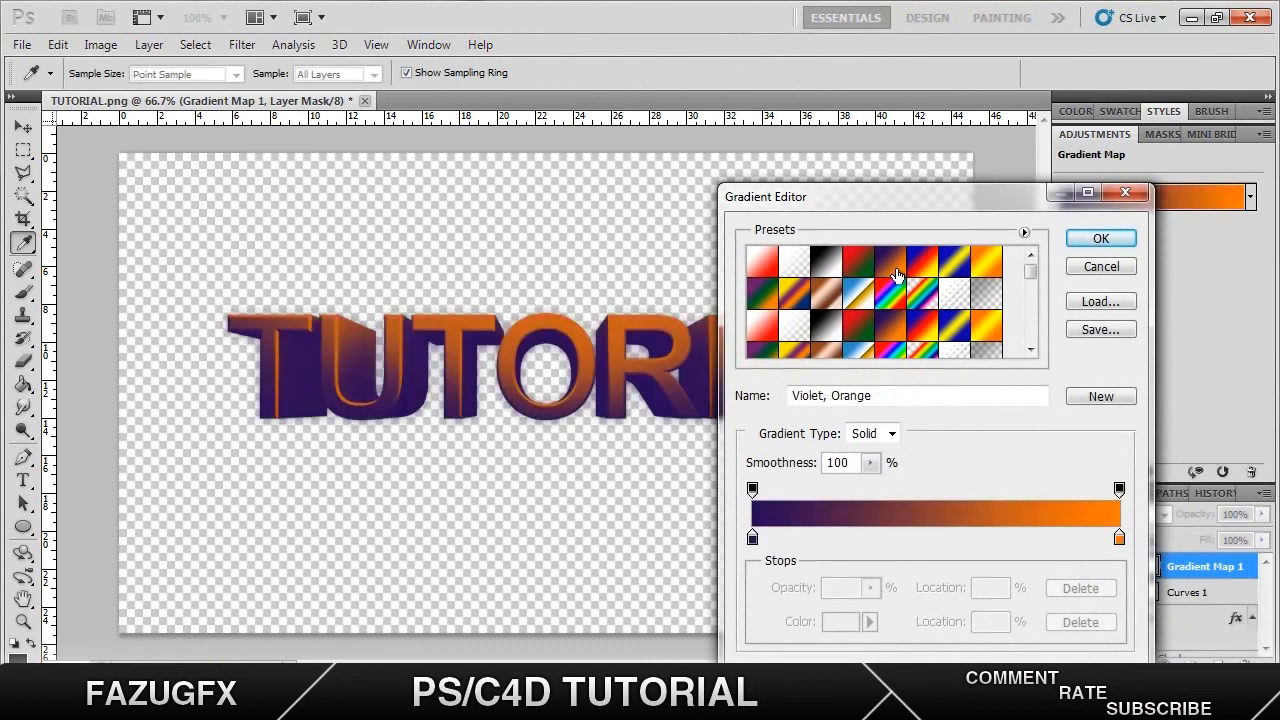
pyautogui.click(1100, 238)
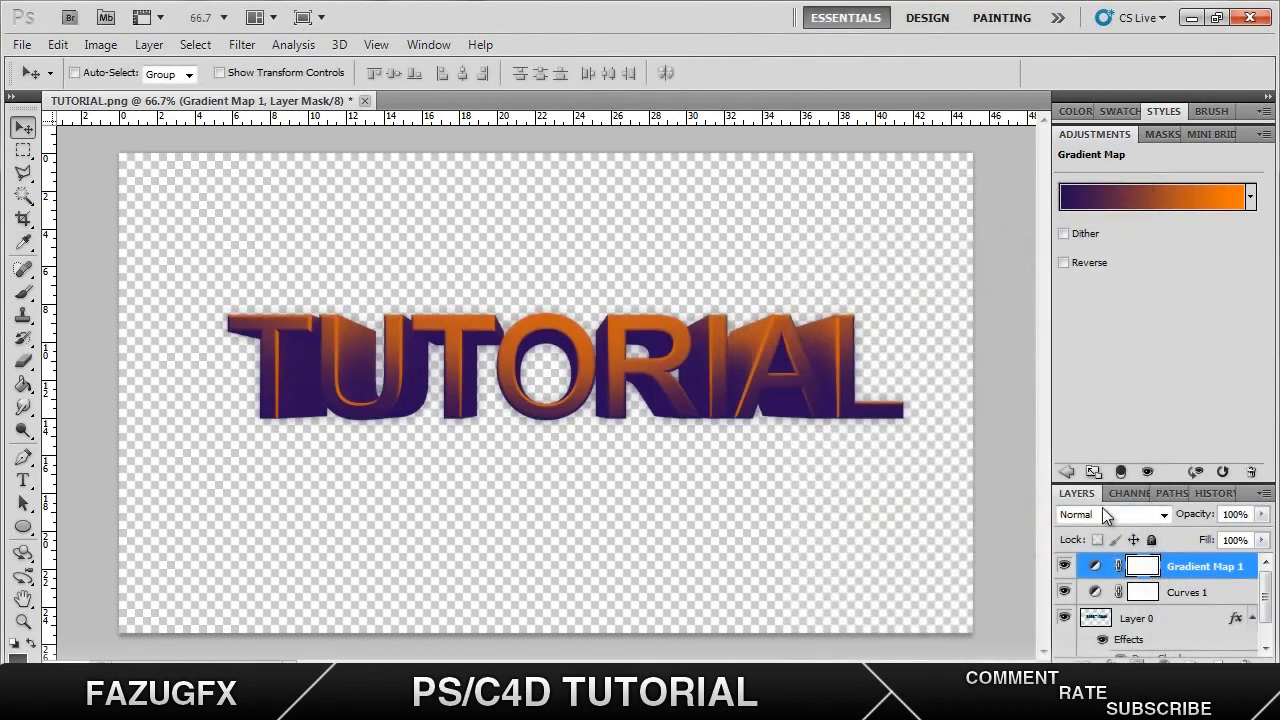
pyautogui.click(1112, 514)
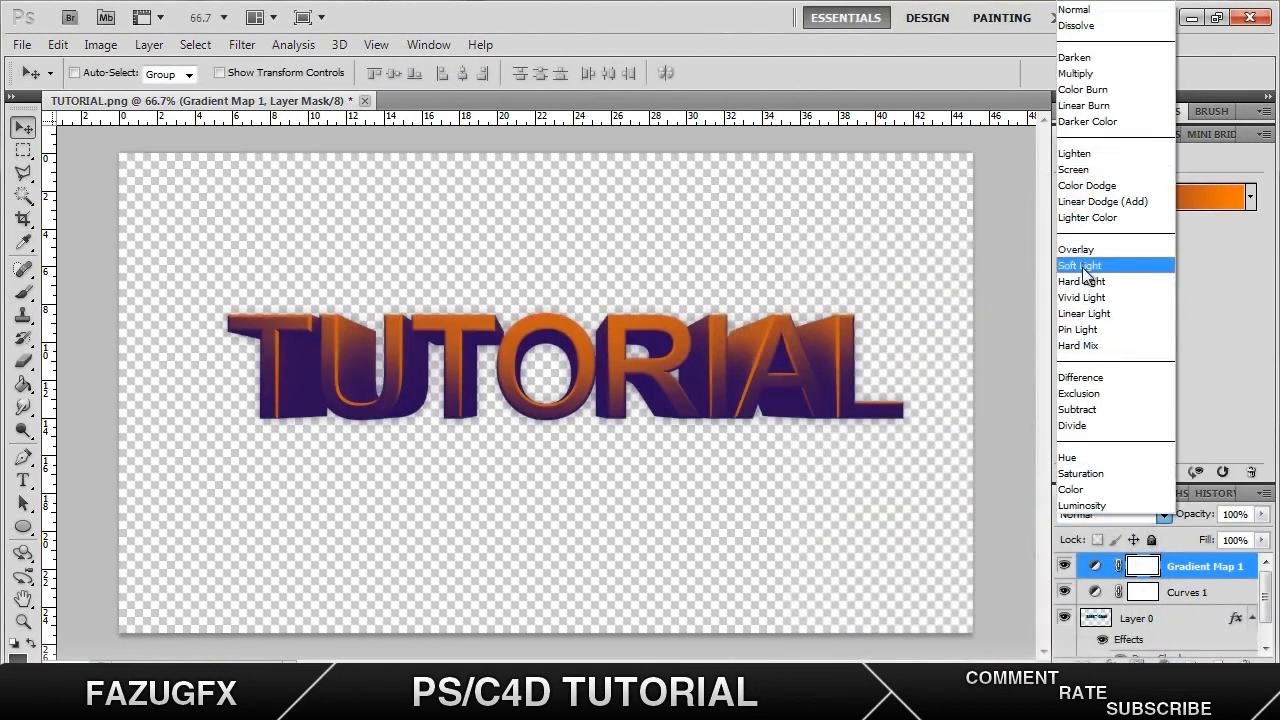
pyautogui.click(1080, 264)
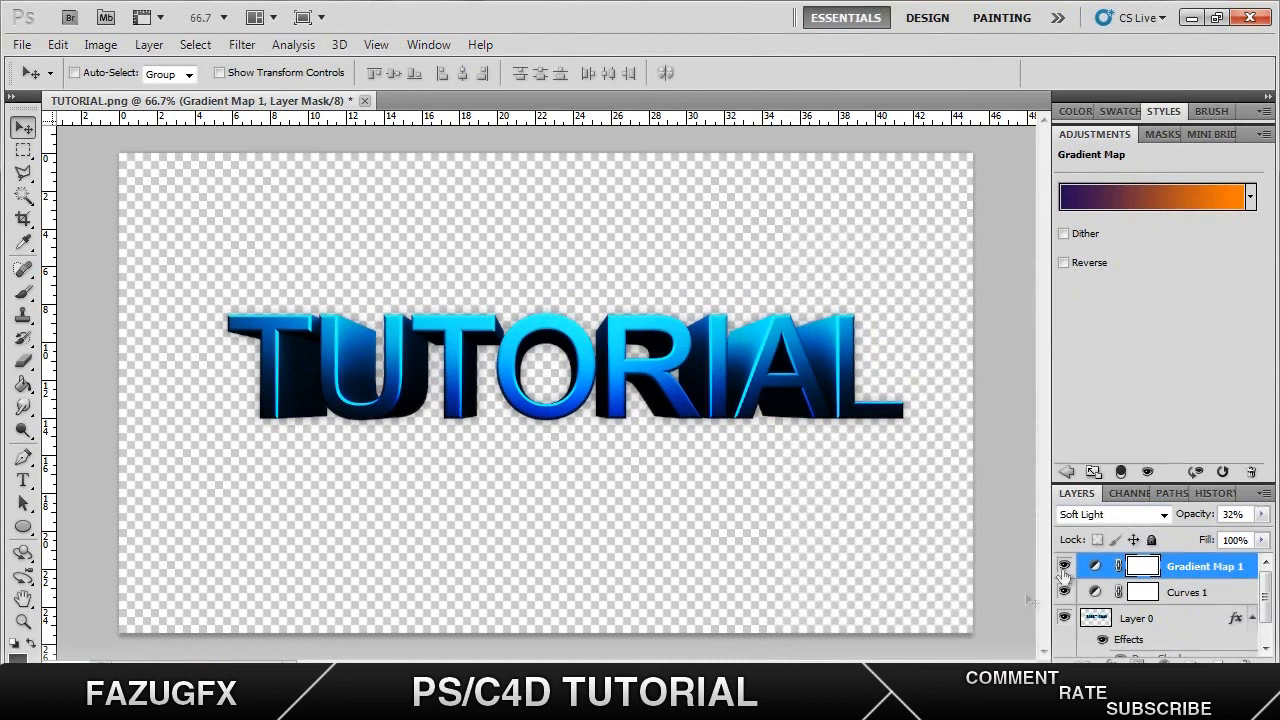
pyautogui.moveTo(1136, 414)
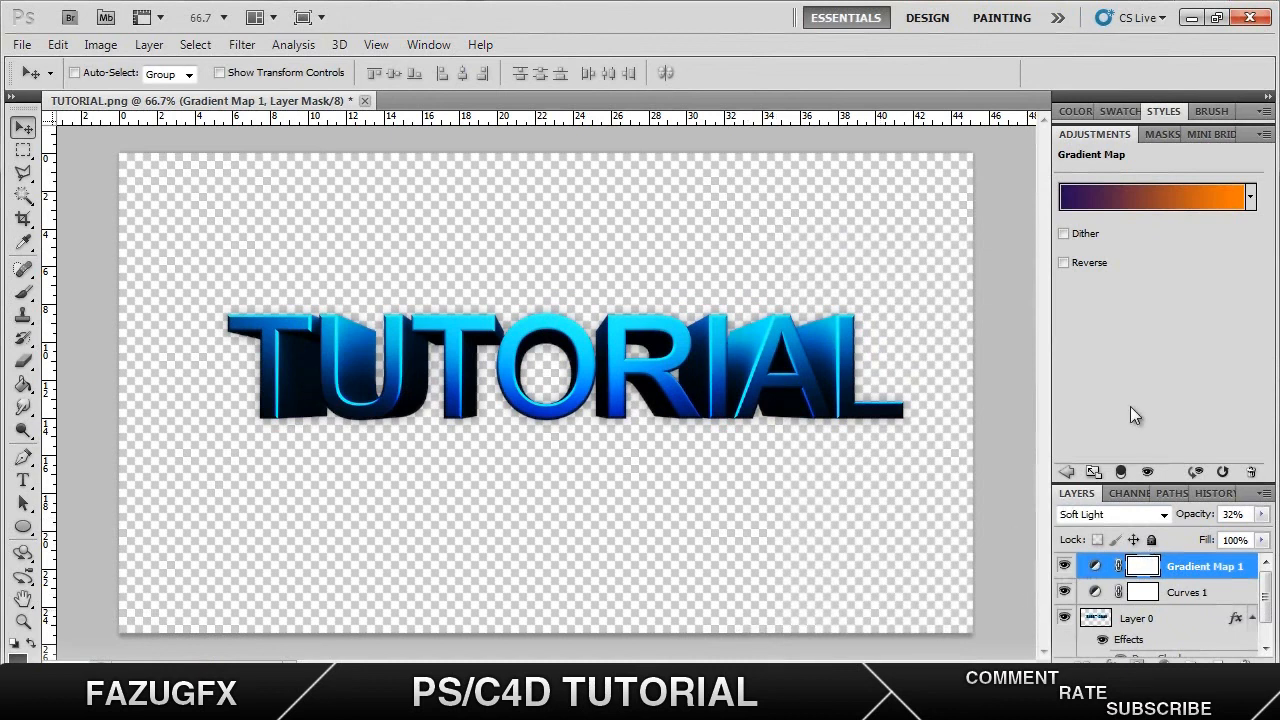